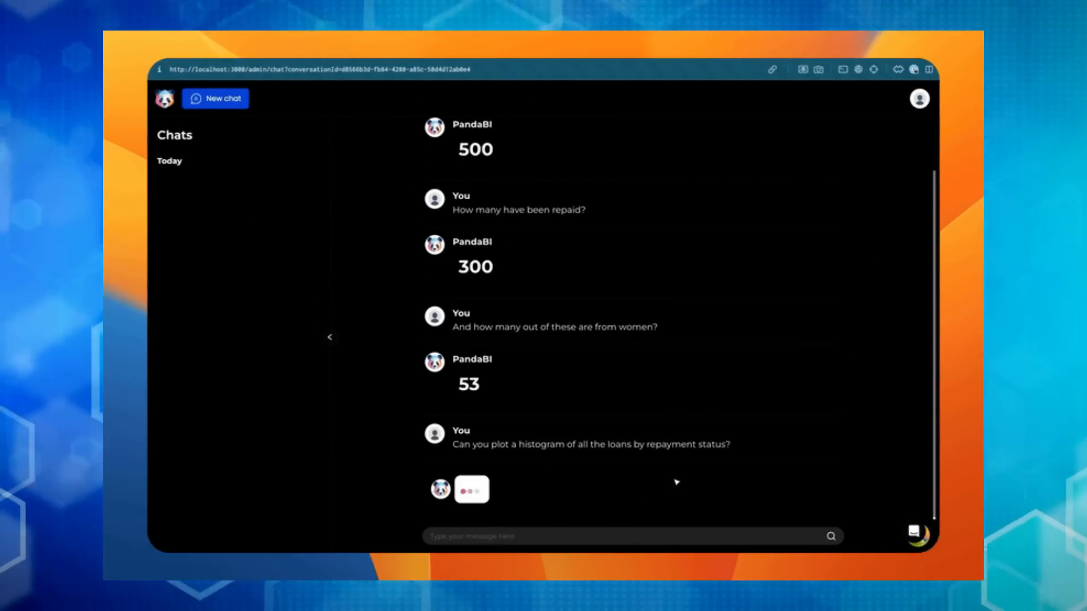
{"action": "type", "text": "Thanks a lot. Use different colors for each bar"}
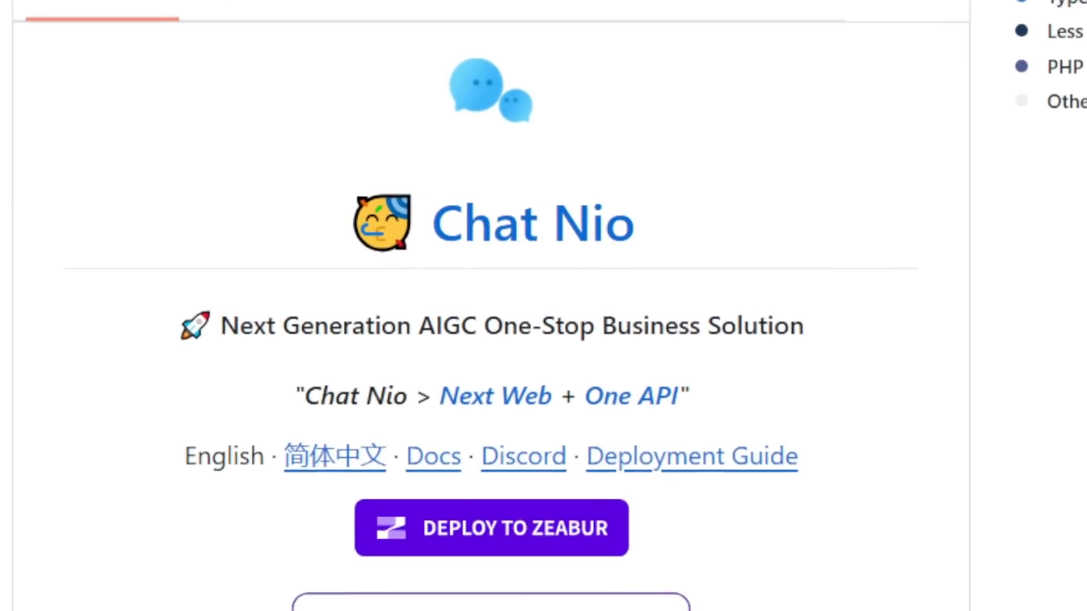
{"action": "scroll", "scroll_direction": "down", "scroll_amount": 3}
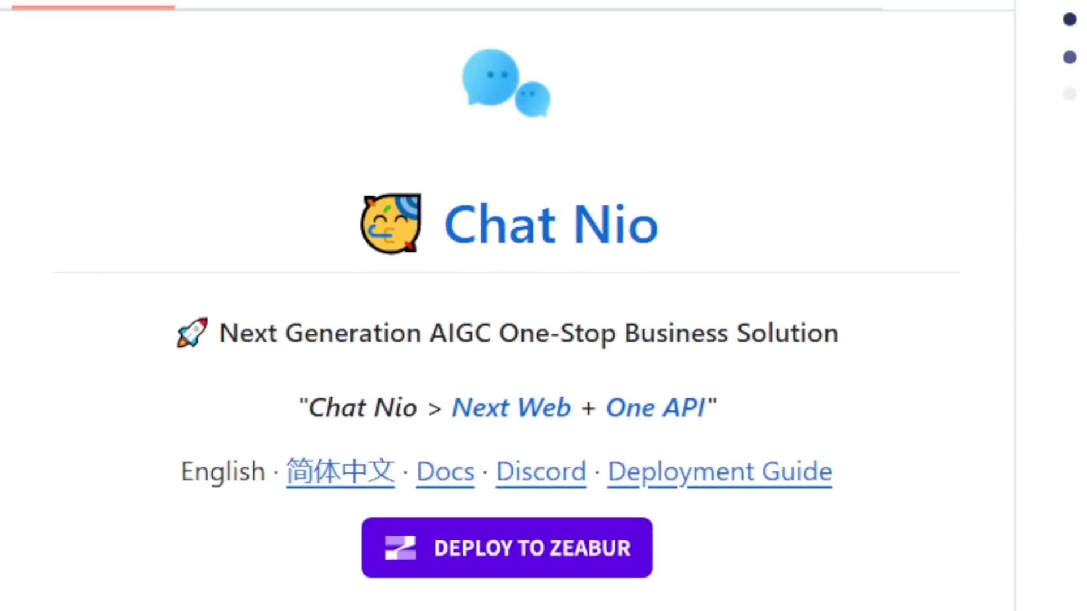
{"action": "scroll", "scroll_direction": "down", "scroll_amount": 3}
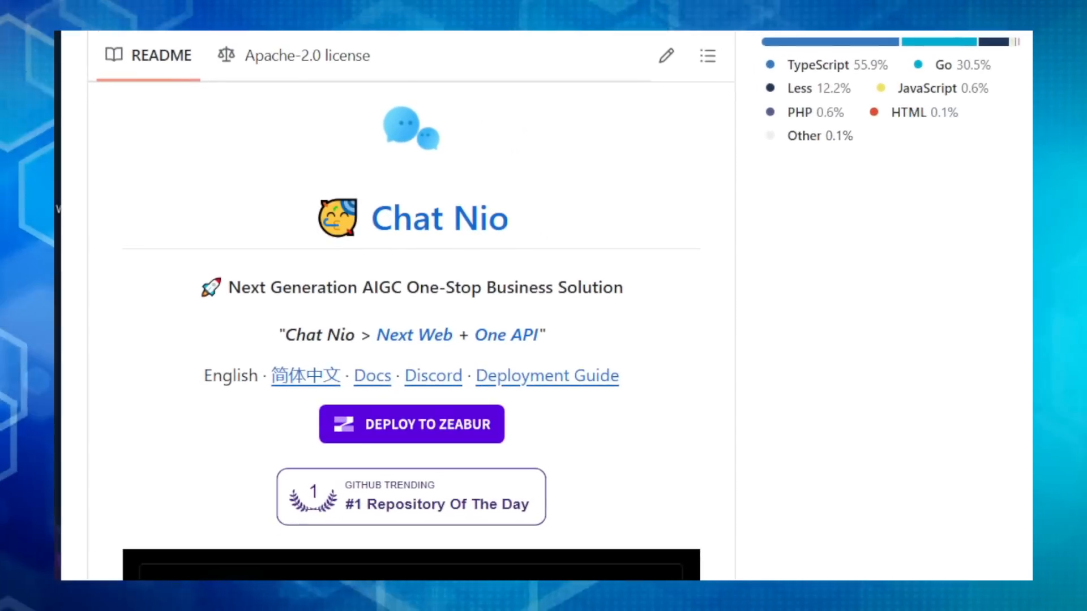
{"action": "scroll", "scroll_direction": "down", "scroll_amount": 3}
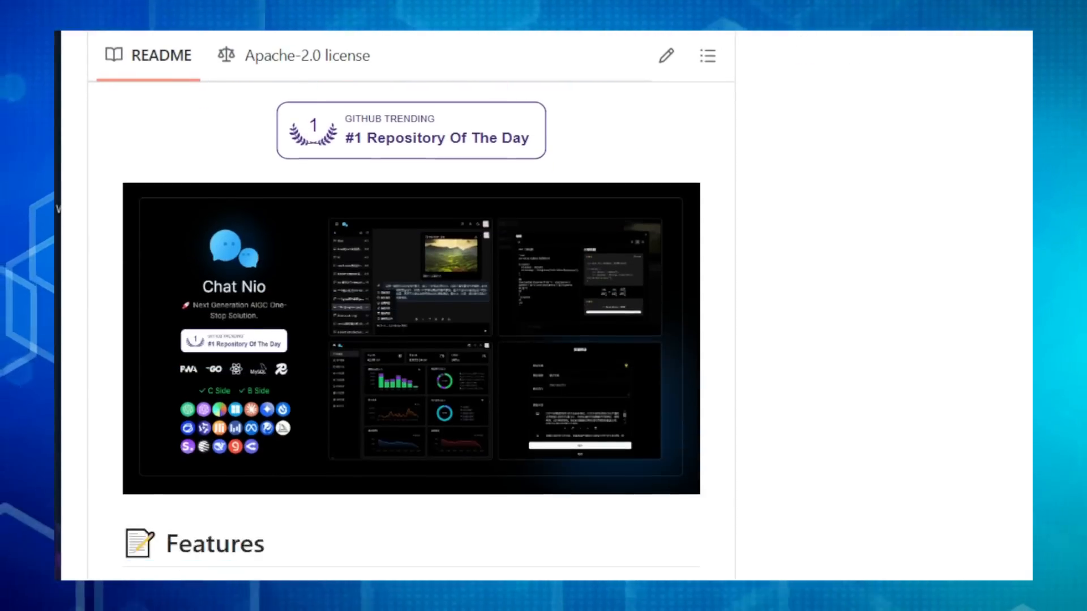
{"action": "scroll", "scroll_direction": "down", "scroll_amount": 3}
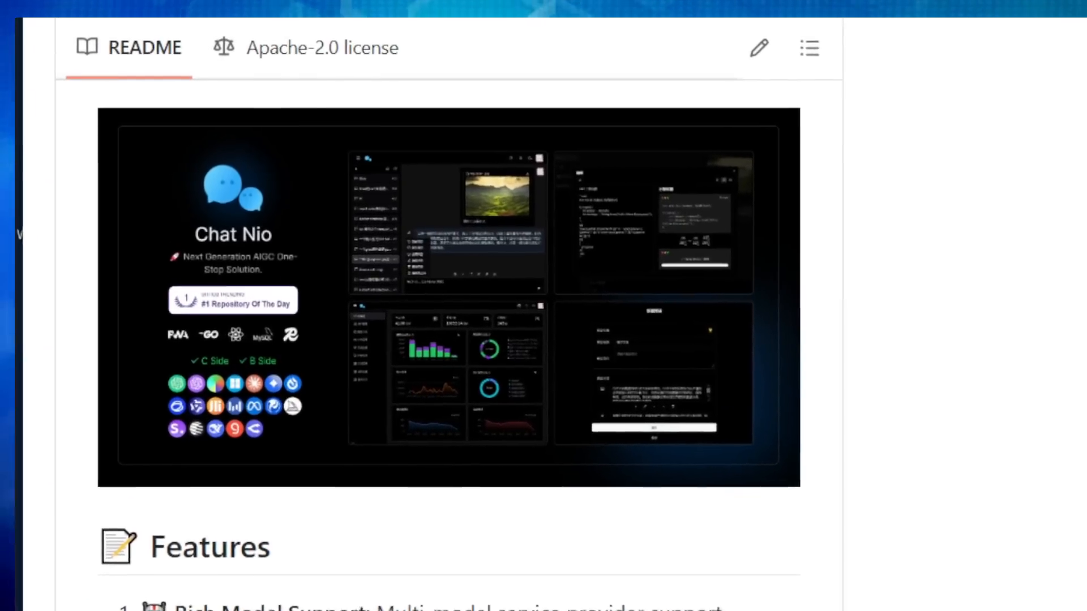
{"action": "scroll", "scroll_direction": "down", "scroll_amount": 3}
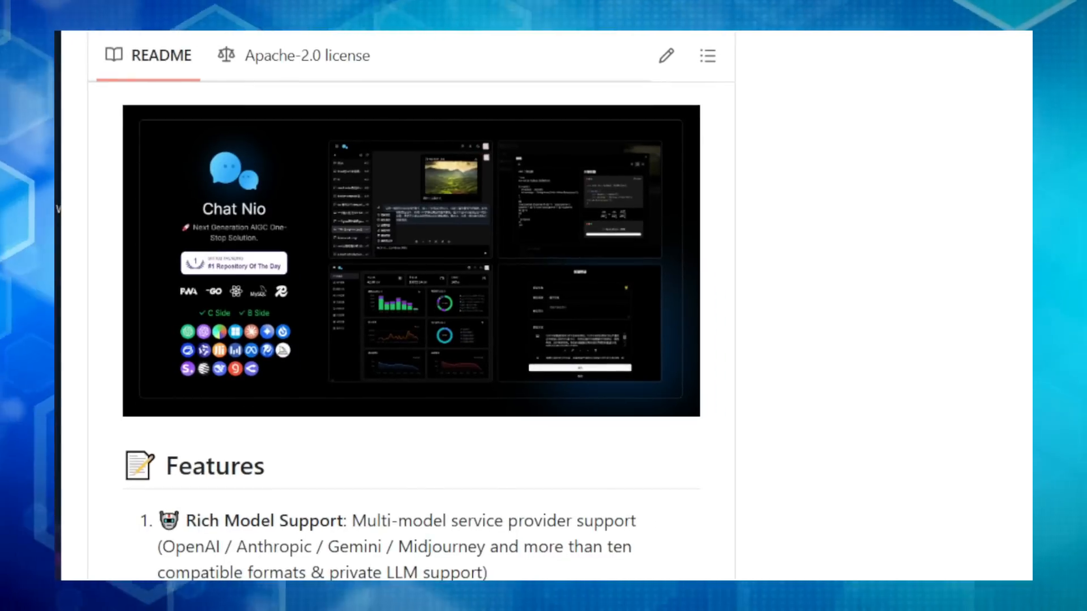
{"action": "scroll", "scroll_direction": "down", "scroll_amount": 3}
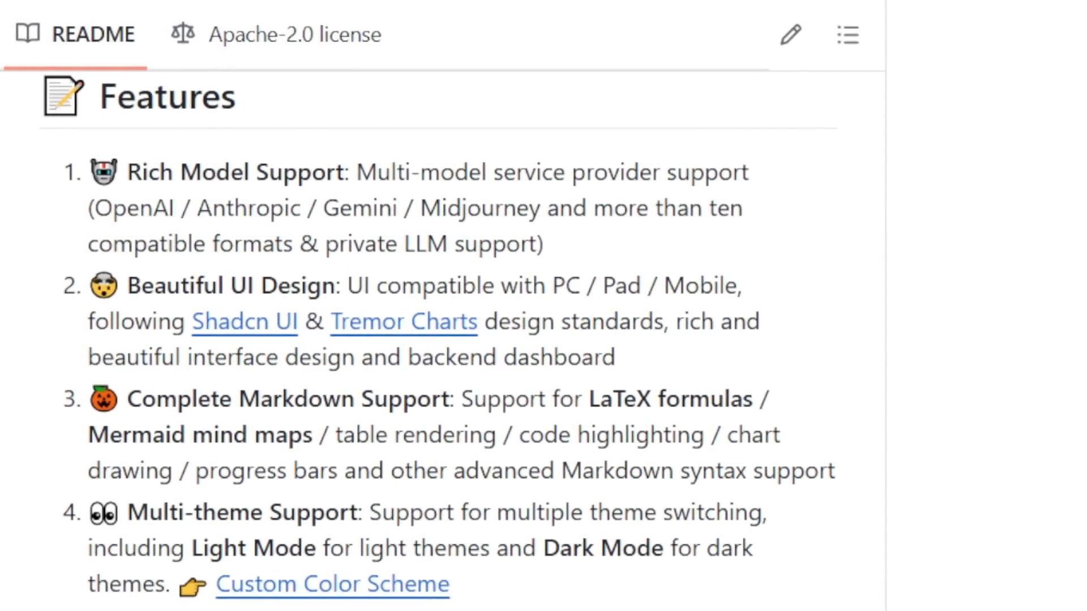
{"action": "scroll", "scroll_direction": "down", "scroll_amount": 3}
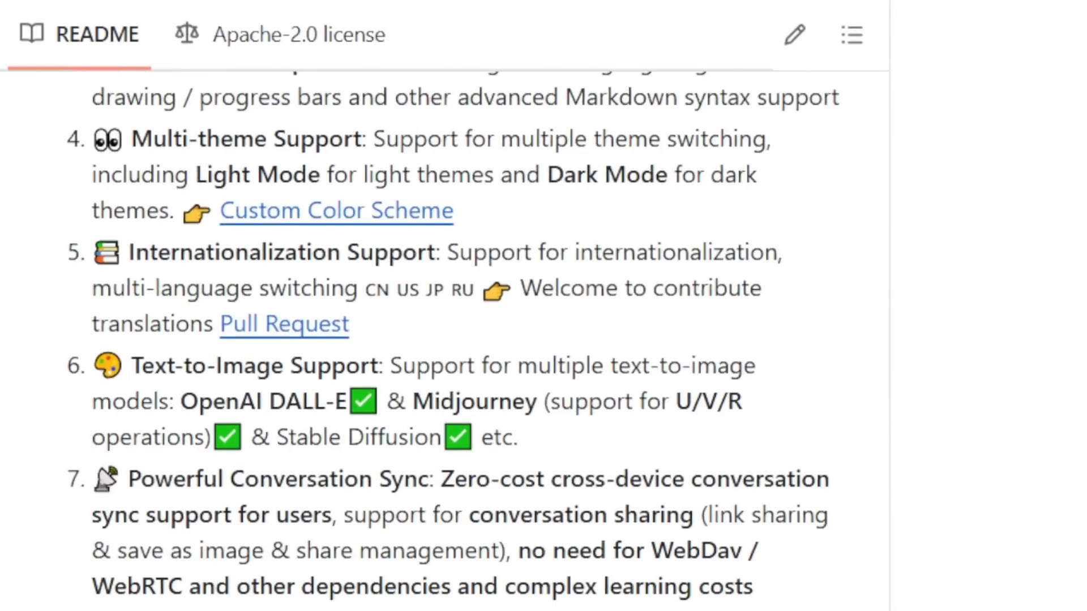
{"action": "scroll", "scroll_direction": "down", "scroll_amount": 3}
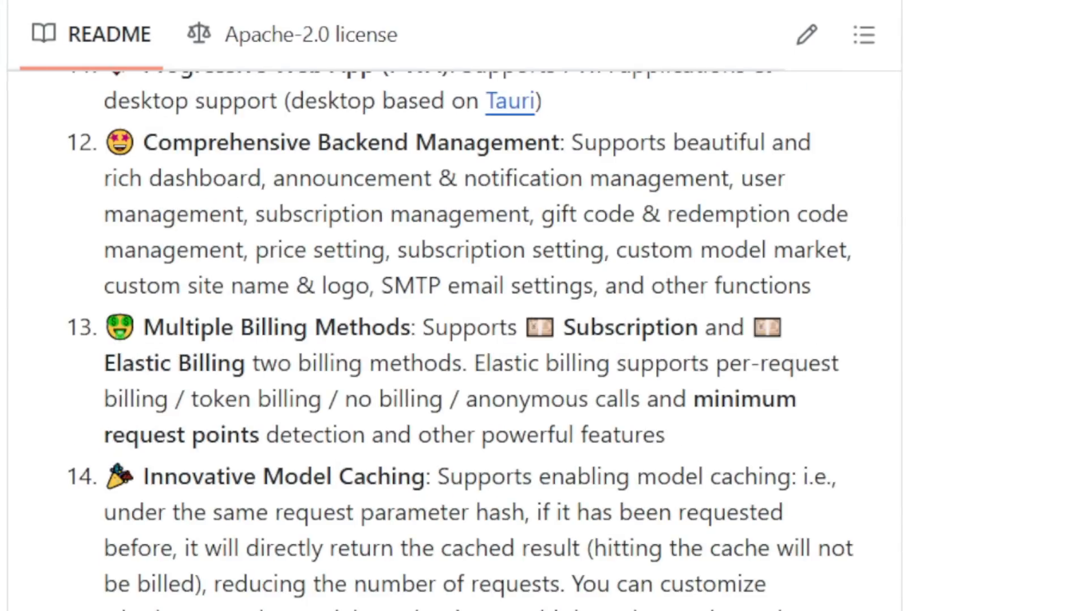
{"action": "scroll", "scroll_direction": "down", "scroll_amount": 3}
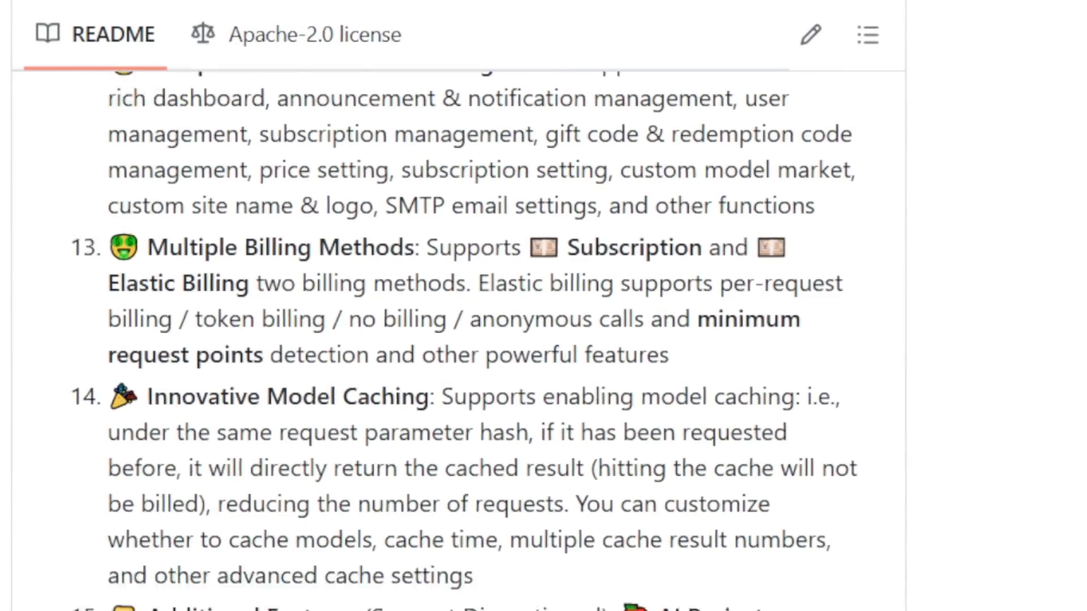
{"action": "scroll", "scroll_direction": "down", "scroll_amount": 3}
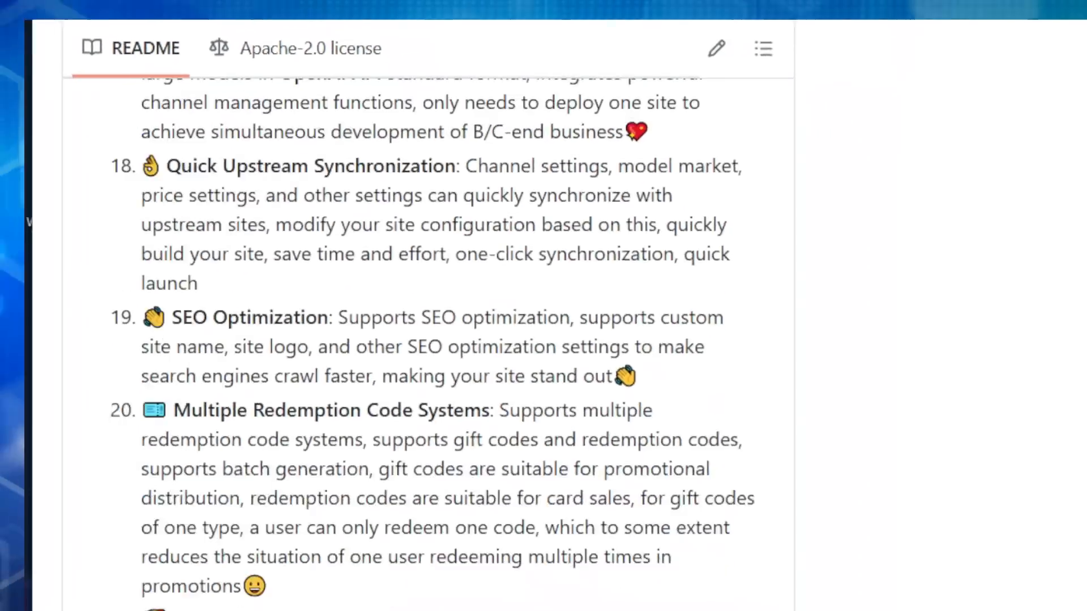
{"action": "scroll", "scroll_direction": "down", "scroll_amount": 3}
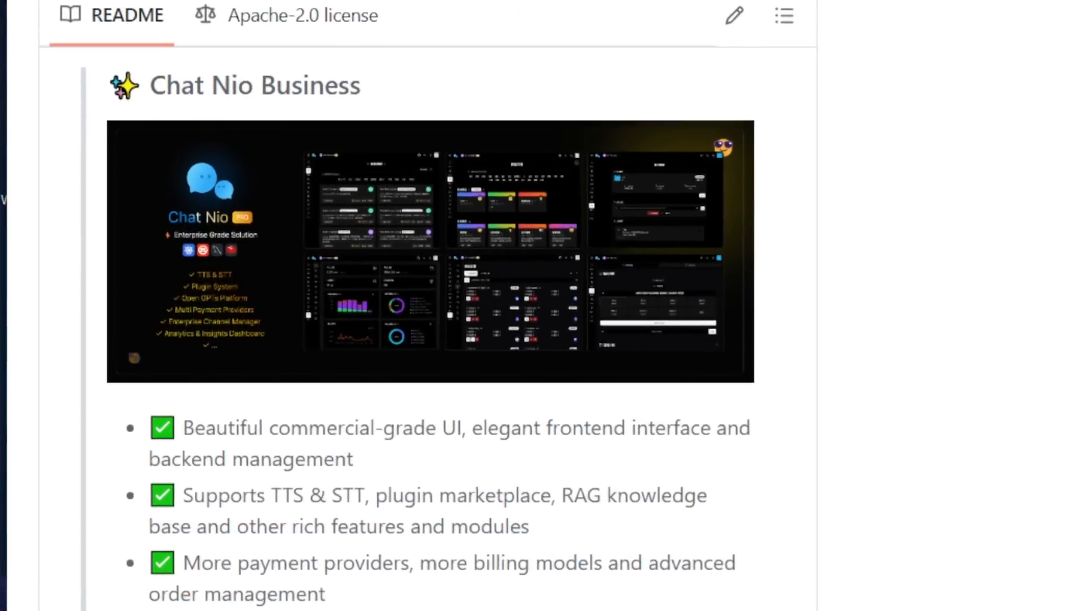
{"action": "scroll", "scroll_direction": "down", "scroll_amount": 3}
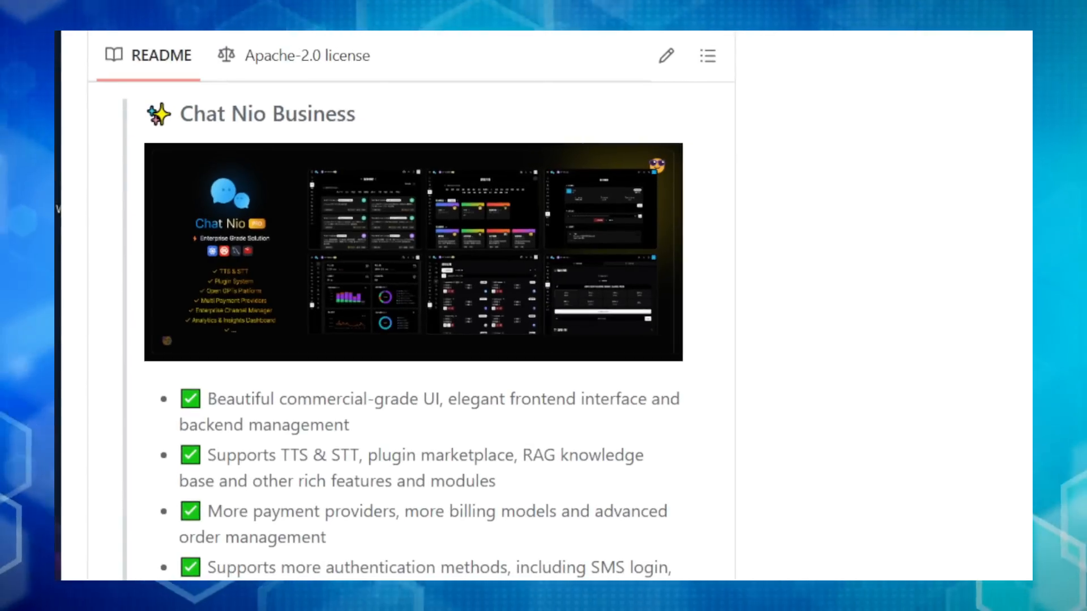
{"action": "scroll", "scroll_direction": "down", "scroll_amount": 3}
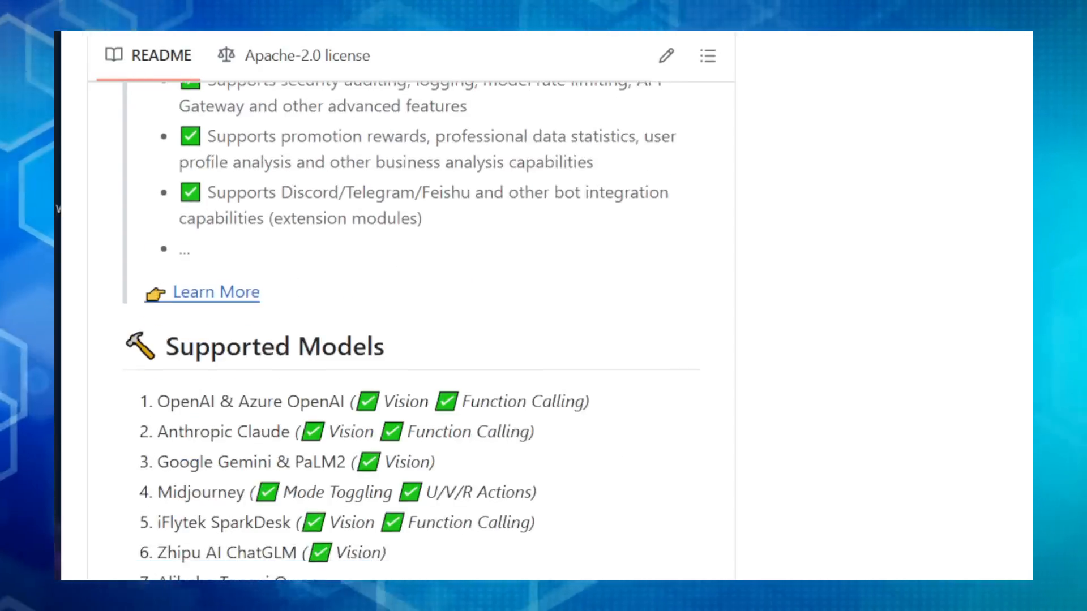
{"action": "scroll", "scroll_direction": "down", "scroll_amount": 3}
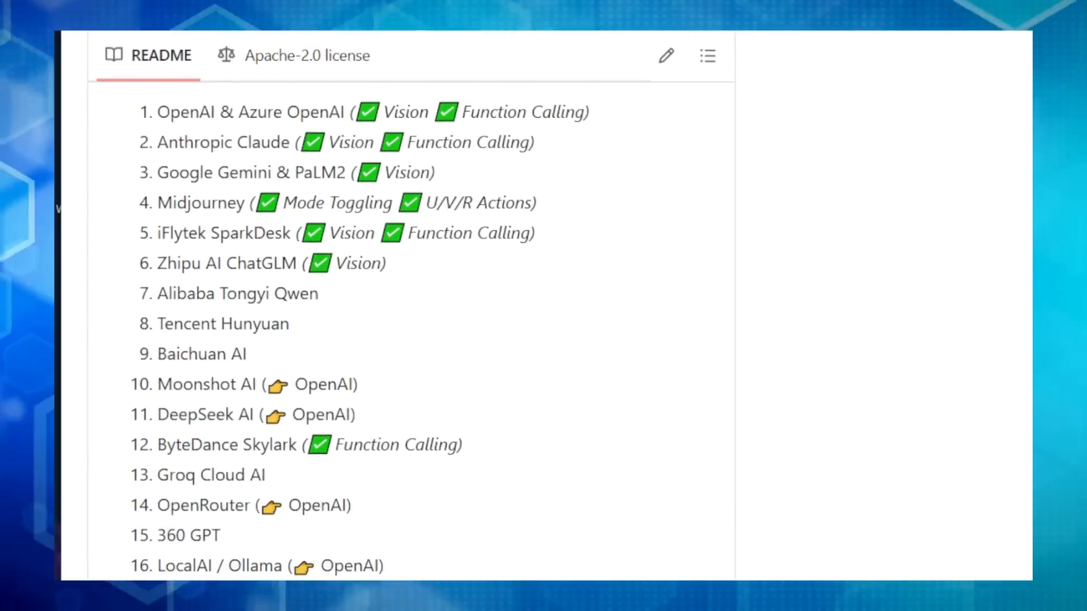
{"action": "scroll", "scroll_direction": "down", "scroll_amount": 3}
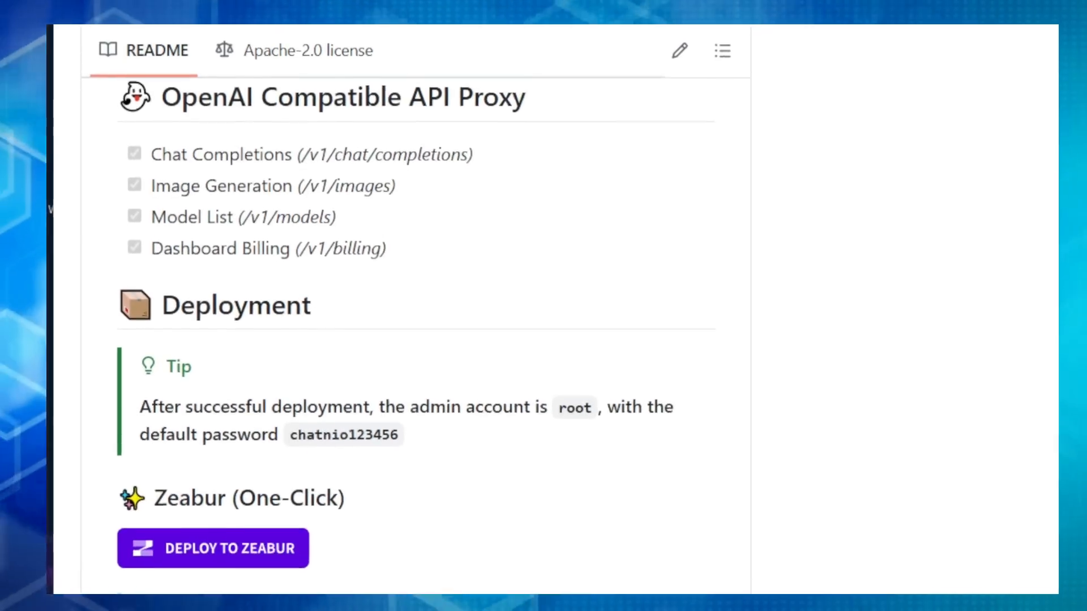
{"action": "scroll", "scroll_direction": "down", "scroll_amount": 3}
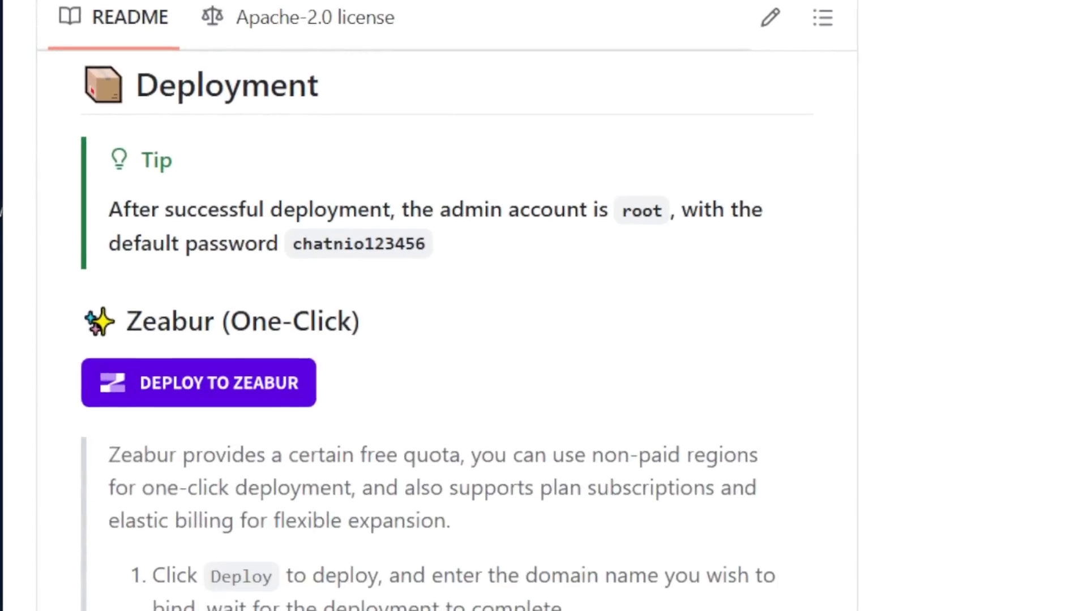
{"action": "scroll", "scroll_direction": "down", "scroll_amount": 3}
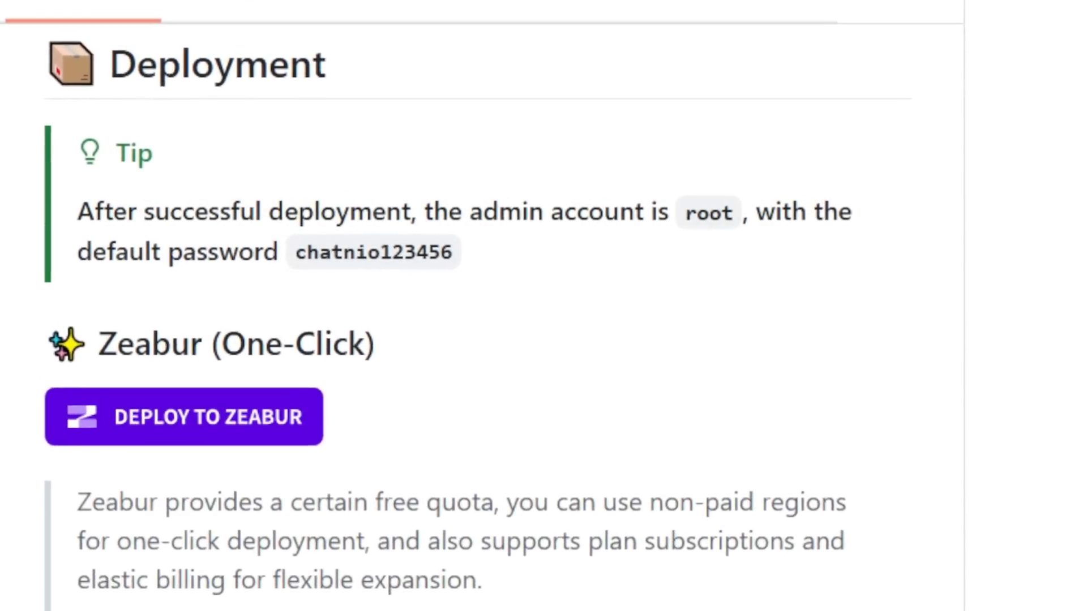
{"action": "scroll", "scroll_direction": "down", "scroll_amount": 3}
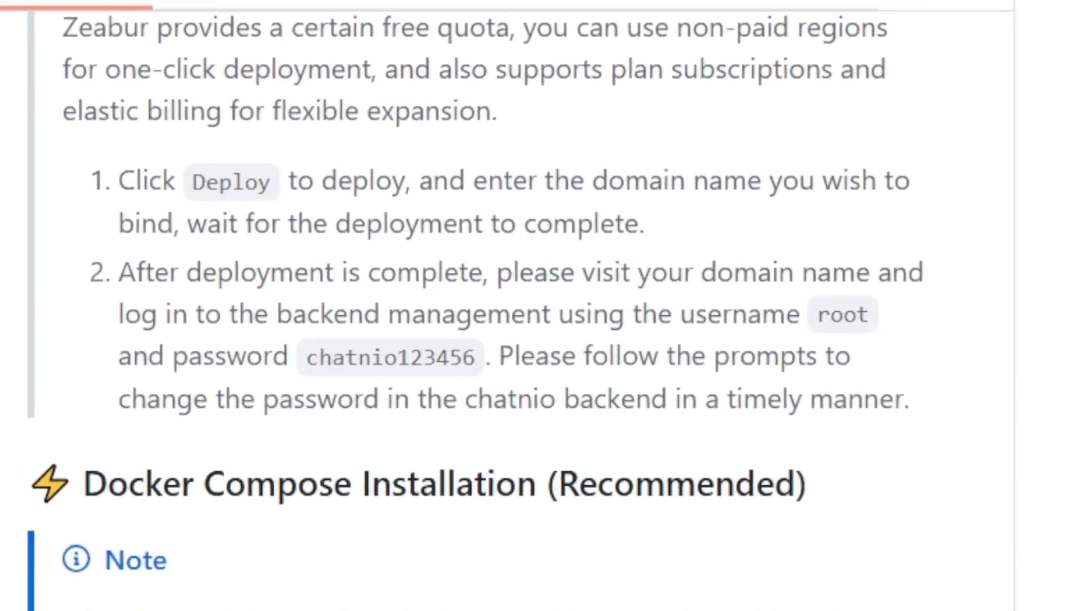
{"action": "scroll", "scroll_direction": "down", "scroll_amount": 3}
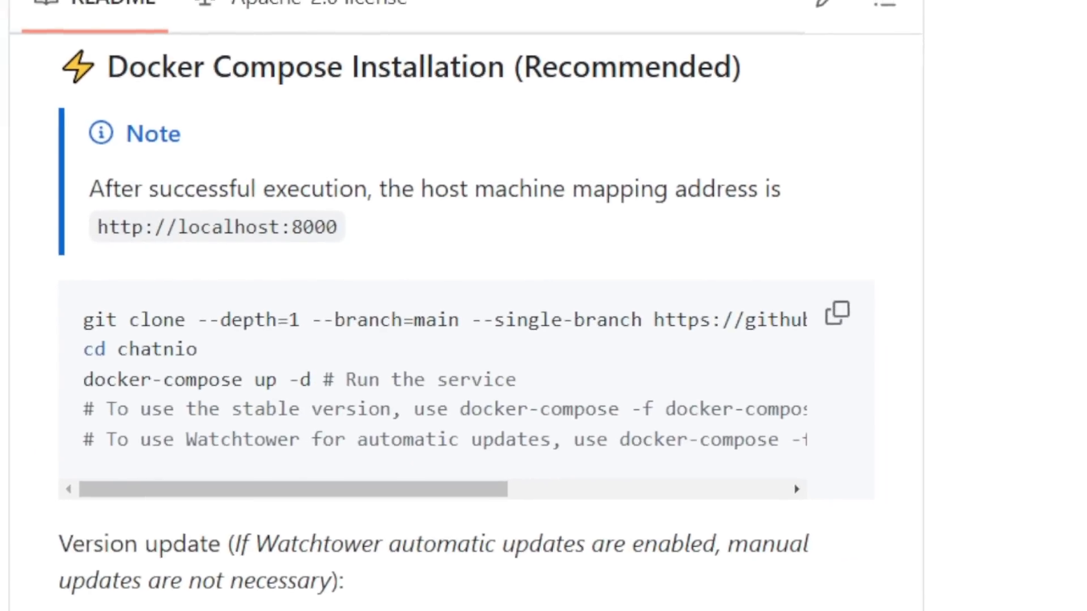
{"action": "scroll", "scroll_direction": "down", "scroll_amount": 3}
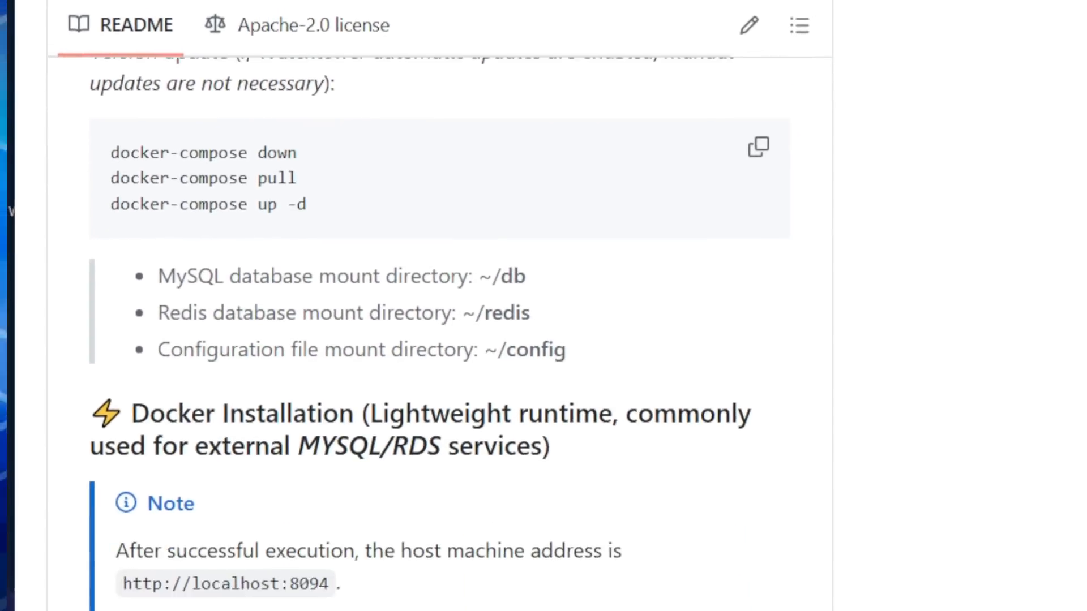
{"action": "scroll", "scroll_direction": "down", "scroll_amount": 3}
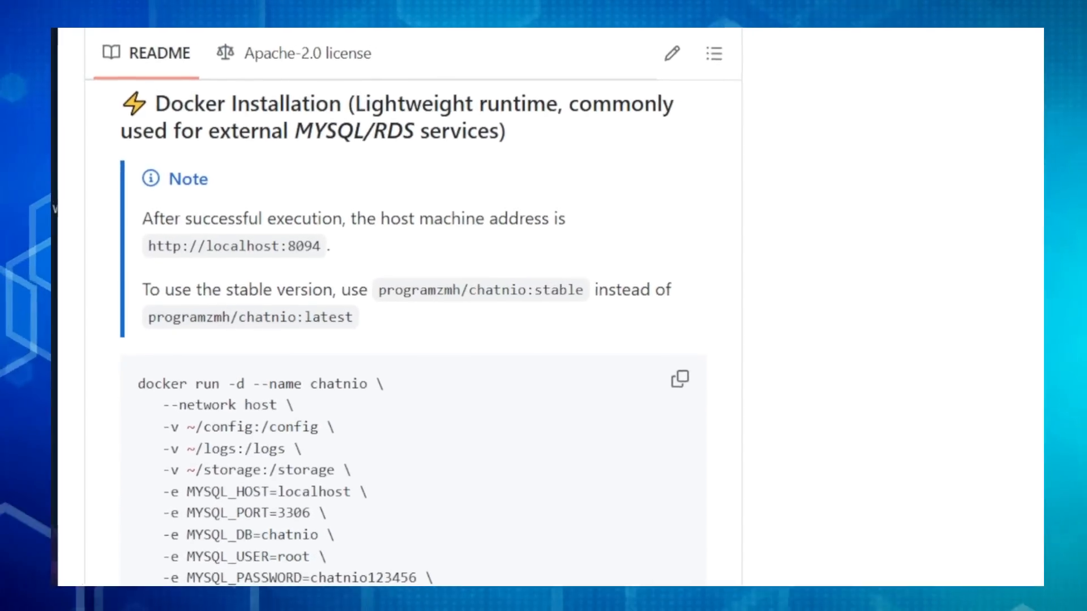
{"action": "scroll", "scroll_direction": "down", "scroll_amount": 3}
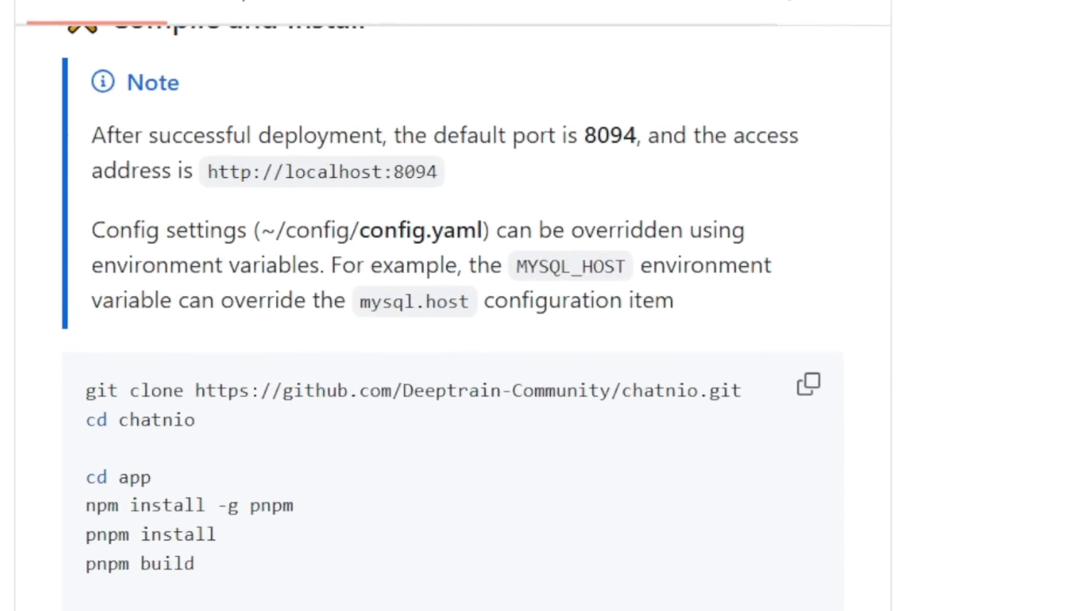
{"action": "scroll", "scroll_direction": "down", "scroll_amount": 3}
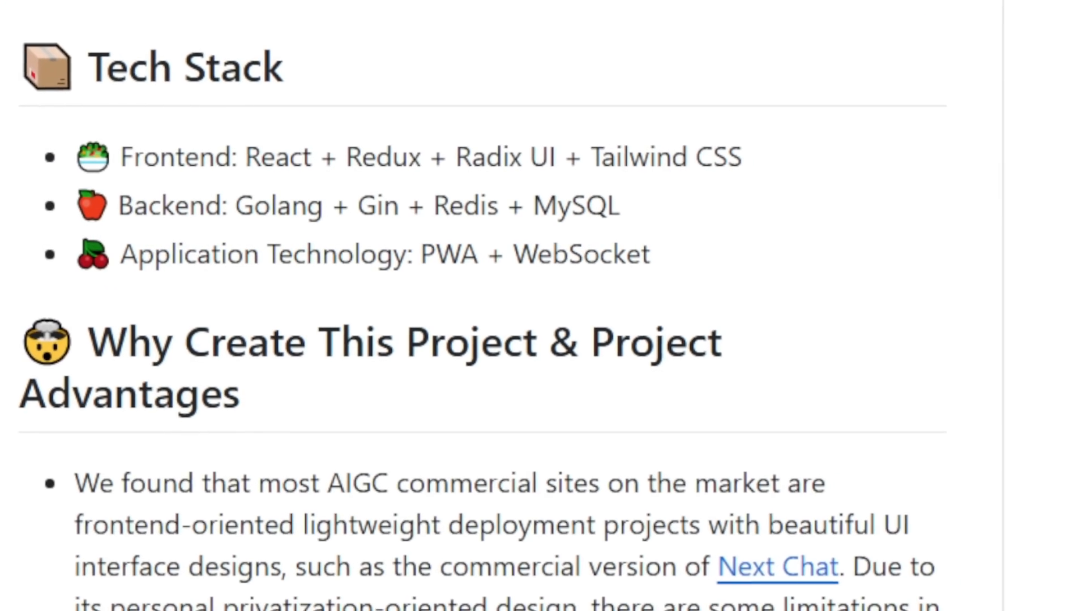
{"action": "scroll", "scroll_direction": "down", "scroll_amount": 3}
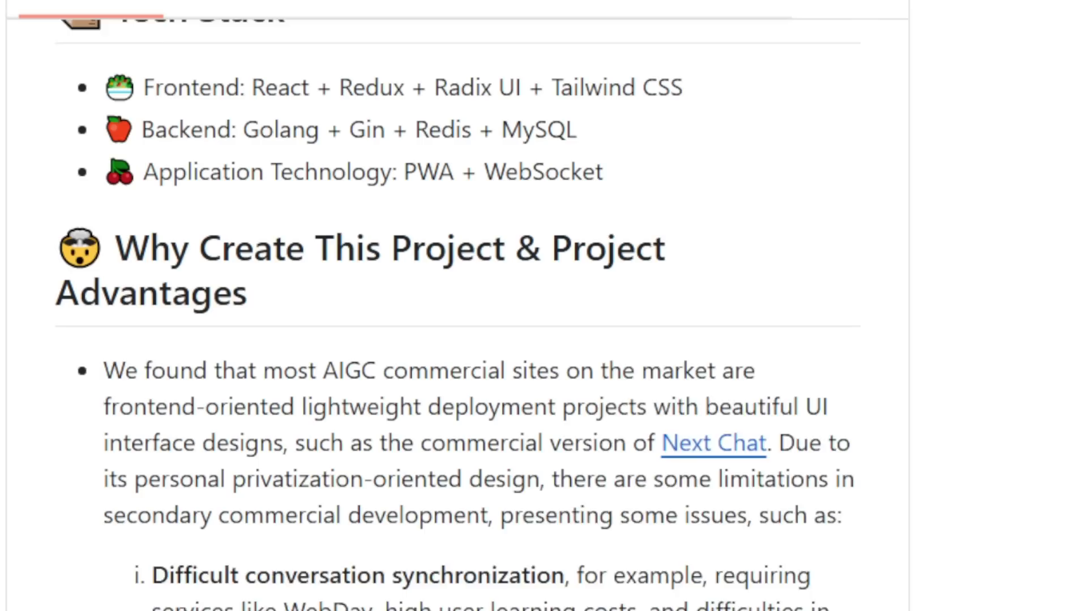
{"action": "scroll", "scroll_direction": "down", "scroll_amount": 3}
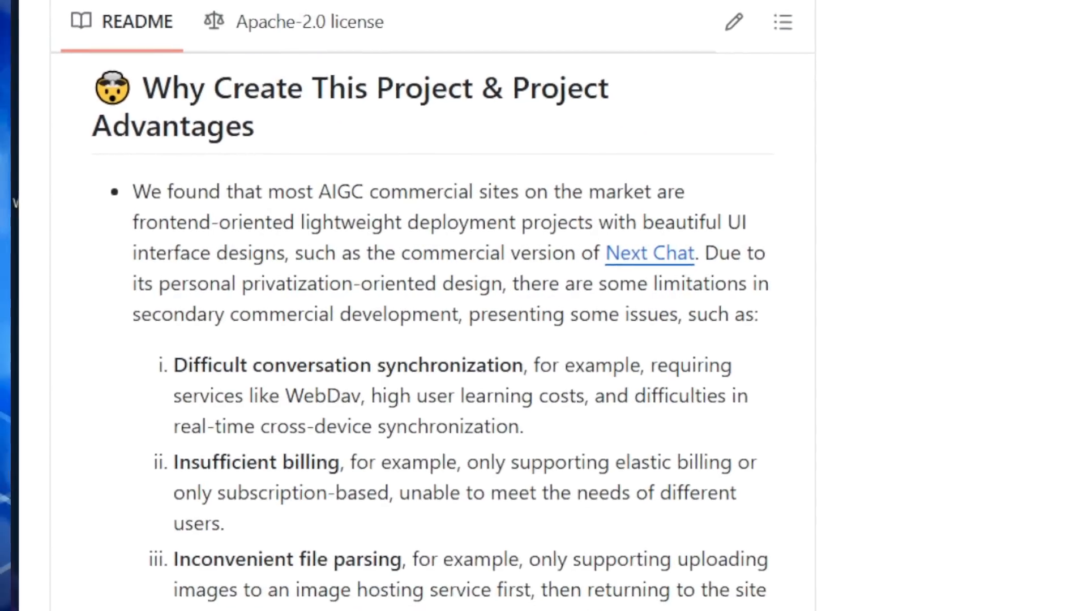
{"action": "scroll", "scroll_direction": "down", "scroll_amount": 3}
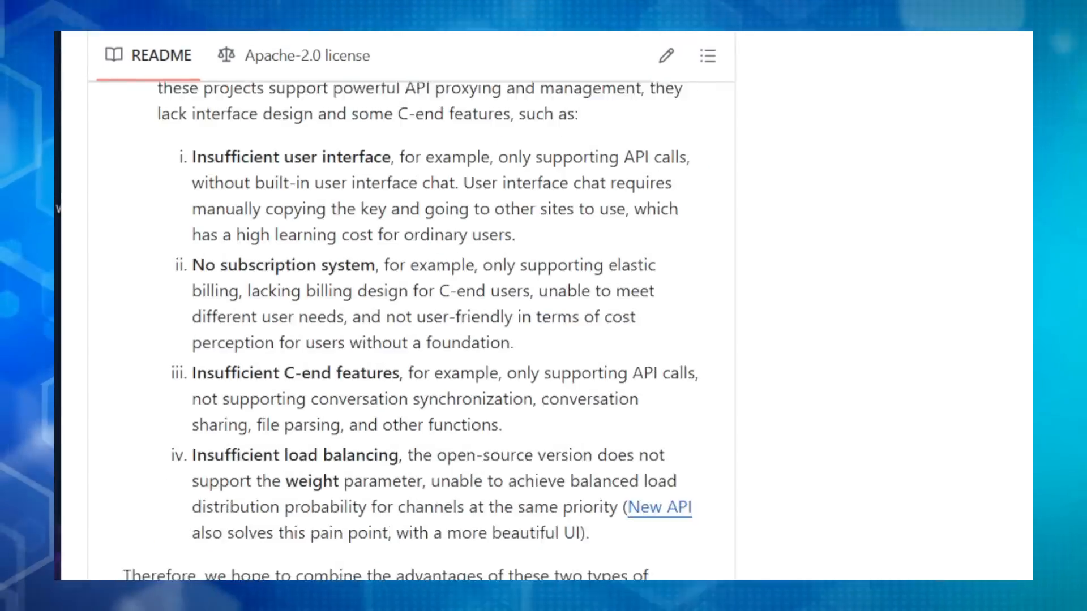
{"action": "scroll", "scroll_direction": "down", "scroll_amount": 3}
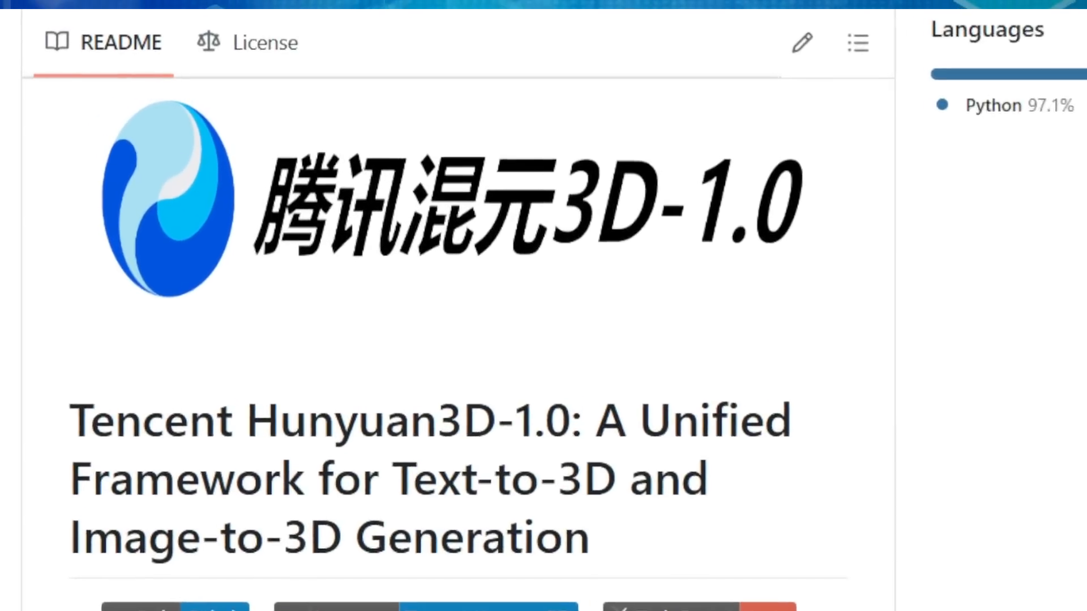
{"action": "scroll", "scroll_direction": "down", "scroll_amount": 3}
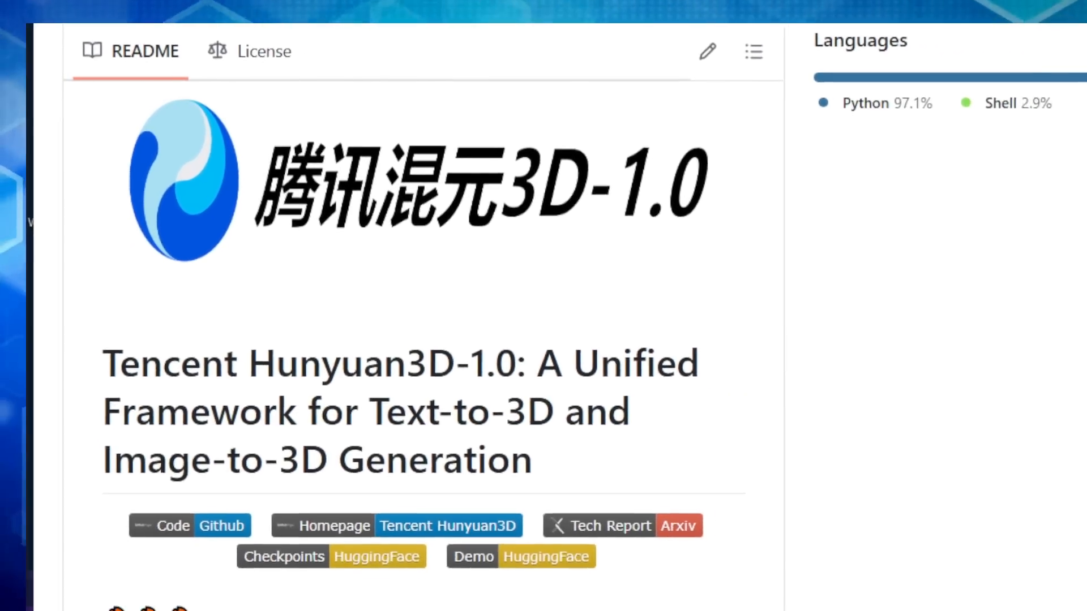
{"action": "scroll", "scroll_direction": "down", "scroll_amount": 3}
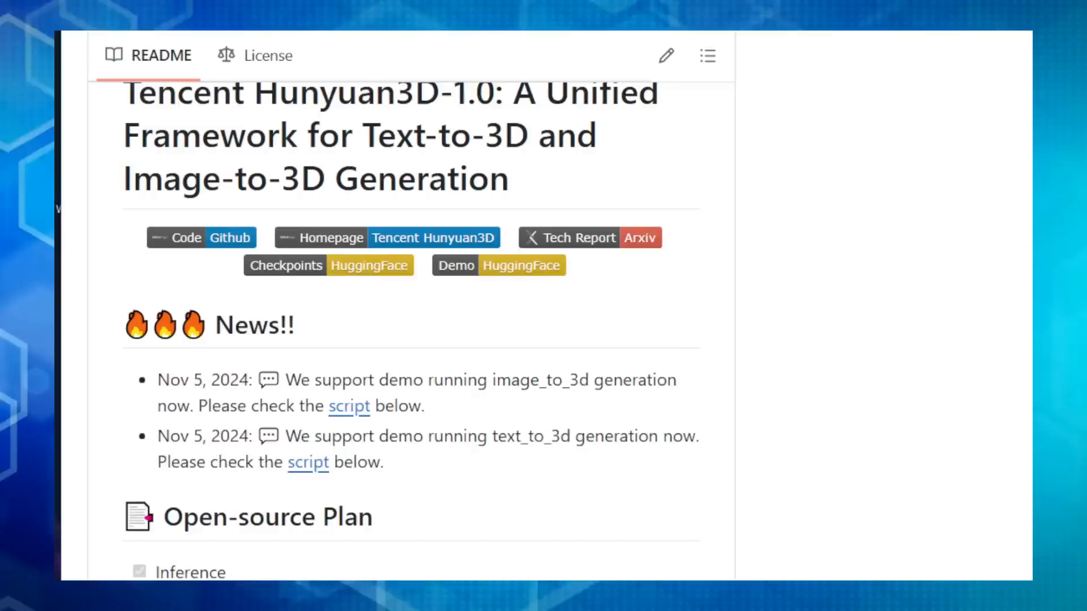
{"action": "scroll", "scroll_direction": "down", "scroll_amount": 3}
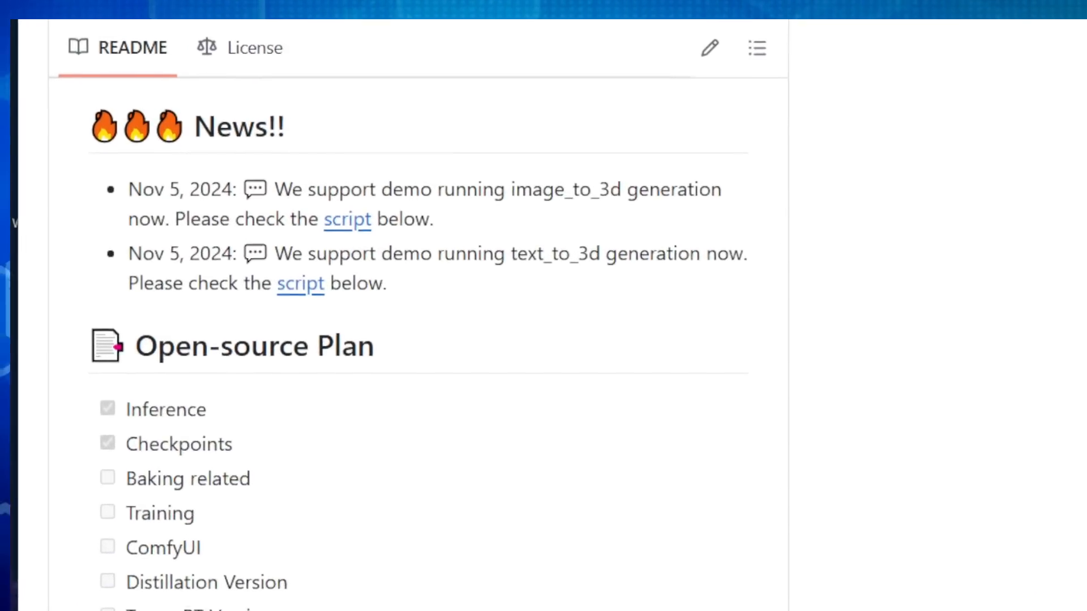
{"action": "scroll", "scroll_direction": "down", "scroll_amount": 3}
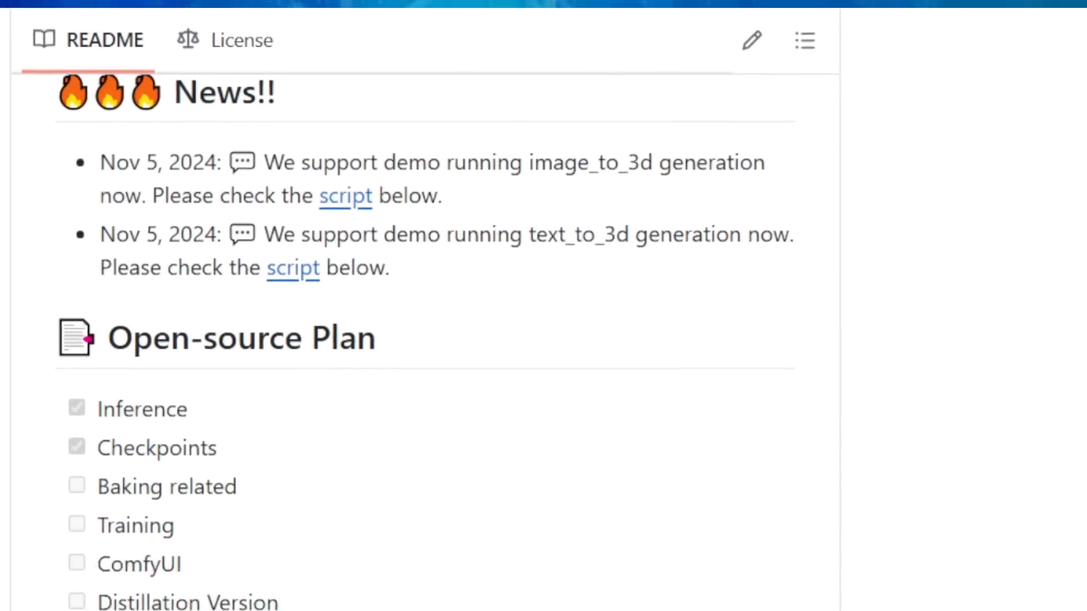
{"action": "scroll", "scroll_direction": "down", "scroll_amount": 3}
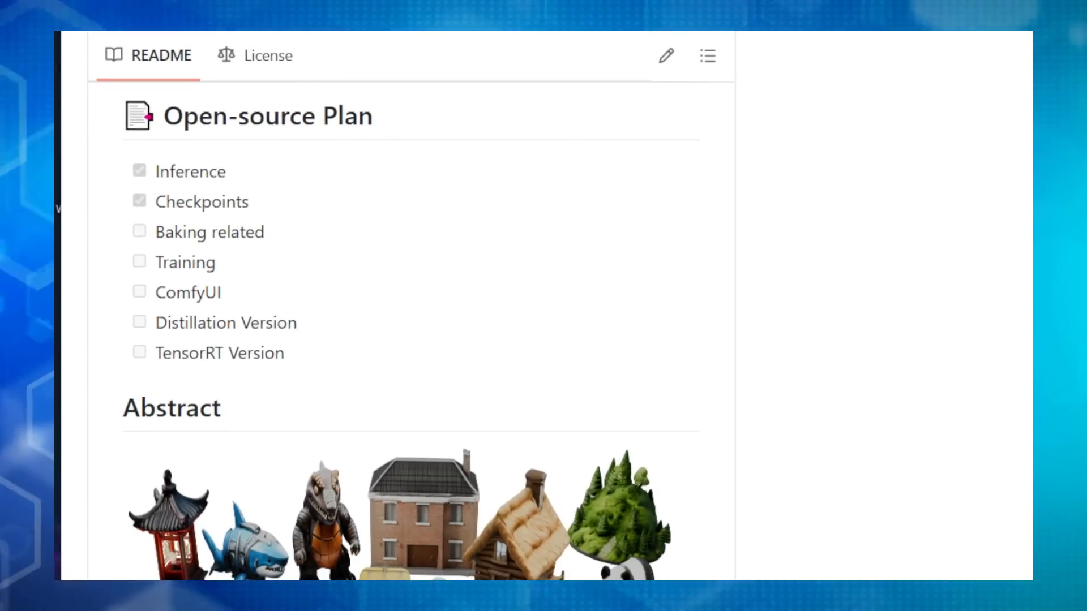
{"action": "scroll", "scroll_direction": "down", "scroll_amount": 3}
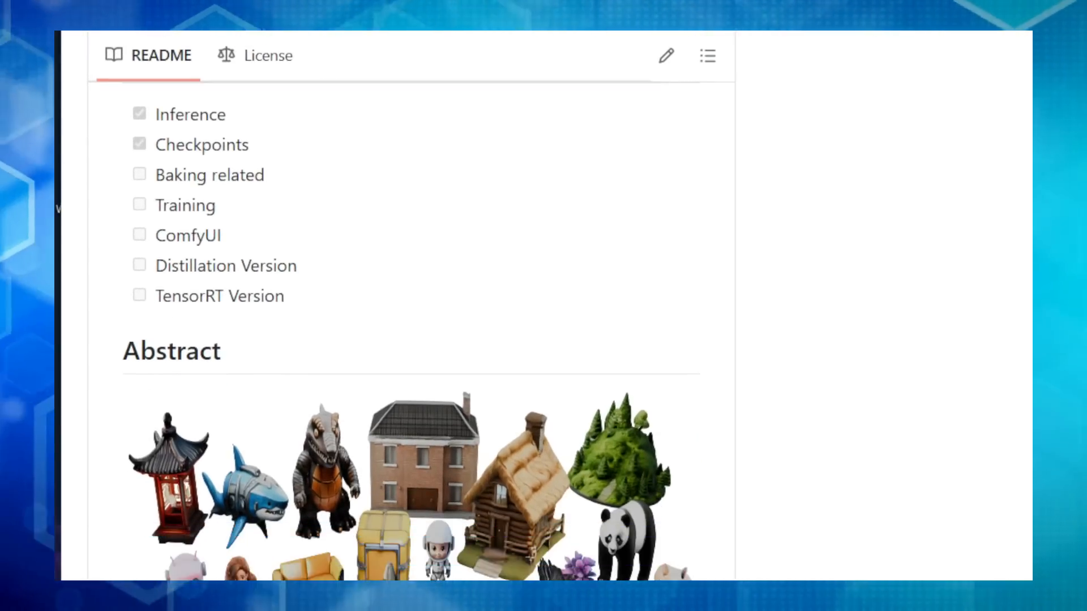
{"action": "scroll", "scroll_direction": "down", "scroll_amount": 3}
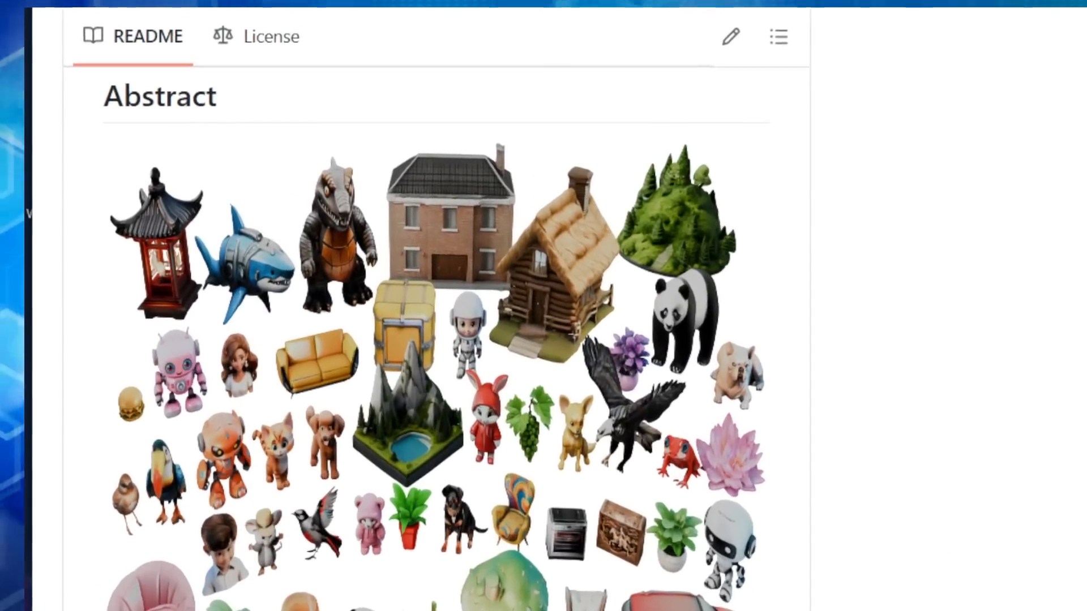
{"action": "scroll", "scroll_direction": "down", "scroll_amount": 3}
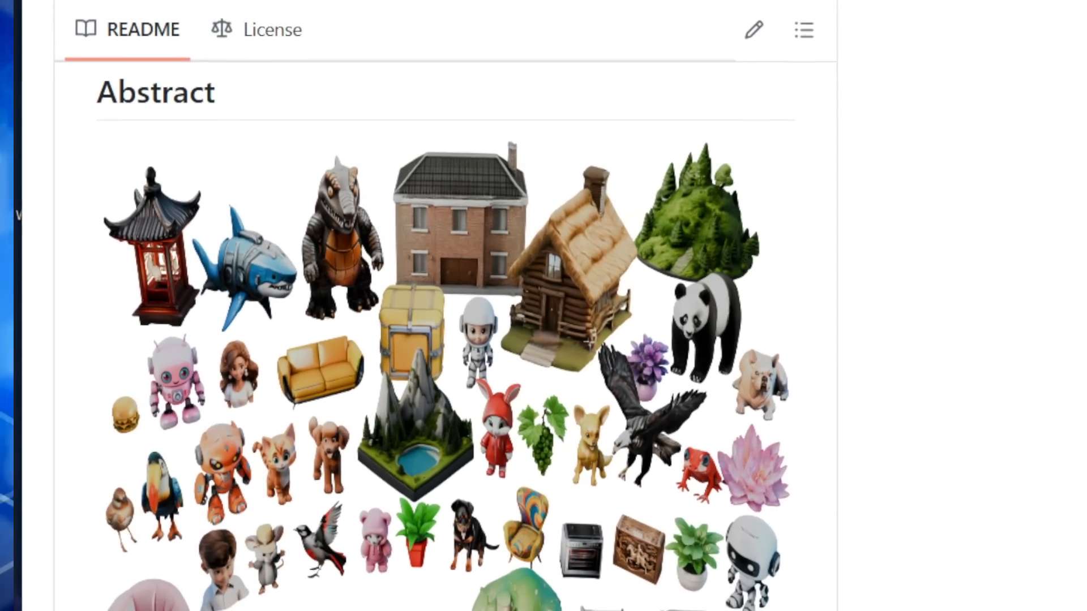
{"action": "scroll", "scroll_direction": "down", "scroll_amount": 3}
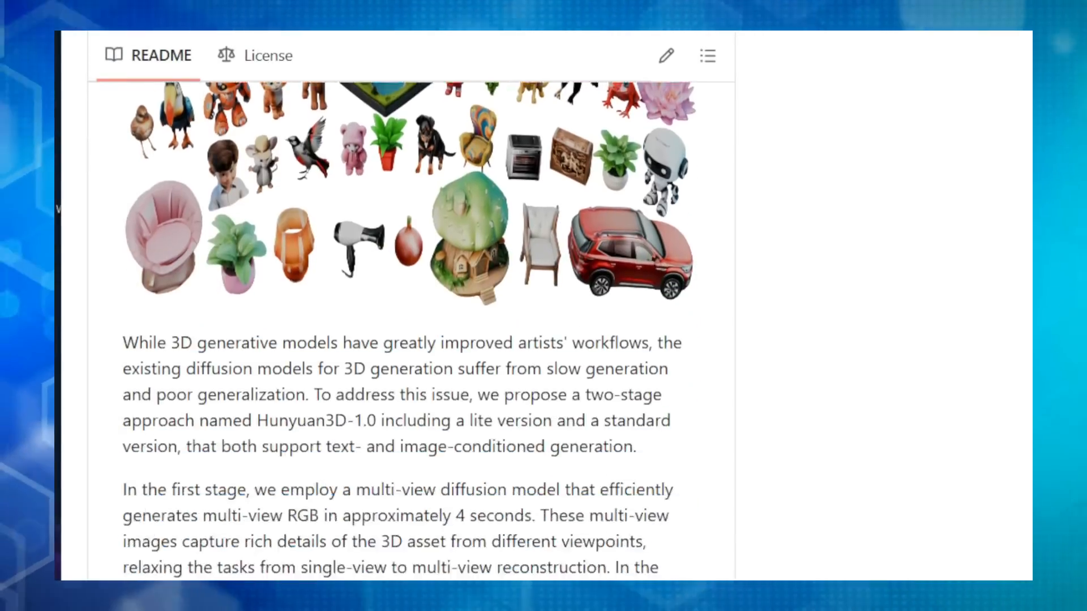
{"action": "scroll", "scroll_direction": "down", "scroll_amount": 3}
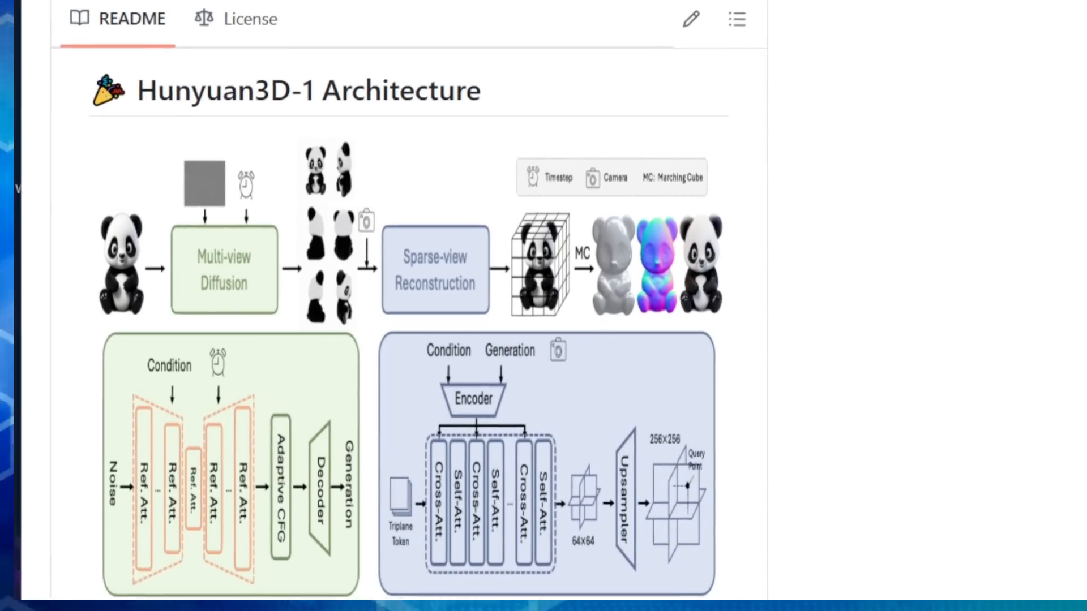
{"action": "scroll", "scroll_direction": "down", "scroll_amount": 3}
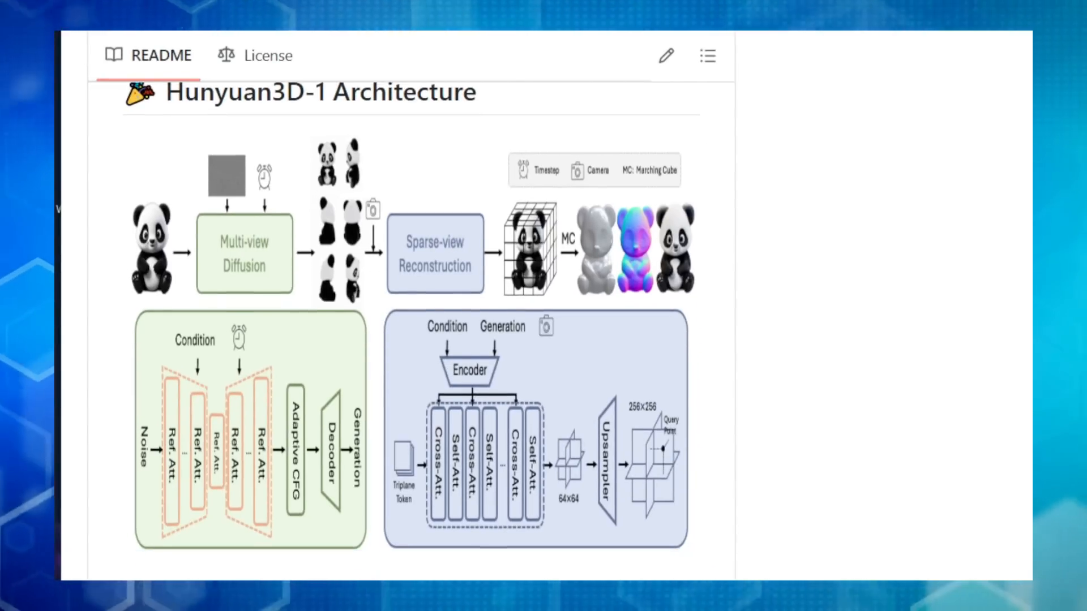
{"action": "scroll", "scroll_direction": "down", "scroll_amount": 3}
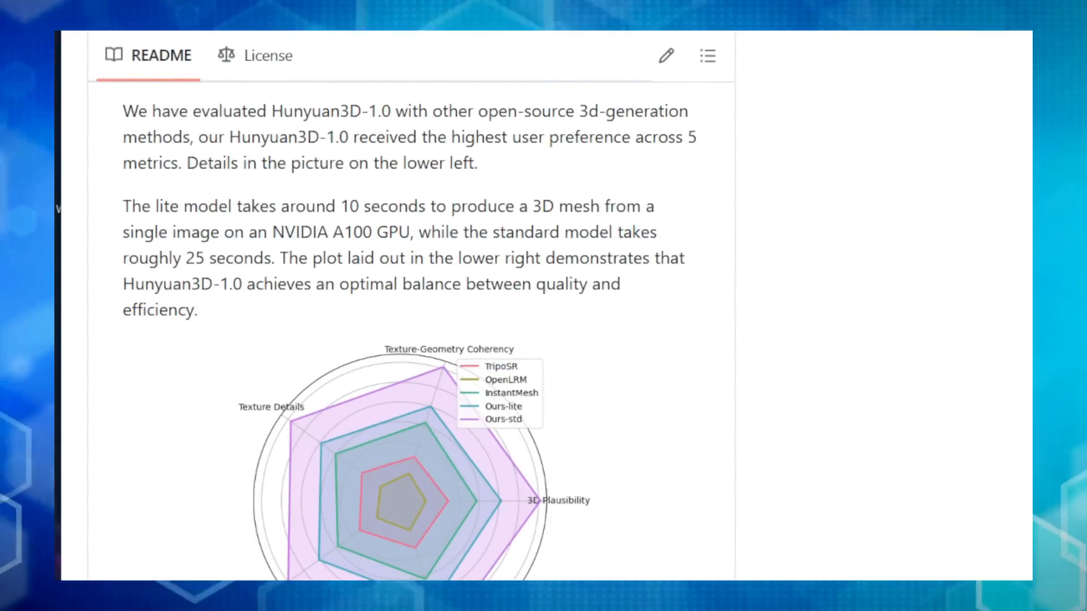
{"action": "scroll", "scroll_direction": "down", "scroll_amount": 3}
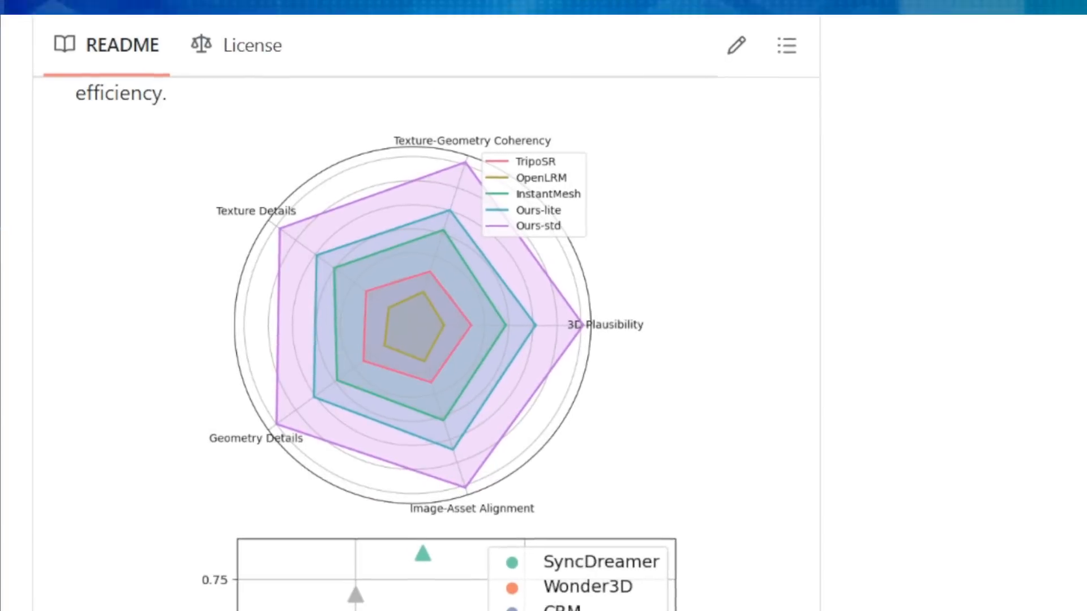
{"action": "scroll", "scroll_direction": "down", "scroll_amount": 3}
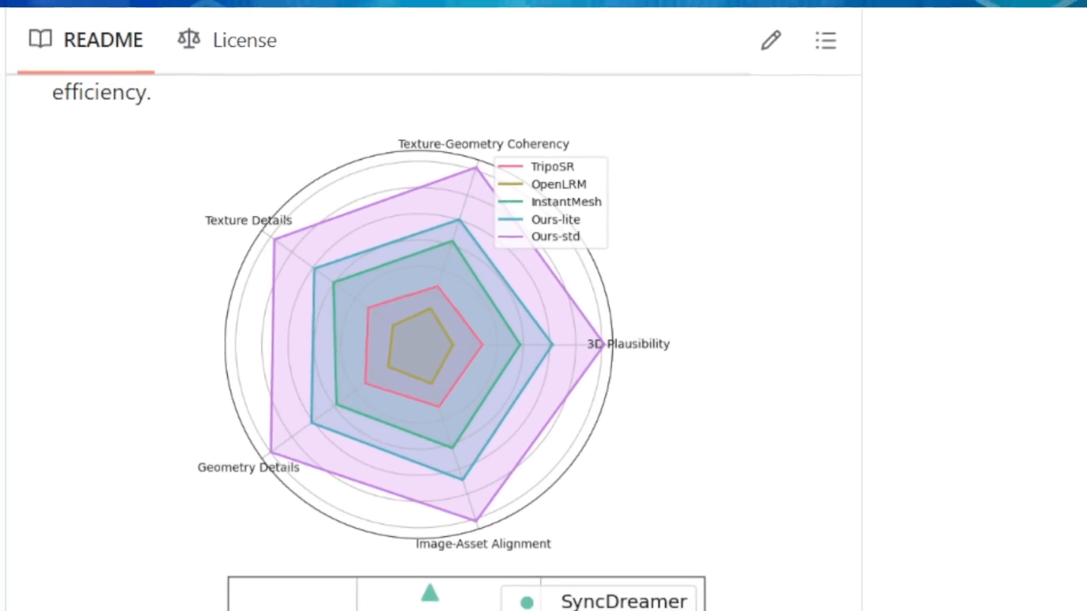
{"action": "scroll", "scroll_direction": "down", "scroll_amount": 3}
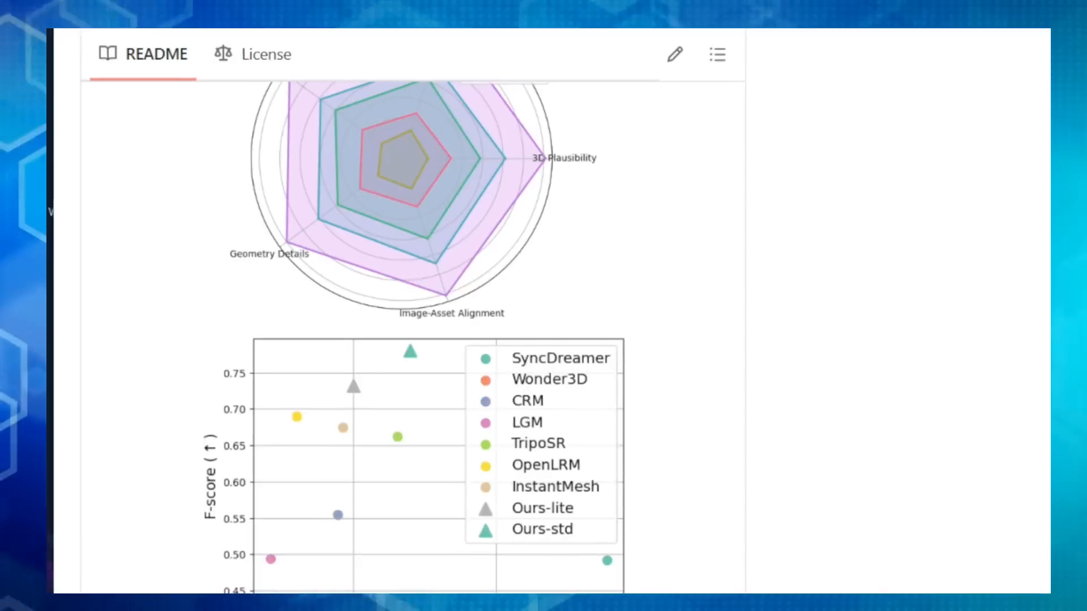
{"action": "scroll", "scroll_direction": "down", "scroll_amount": 3}
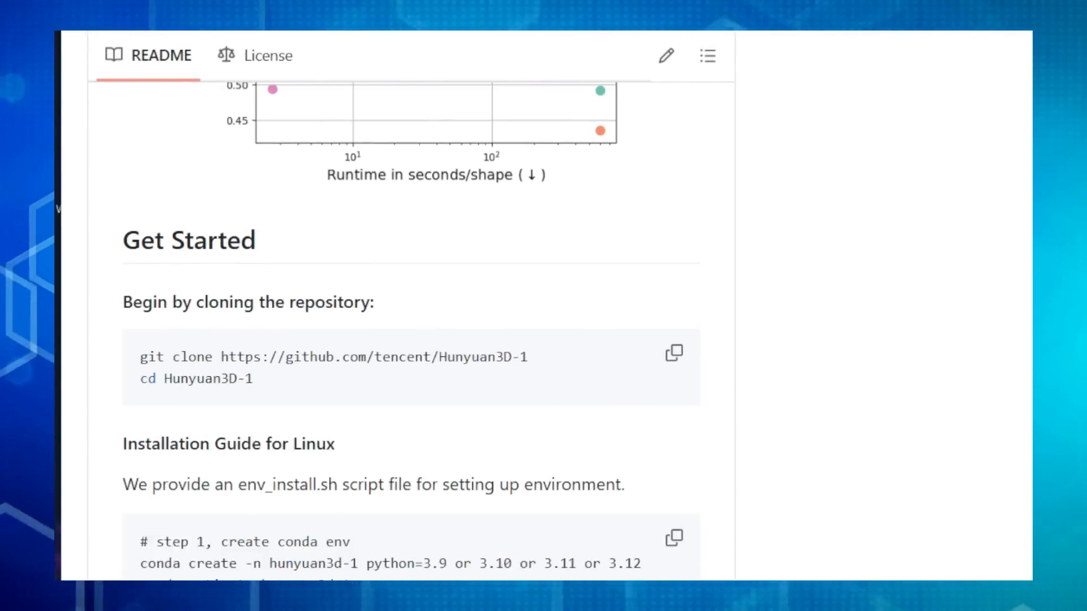
{"action": "scroll", "scroll_direction": "down", "scroll_amount": 3}
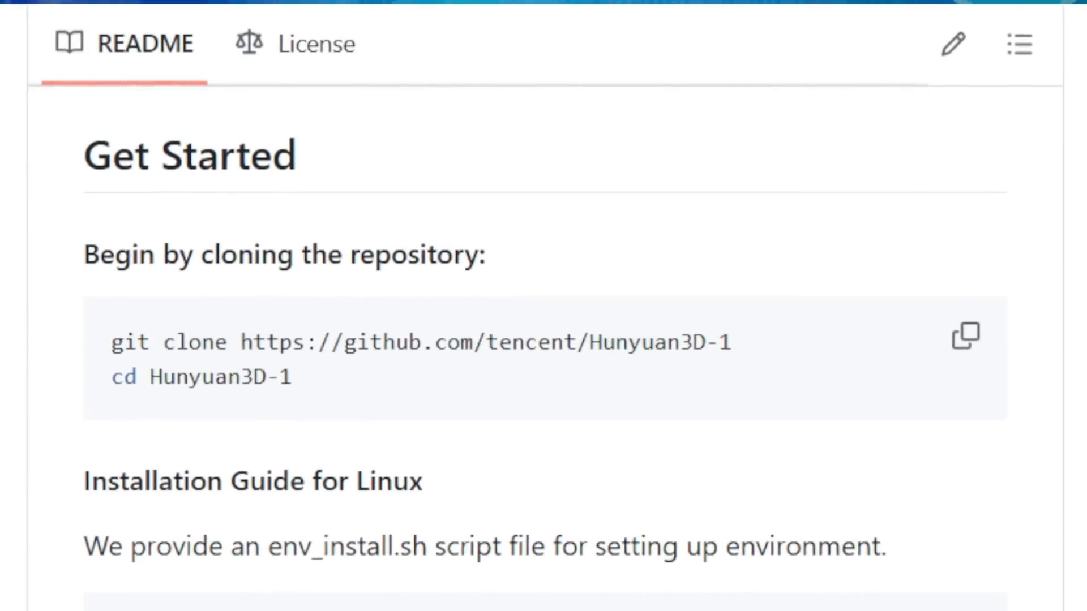
{"action": "scroll", "scroll_direction": "down", "scroll_amount": 3}
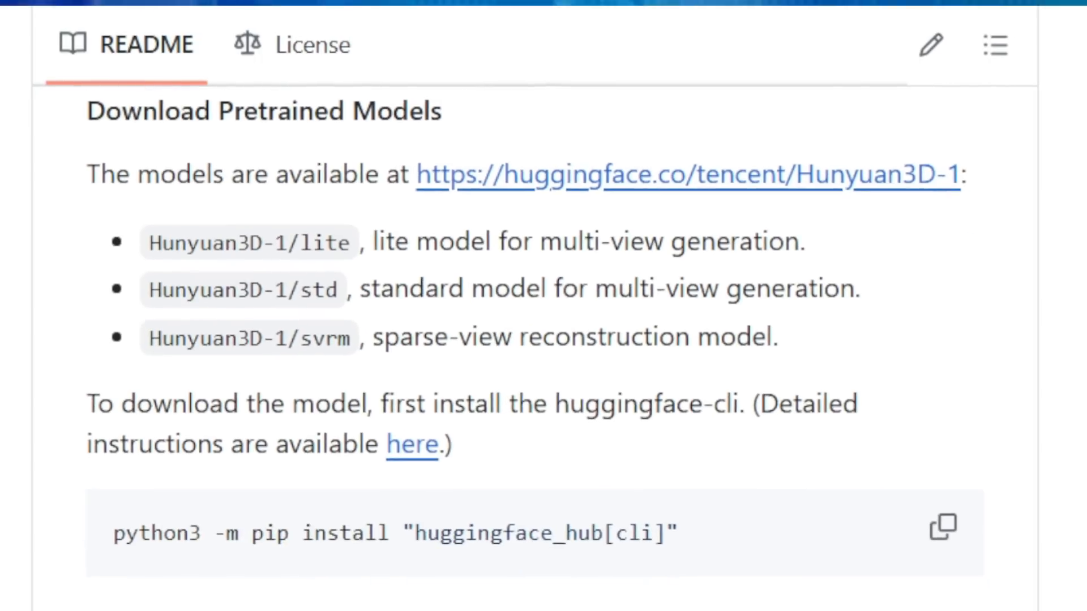
{"action": "scroll", "scroll_direction": "down", "scroll_amount": 3}
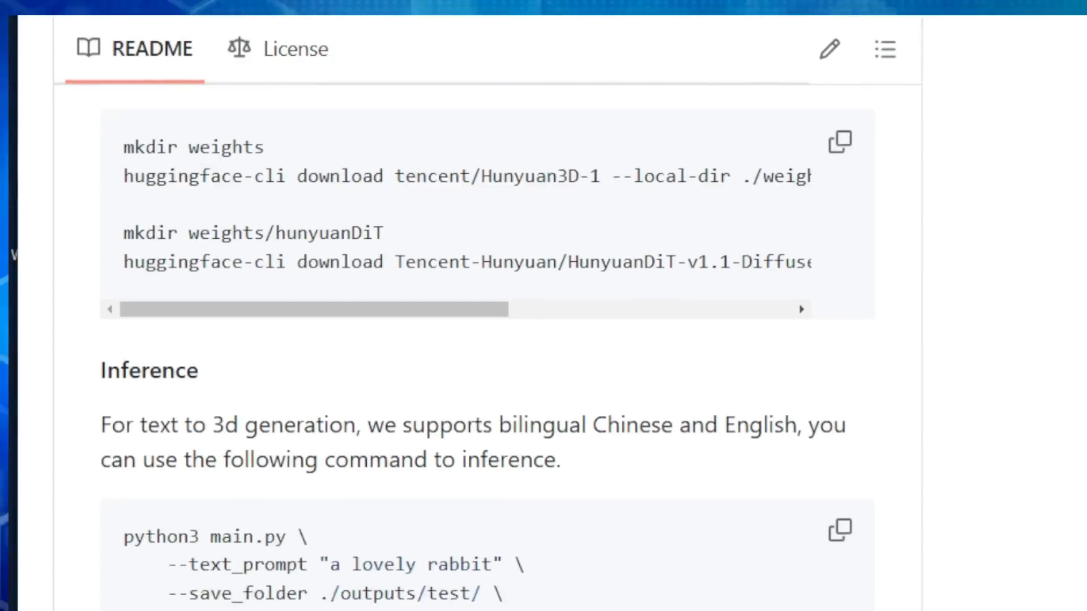
{"action": "scroll", "scroll_direction": "down", "scroll_amount": 3}
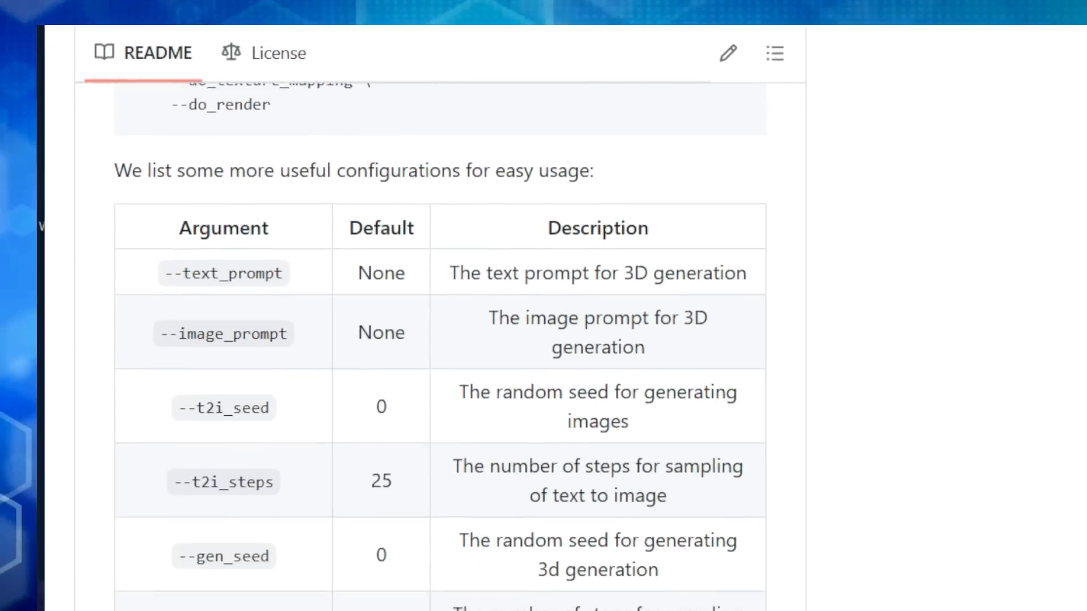
{"action": "scroll", "scroll_direction": "down", "scroll_amount": 3}
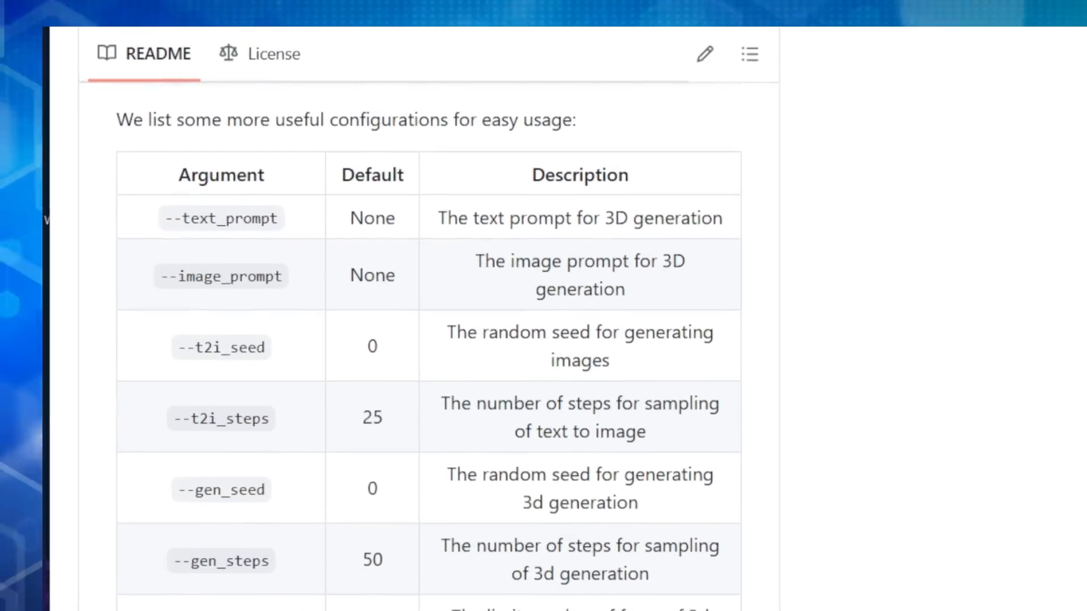
{"action": "scroll", "scroll_direction": "down", "scroll_amount": 3}
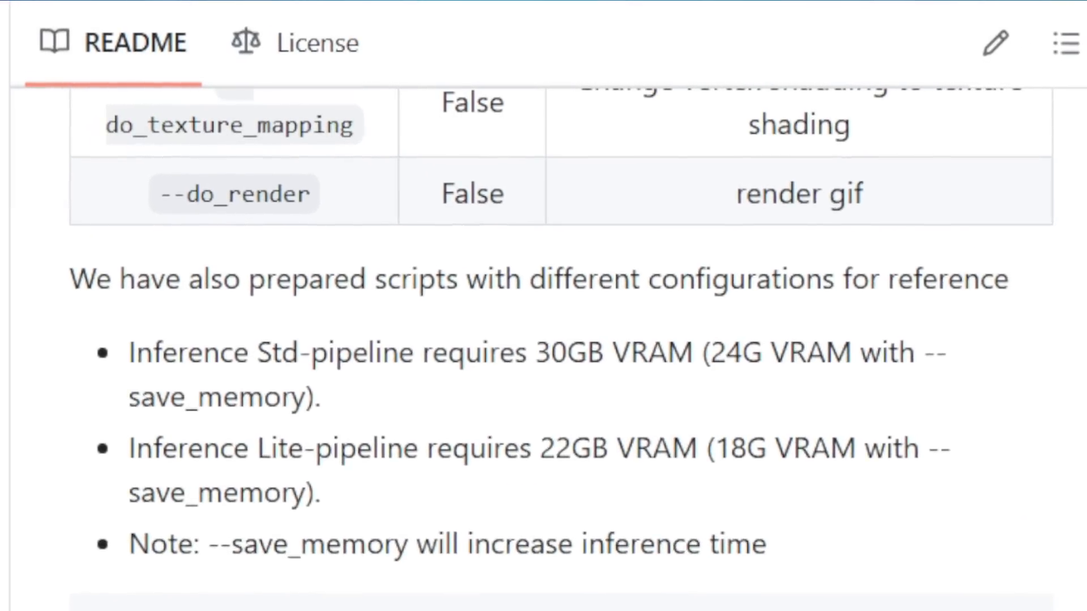
{"action": "scroll", "scroll_direction": "down", "scroll_amount": 3}
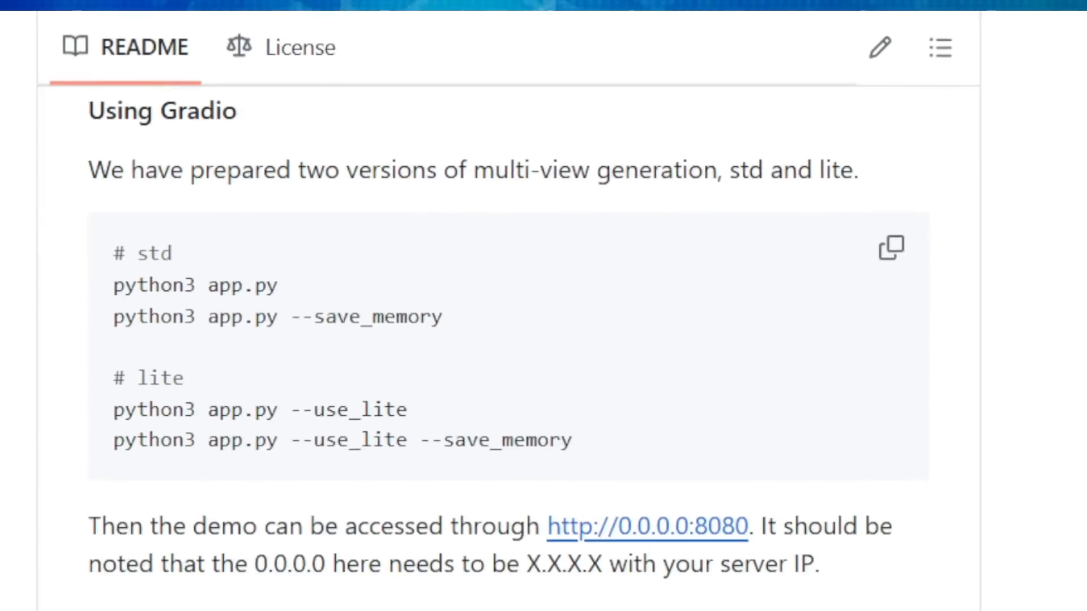
{"action": "scroll", "scroll_direction": "down", "scroll_amount": 3}
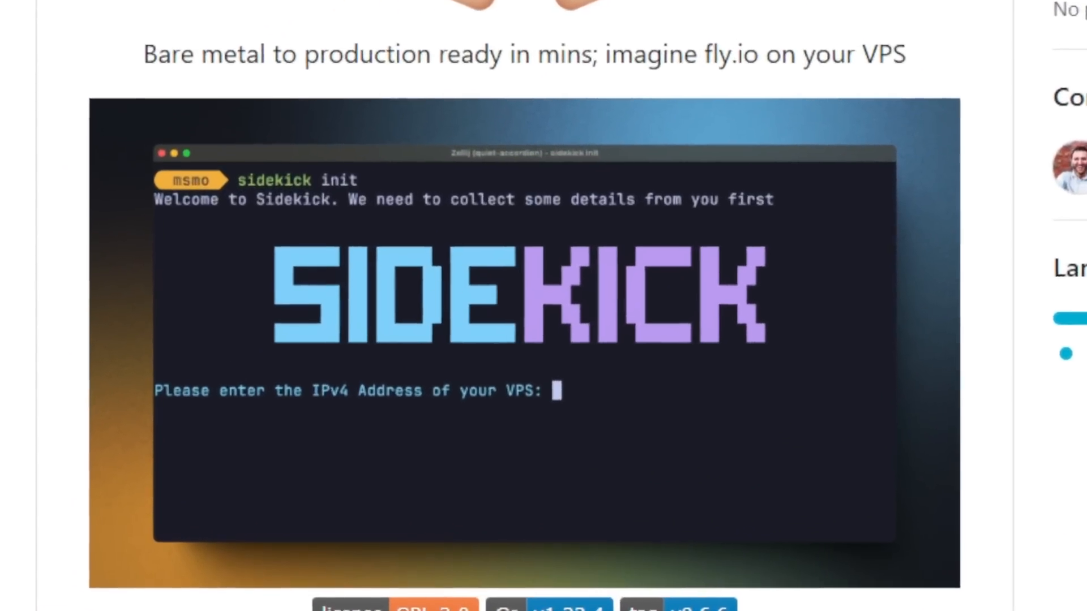
{"action": "scroll", "scroll_direction": "down", "scroll_amount": 3}
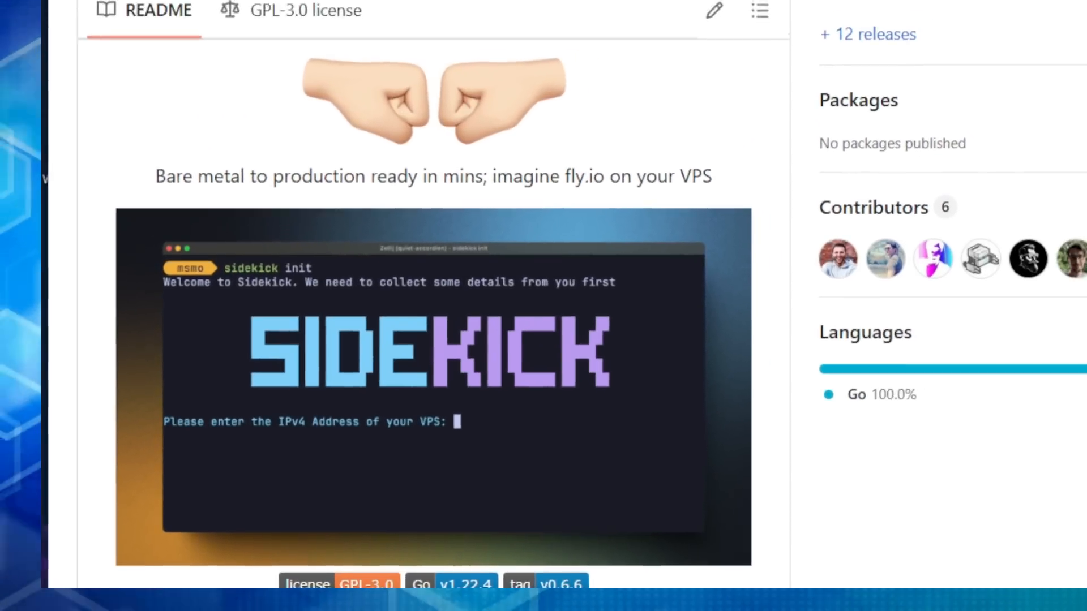
{"action": "scroll", "scroll_direction": "down", "scroll_amount": 3}
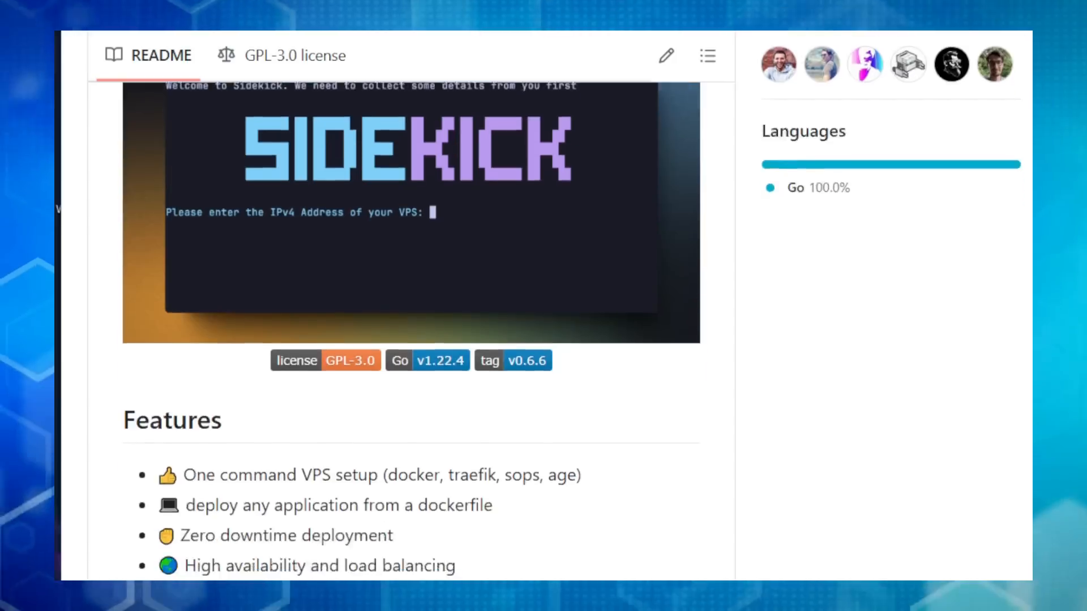
{"action": "scroll", "scroll_direction": "down", "scroll_amount": 3}
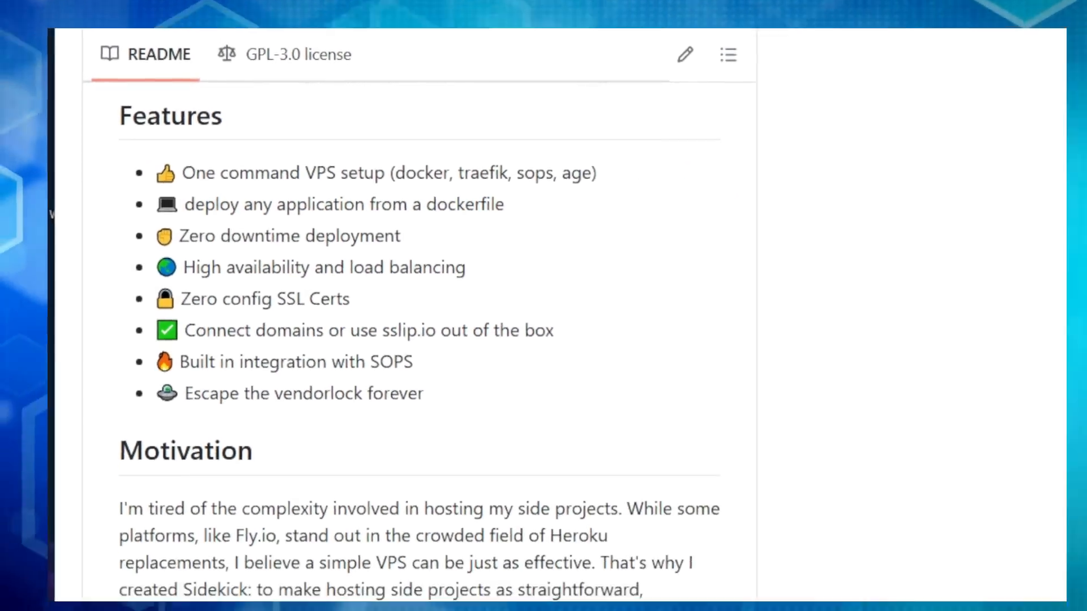
{"action": "scroll", "scroll_direction": "down", "scroll_amount": 3}
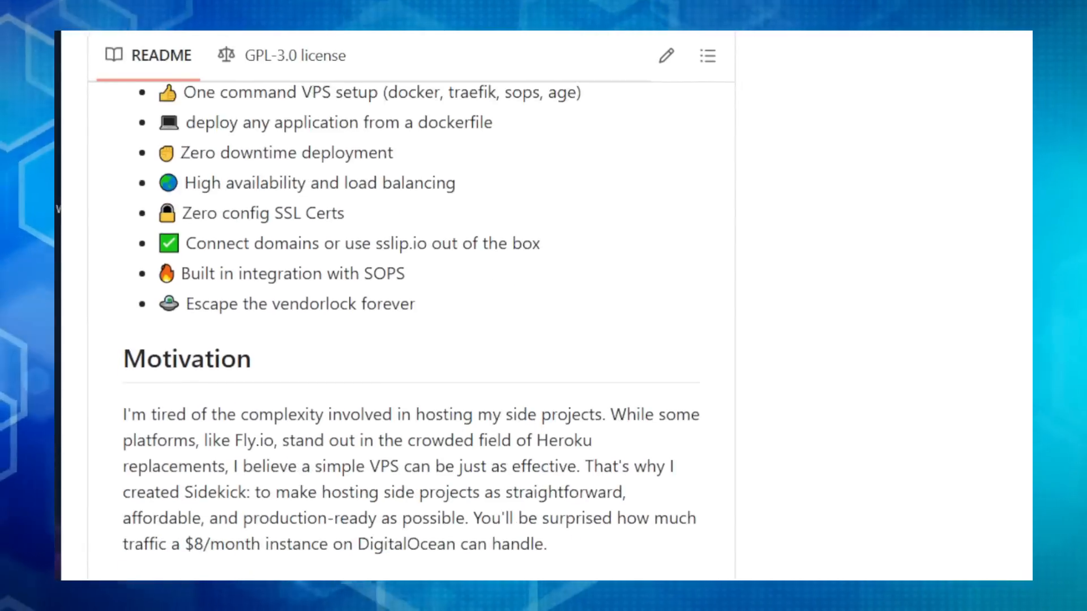
{"action": "scroll", "scroll_direction": "down", "scroll_amount": 3}
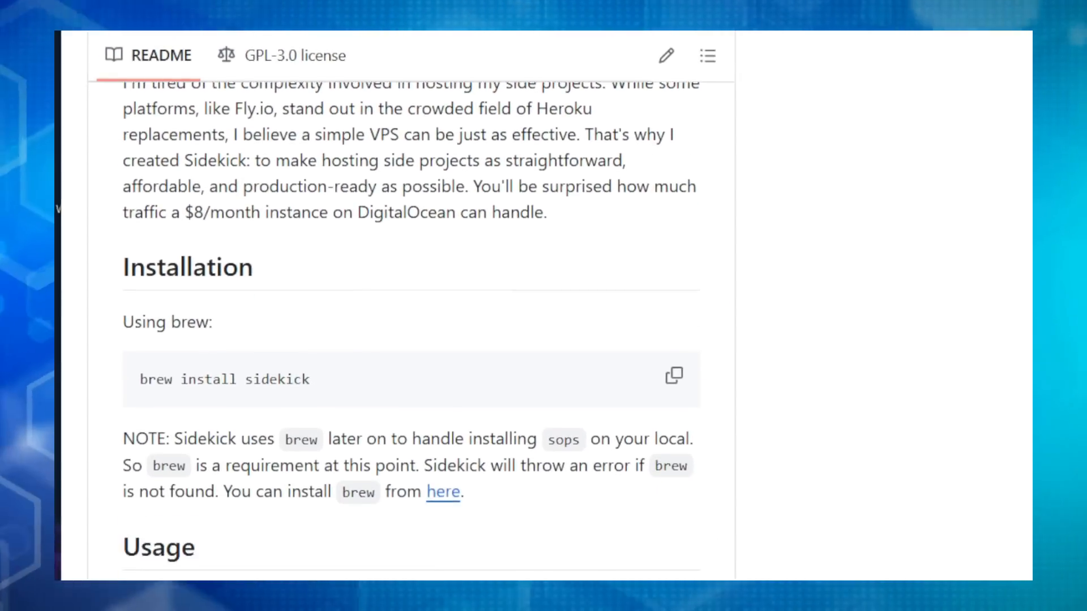
{"action": "scroll", "scroll_direction": "down", "scroll_amount": 3}
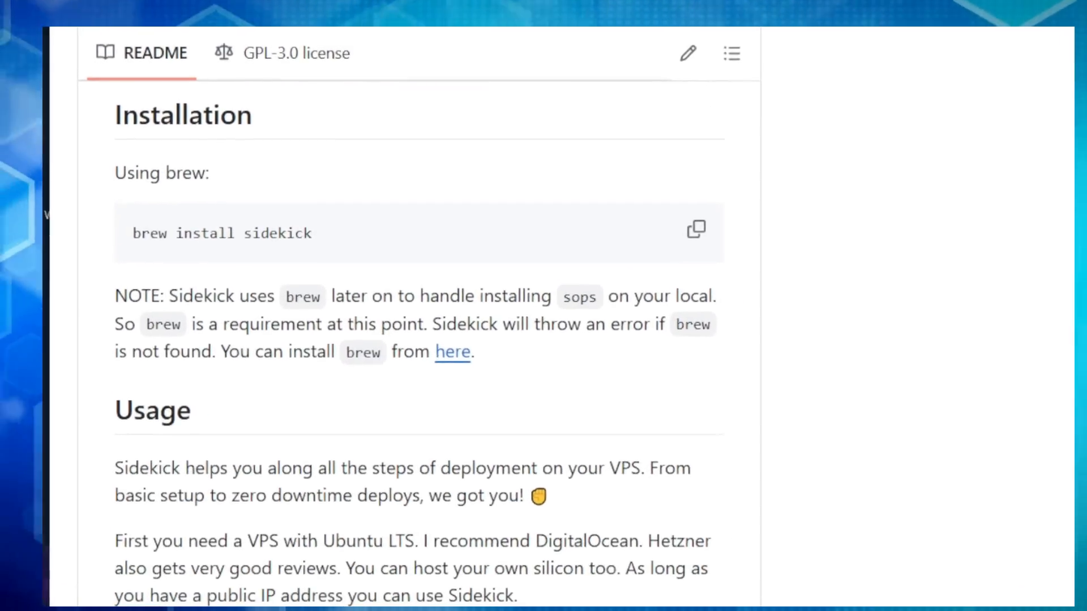
{"action": "scroll", "scroll_direction": "down", "scroll_amount": 3}
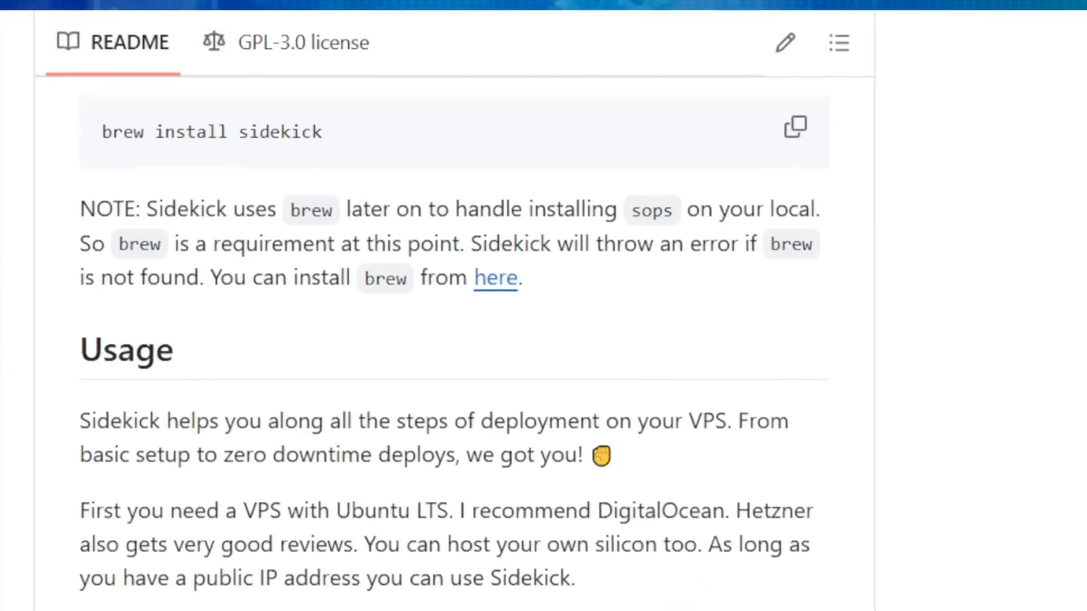
{"action": "scroll", "scroll_direction": "down", "scroll_amount": 3}
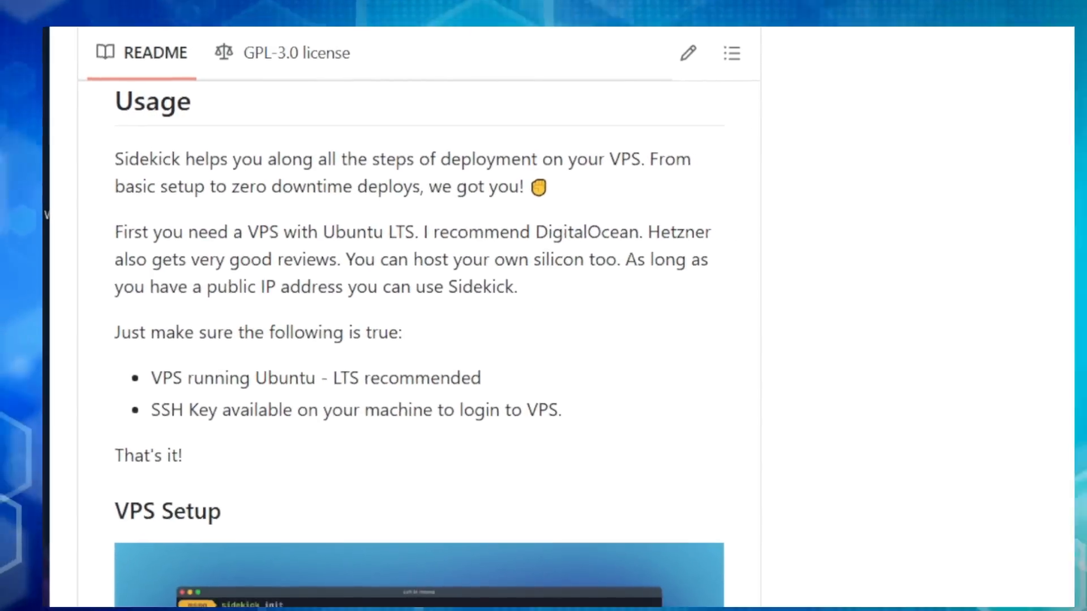
{"action": "scroll", "scroll_direction": "down", "scroll_amount": 3}
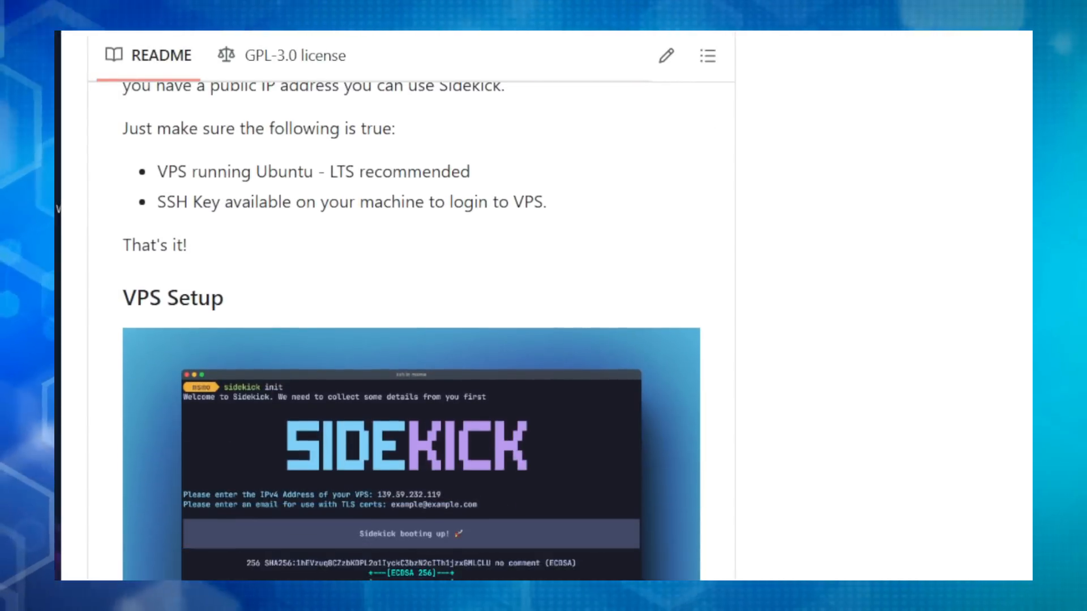
{"action": "scroll", "scroll_direction": "down", "scroll_amount": 3}
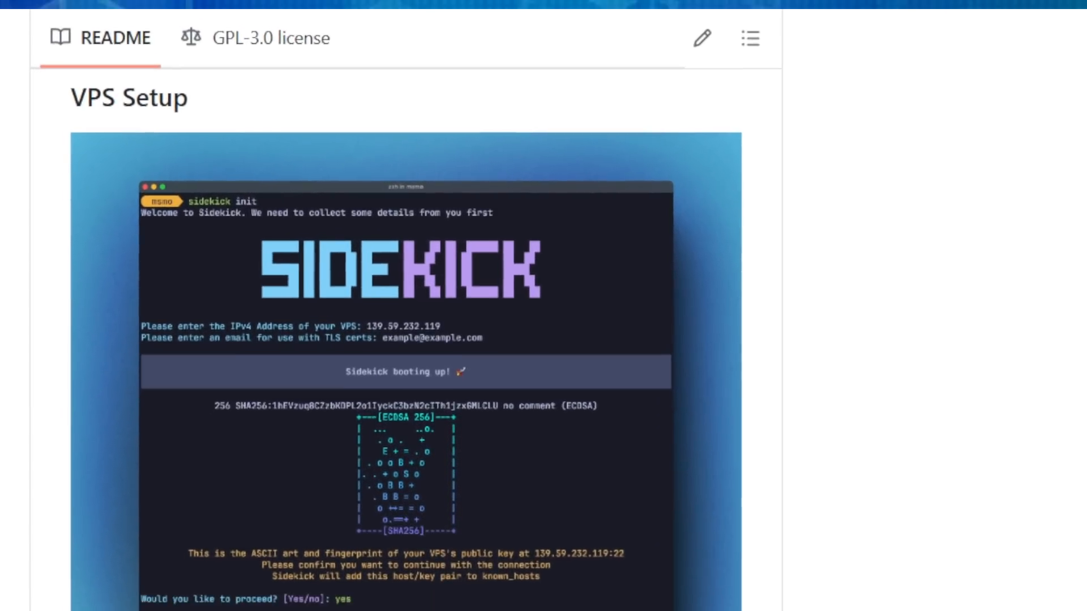
{"action": "scroll", "scroll_direction": "down", "scroll_amount": 3}
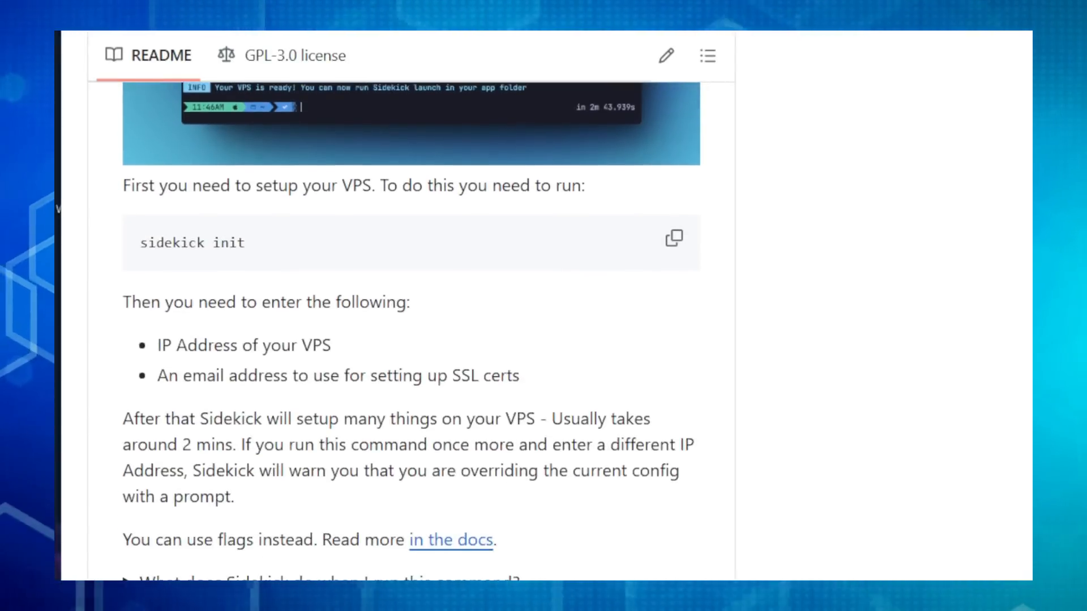
{"action": "scroll", "scroll_direction": "down", "scroll_amount": 3}
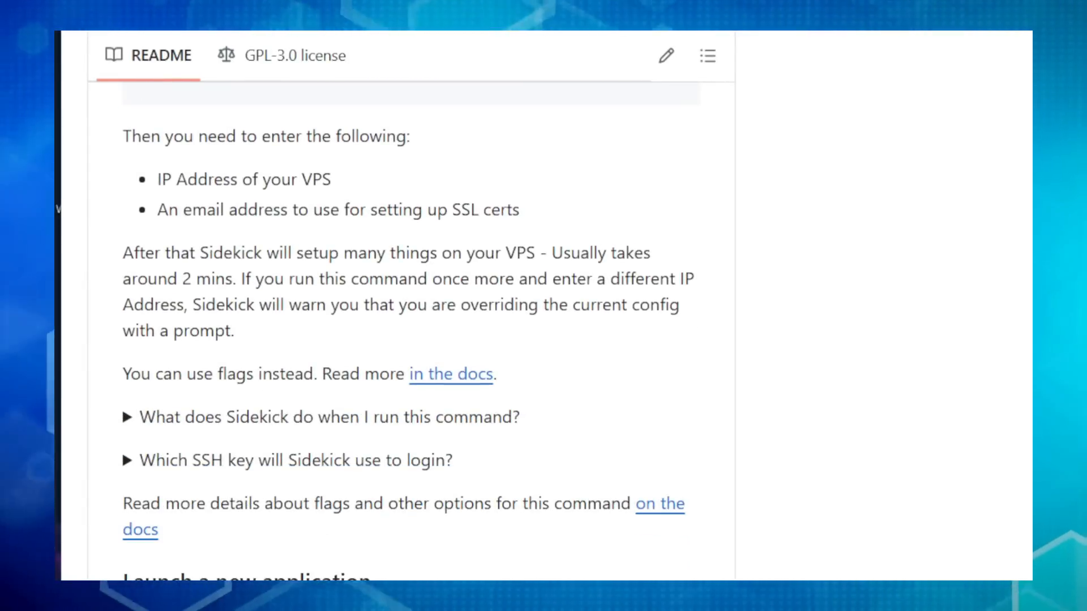
{"action": "scroll", "scroll_direction": "down", "scroll_amount": 3}
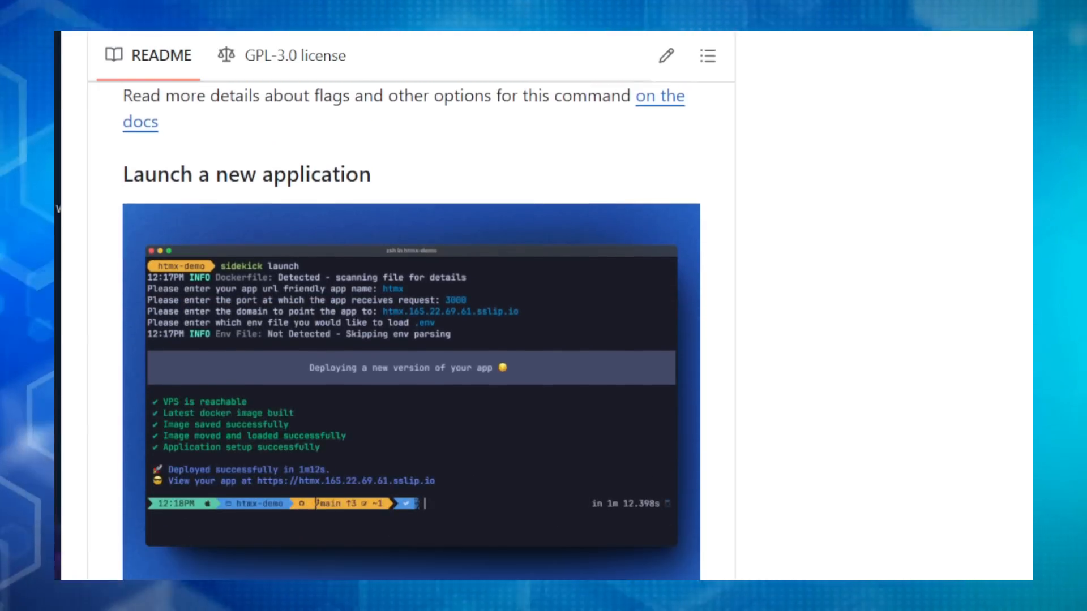
{"action": "scroll", "scroll_direction": "down", "scroll_amount": 3}
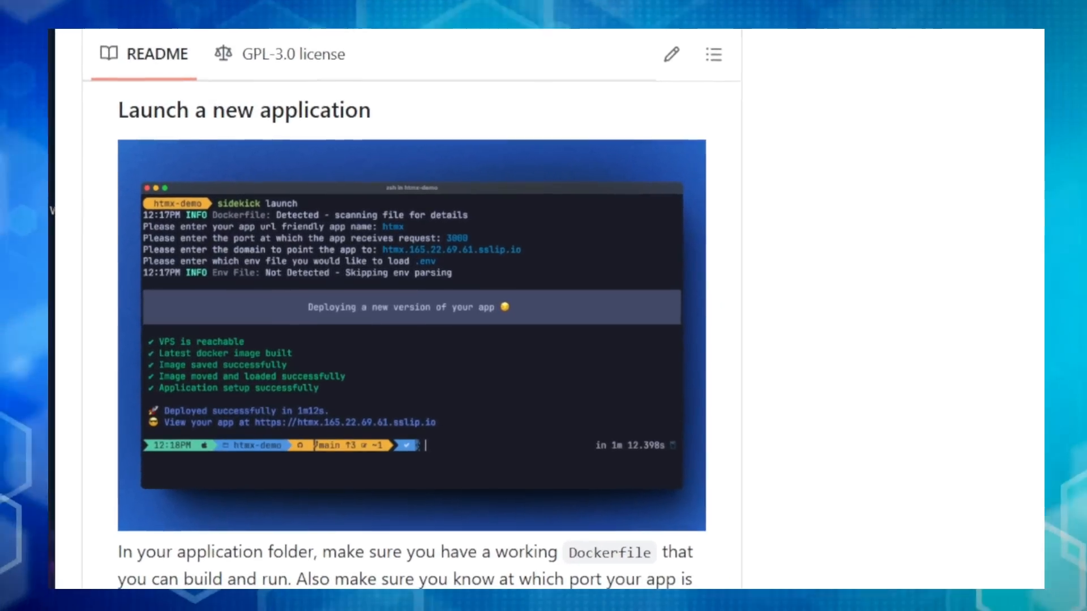
{"action": "scroll", "scroll_direction": "down", "scroll_amount": 3}
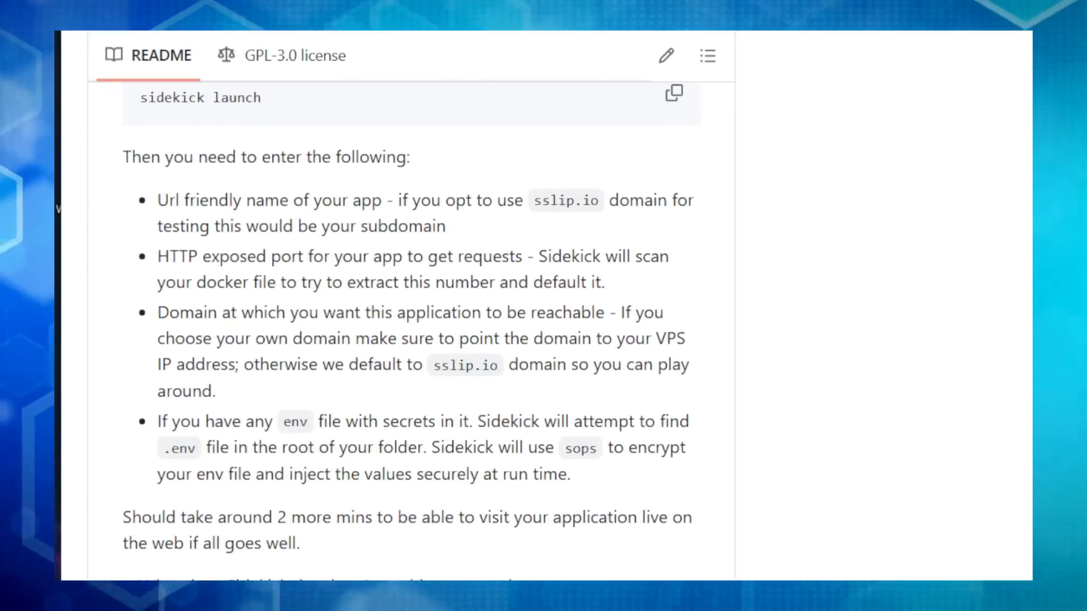
{"action": "scroll", "scroll_direction": "down", "scroll_amount": 3}
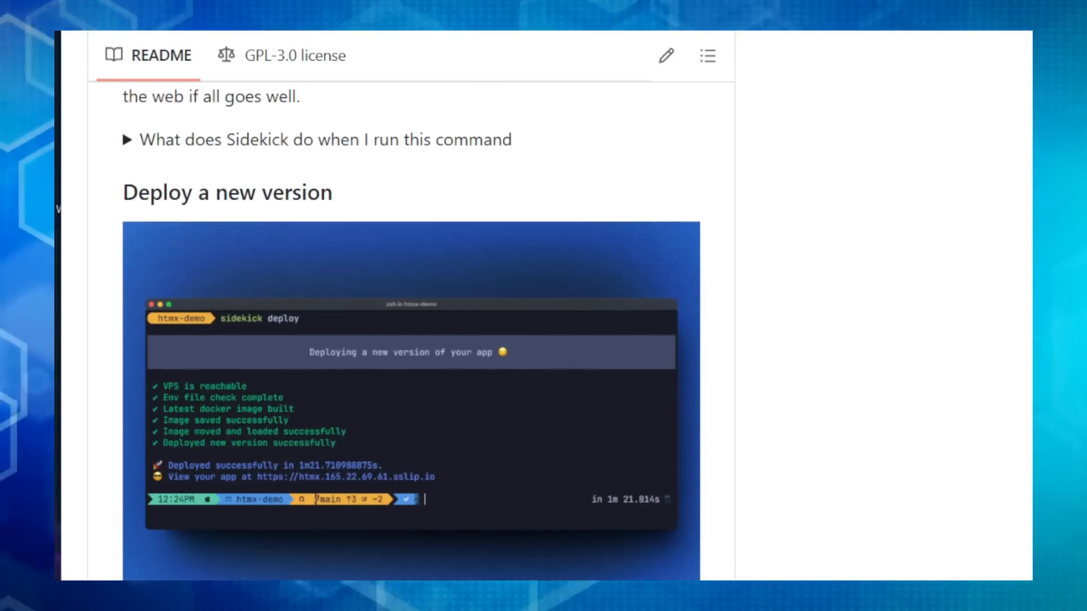
{"action": "scroll", "scroll_direction": "down", "scroll_amount": 3}
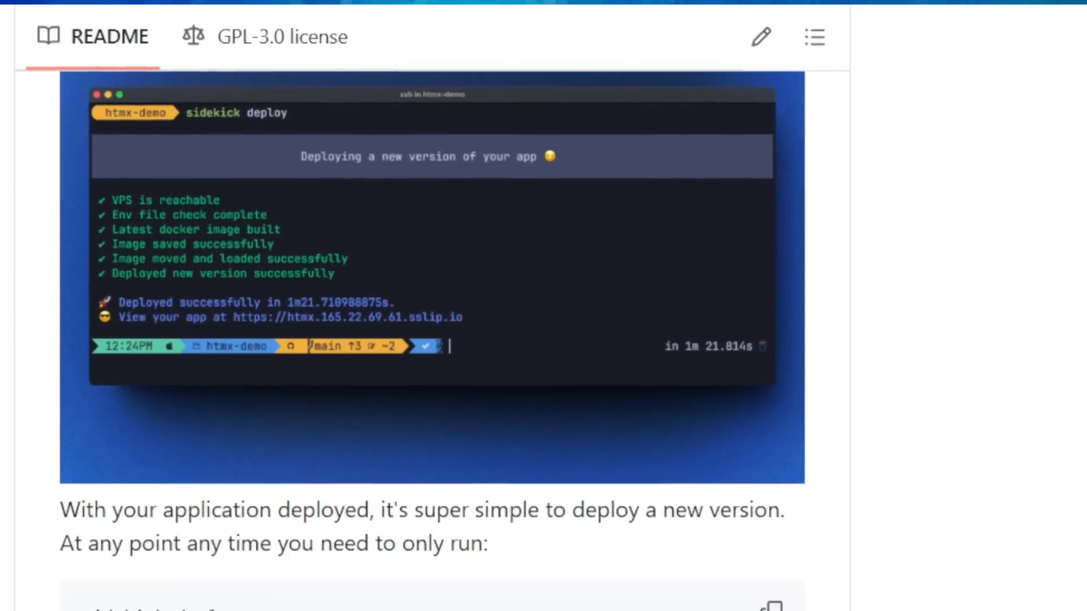
{"action": "scroll", "scroll_direction": "down", "scroll_amount": 3}
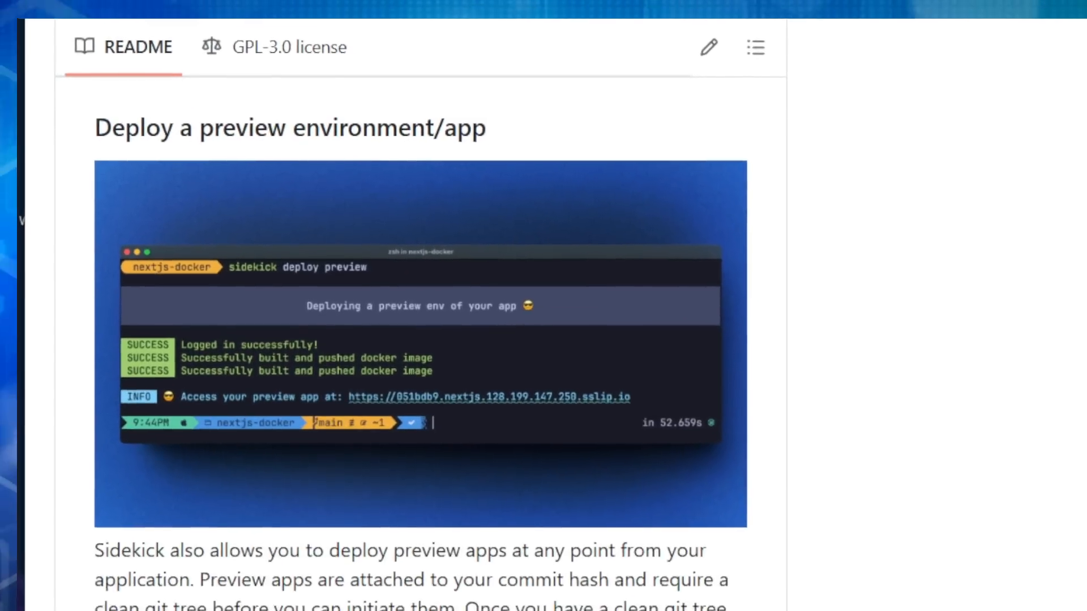
{"action": "scroll", "scroll_direction": "down", "scroll_amount": 3}
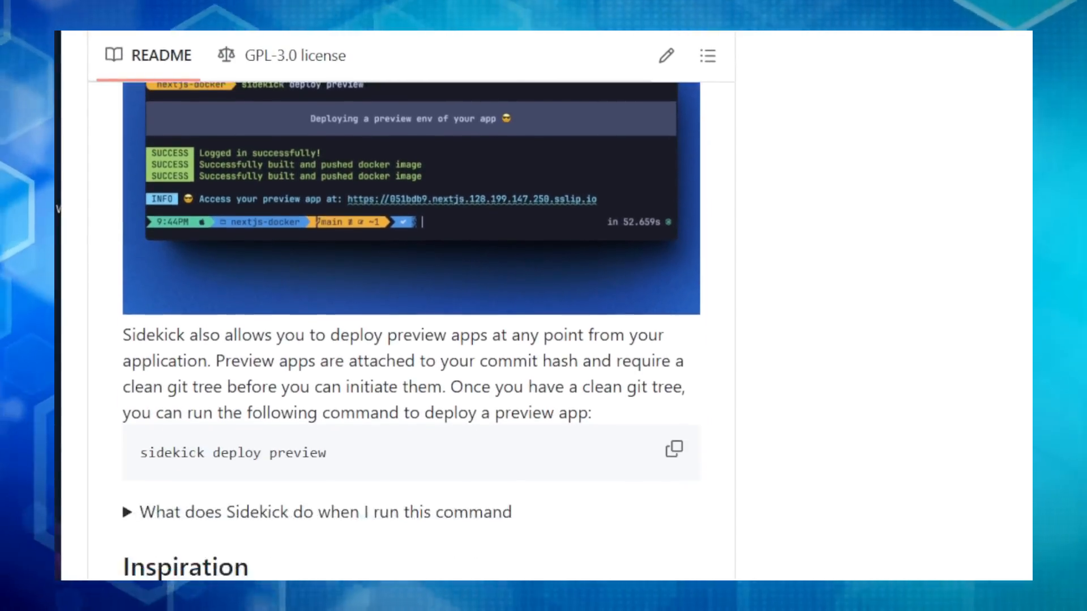
{"action": "scroll", "scroll_direction": "down", "scroll_amount": 3}
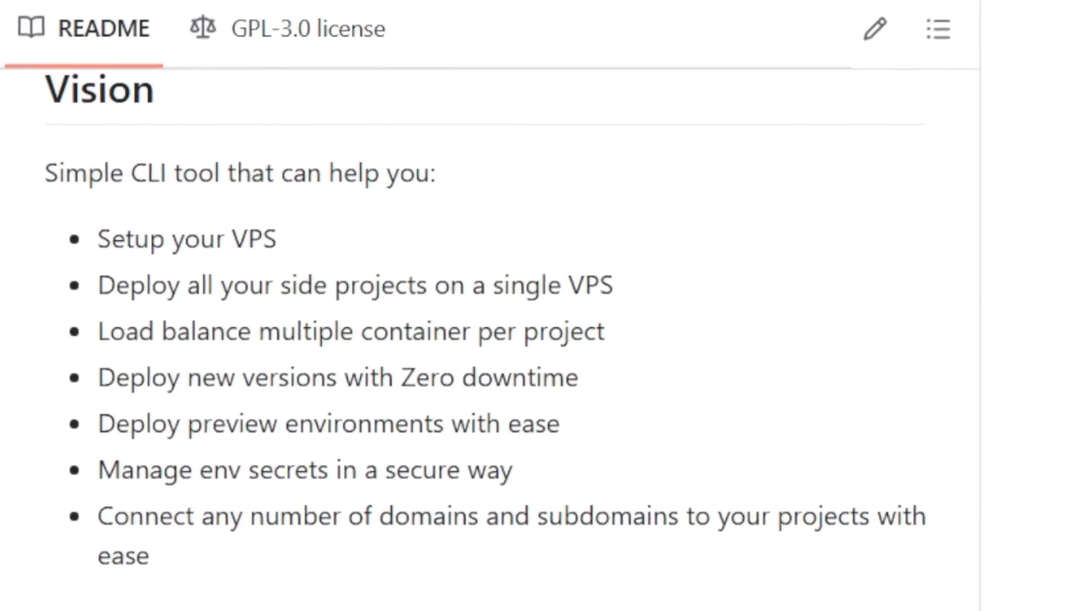
{"action": "scroll", "scroll_direction": "down", "scroll_amount": 3}
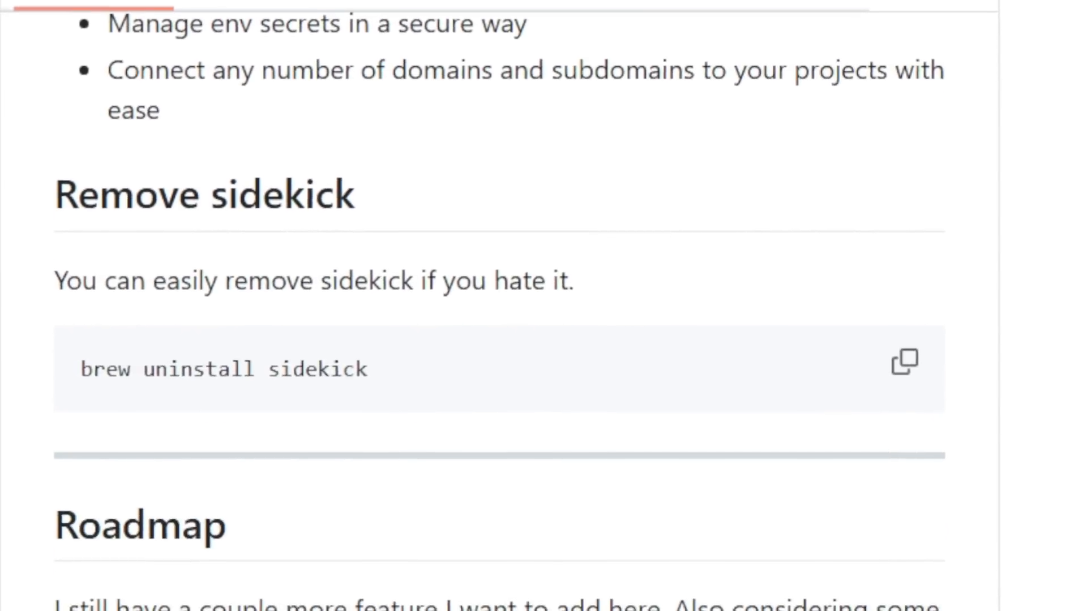
{"action": "scroll", "scroll_direction": "down", "scroll_amount": 3}
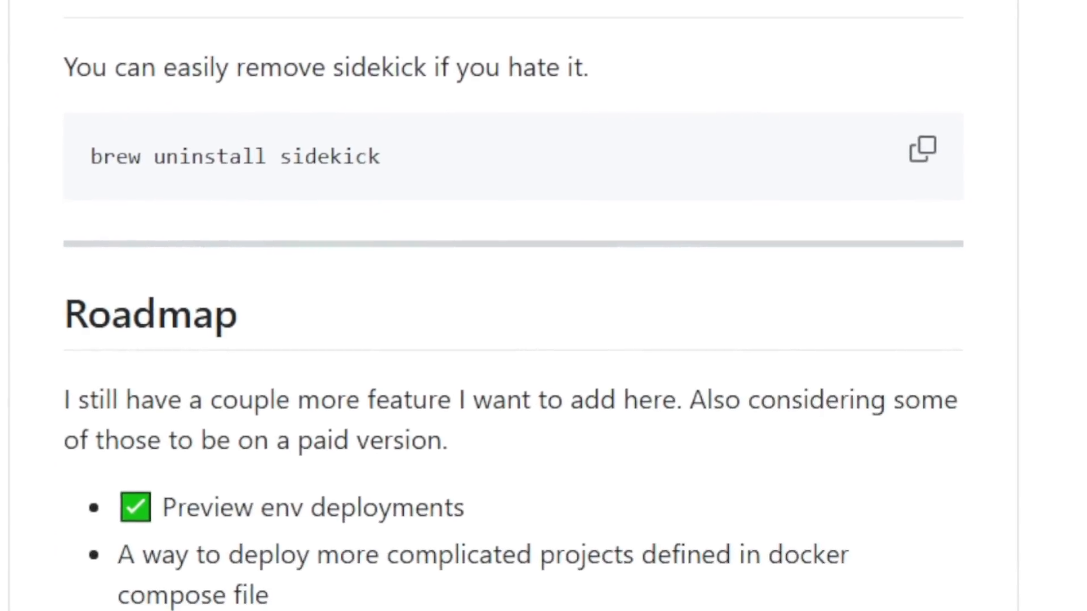
{"action": "scroll", "scroll_direction": "down", "scroll_amount": 3}
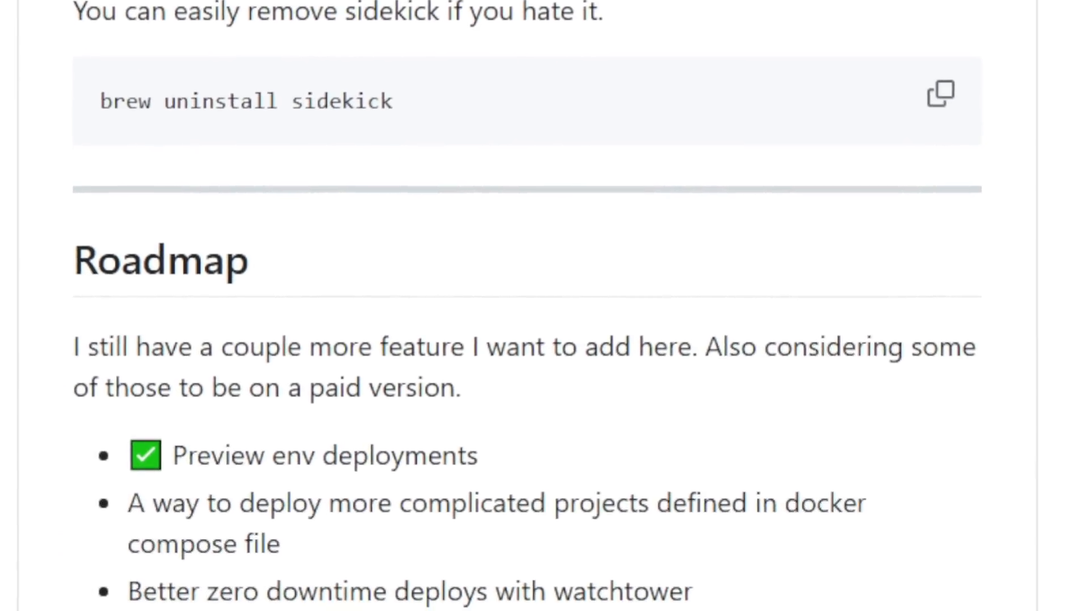
{"action": "scroll", "scroll_direction": "down", "scroll_amount": 3}
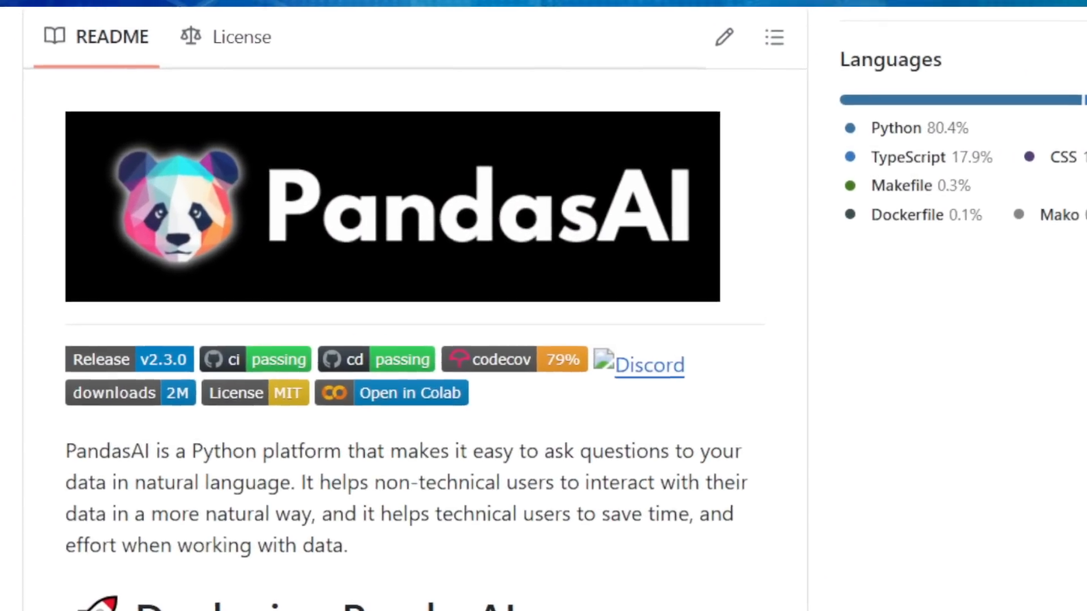
{"action": "scroll", "scroll_direction": "down", "scroll_amount": 3}
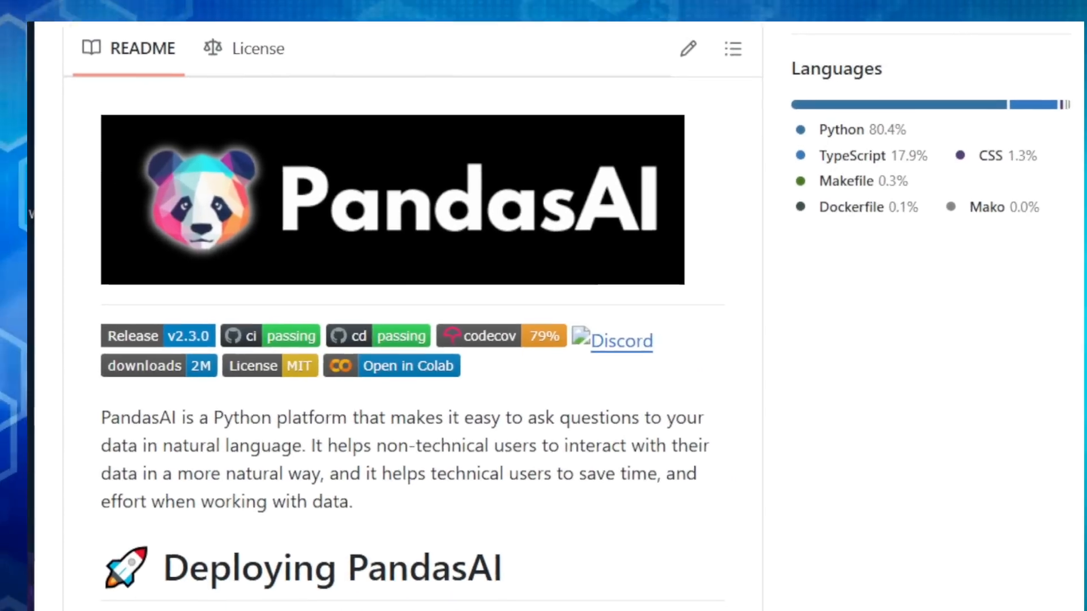
{"action": "scroll", "scroll_direction": "down", "scroll_amount": 3}
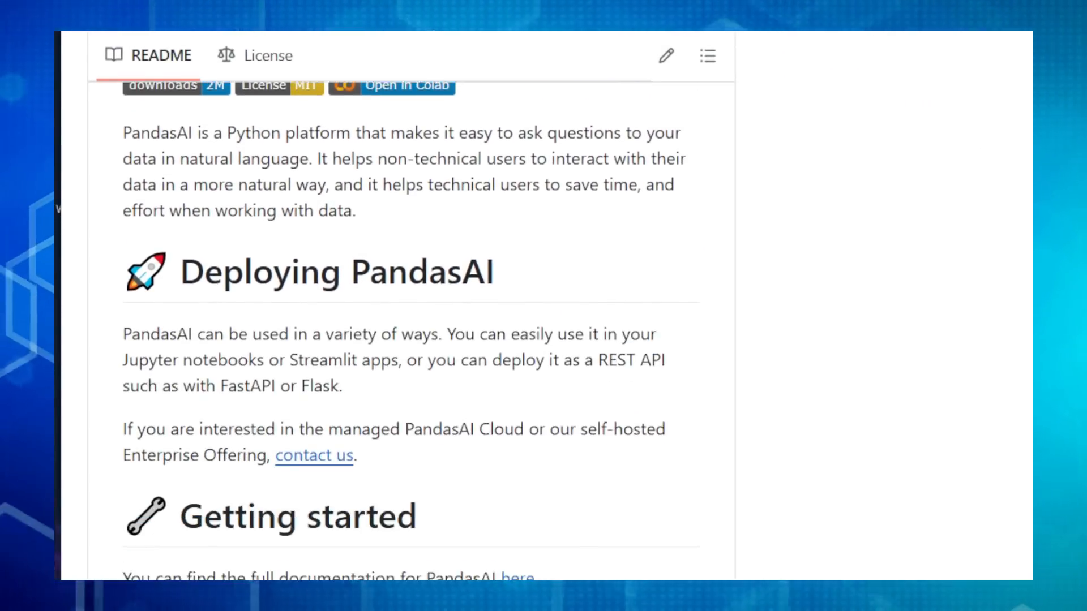
{"action": "scroll", "scroll_direction": "down", "scroll_amount": 3}
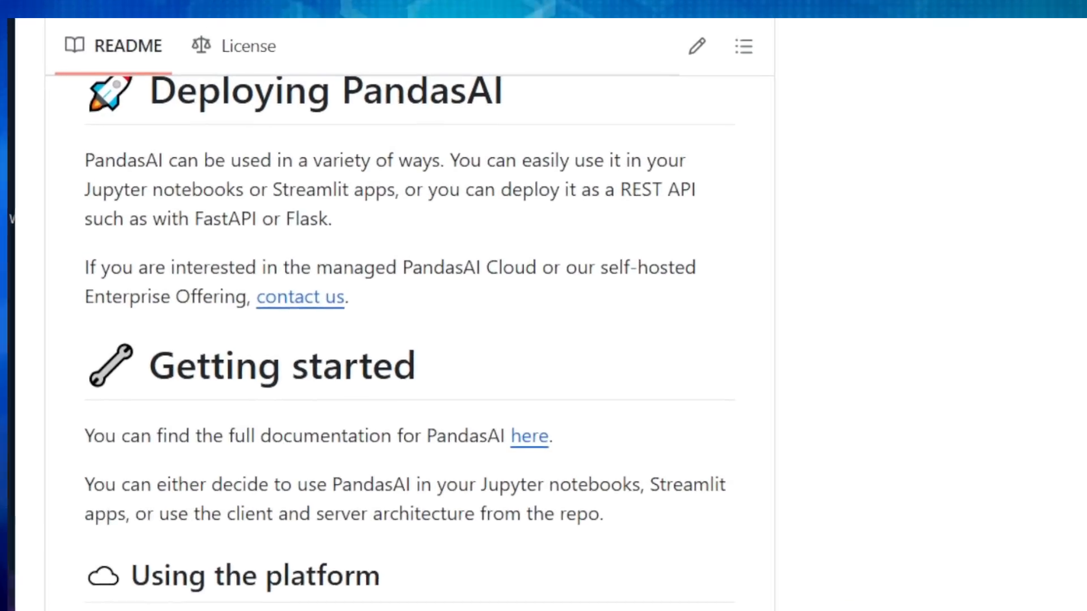
{"action": "scroll", "scroll_direction": "down", "scroll_amount": 3}
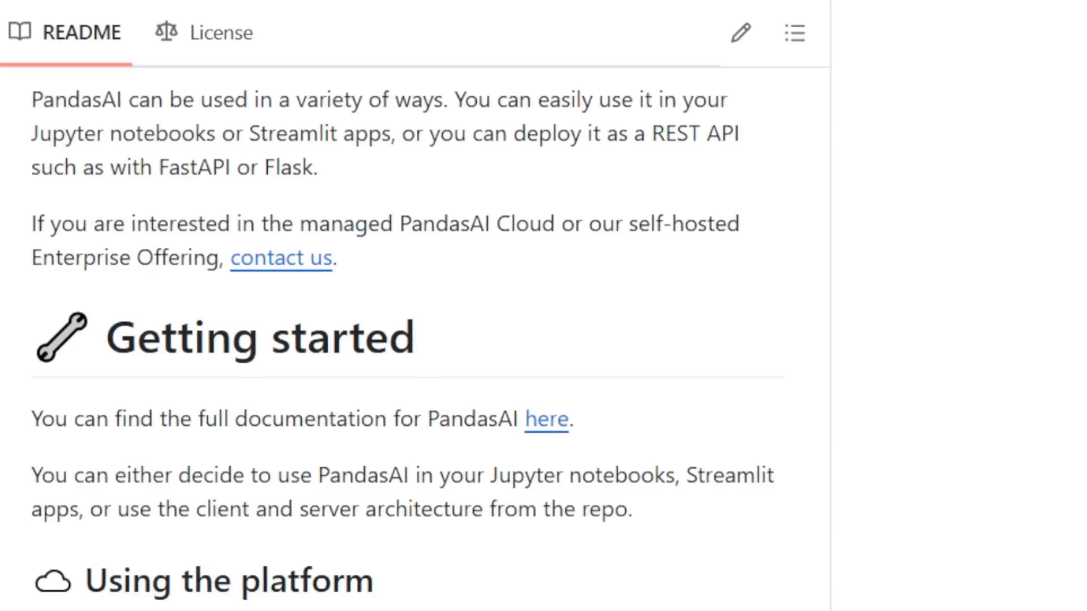
{"action": "scroll", "scroll_direction": "down", "scroll_amount": 3}
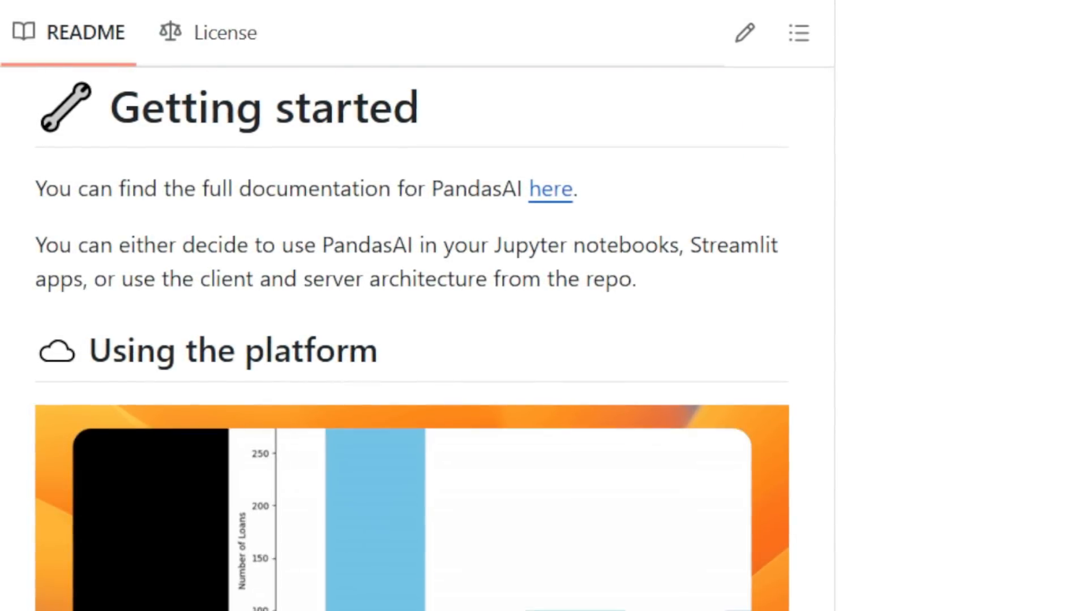
{"action": "scroll", "scroll_direction": "down", "scroll_amount": 3}
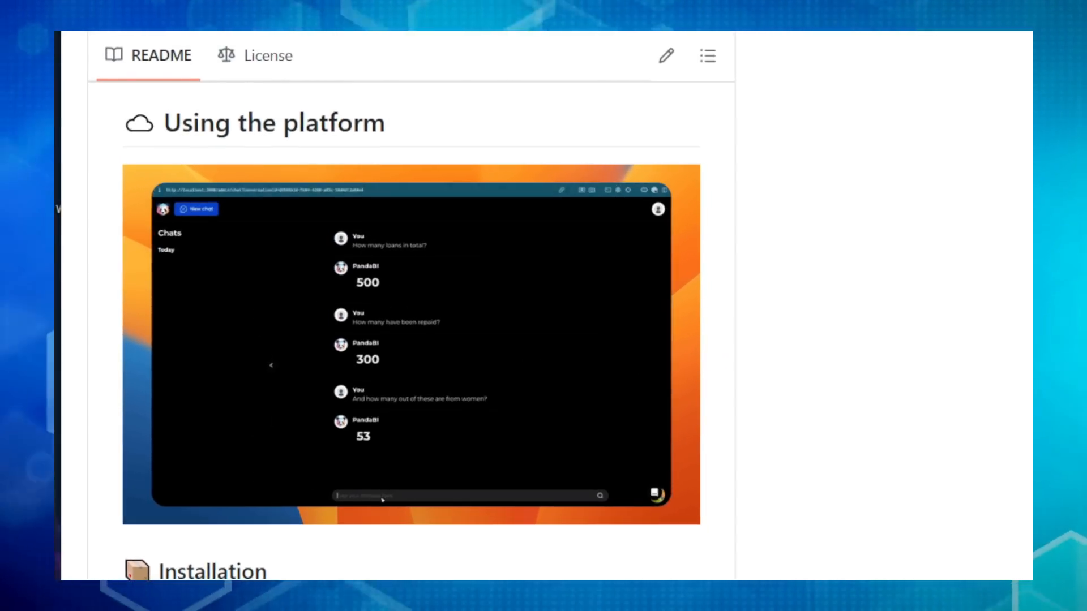
{"action": "scroll", "scroll_direction": "down", "scroll_amount": 3}
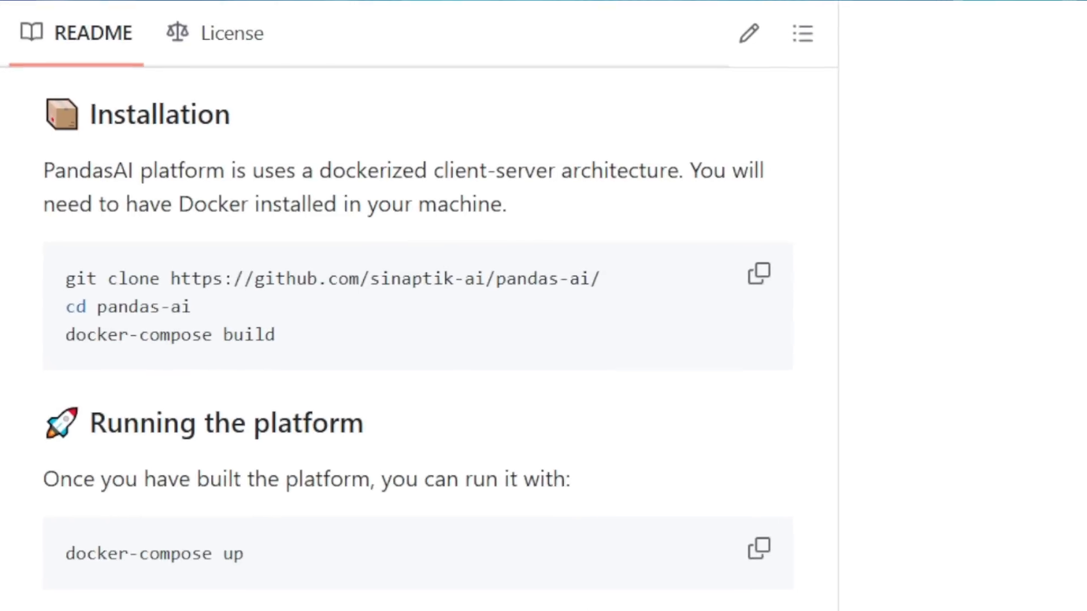
{"action": "scroll", "scroll_direction": "down", "scroll_amount": 3}
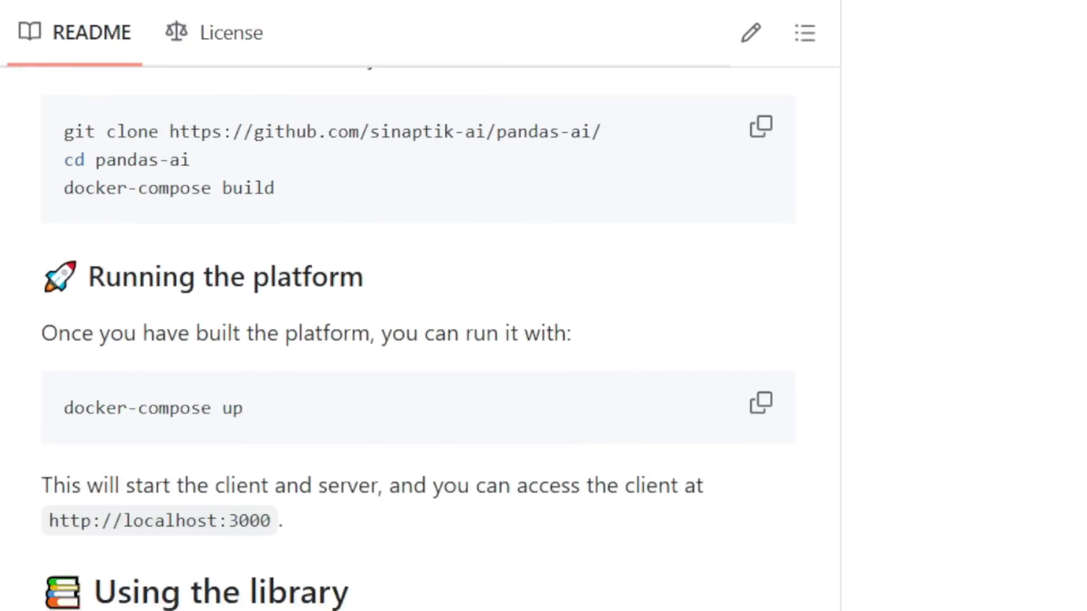
{"action": "scroll", "scroll_direction": "down", "scroll_amount": 3}
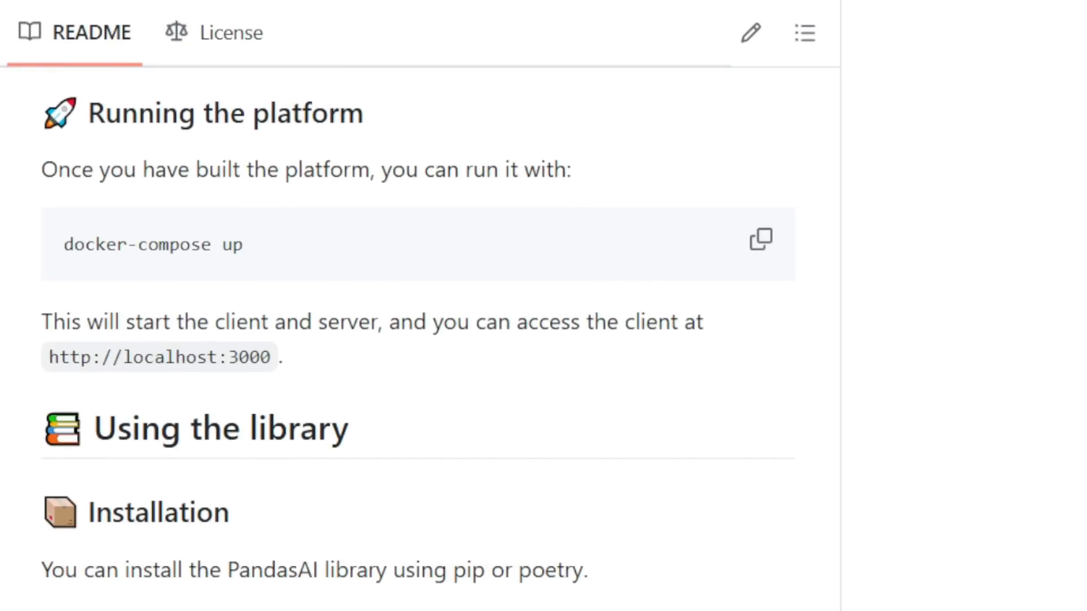
{"action": "scroll", "scroll_direction": "down", "scroll_amount": 3}
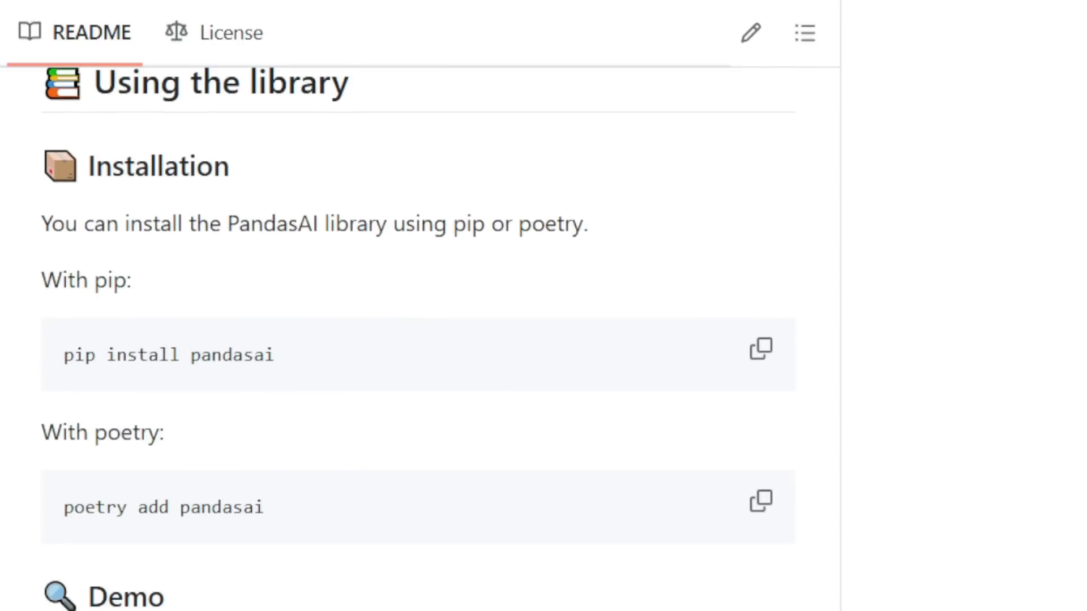
{"action": "scroll", "scroll_direction": "down", "scroll_amount": 3}
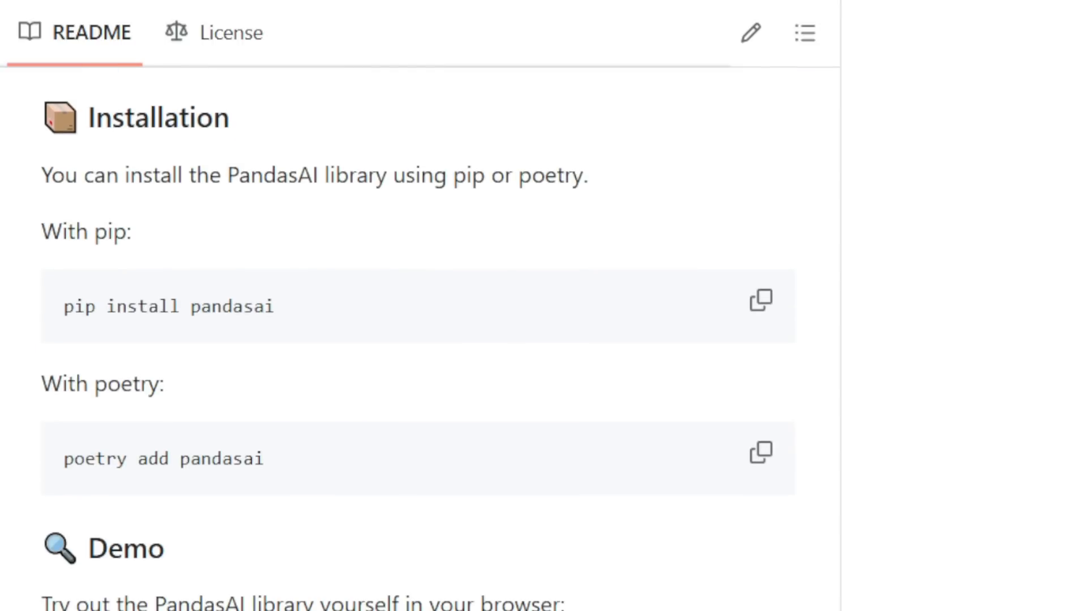
{"action": "scroll", "scroll_direction": "down", "scroll_amount": 3}
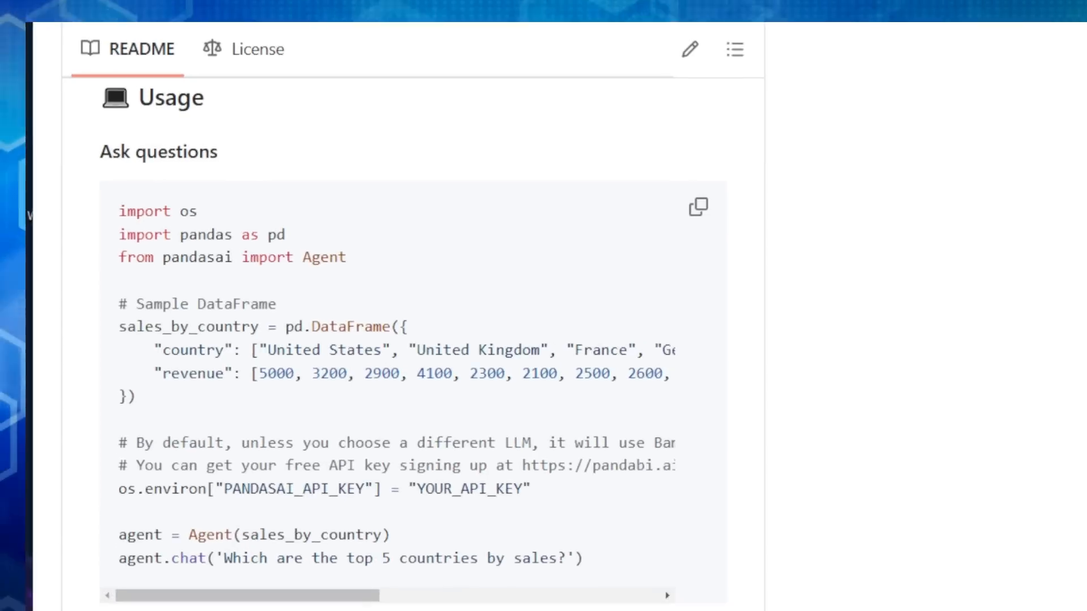
{"action": "scroll", "scroll_direction": "down", "scroll_amount": 3}
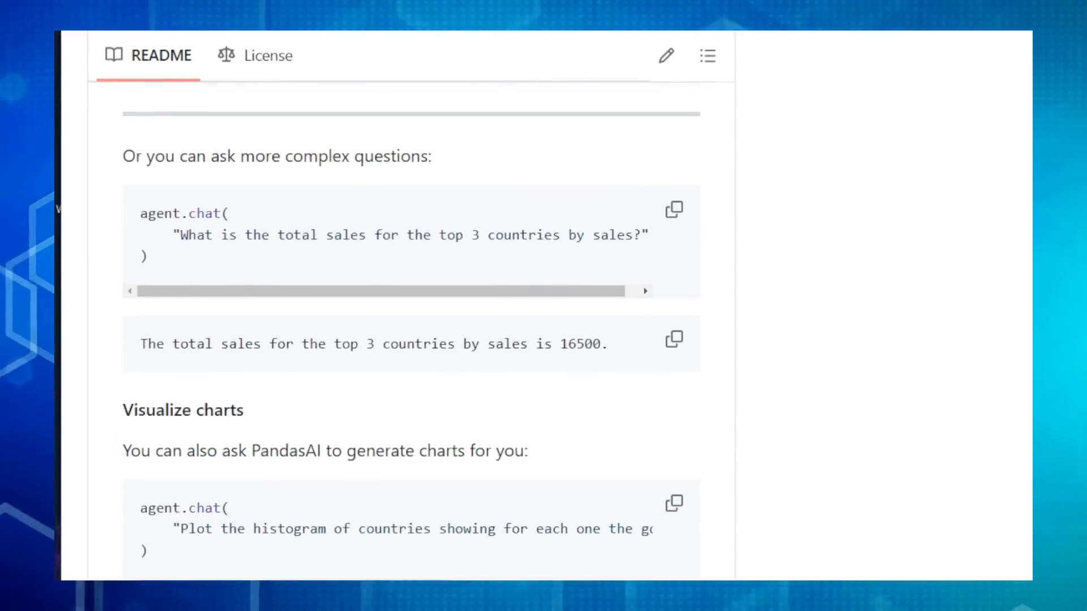
{"action": "scroll", "scroll_direction": "down", "scroll_amount": 3}
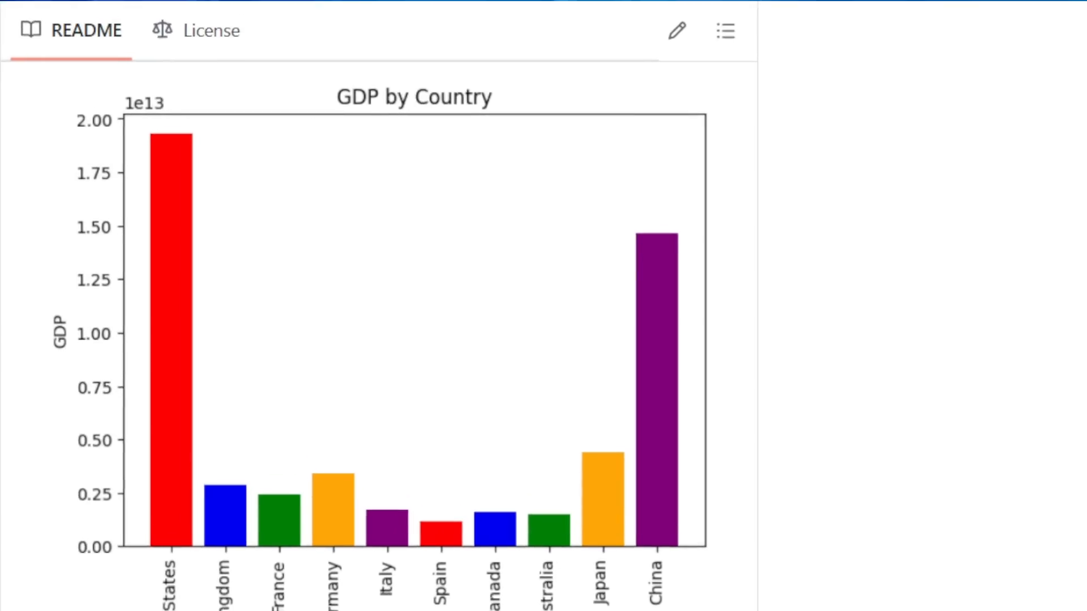
{"action": "scroll", "scroll_direction": "down", "scroll_amount": 3}
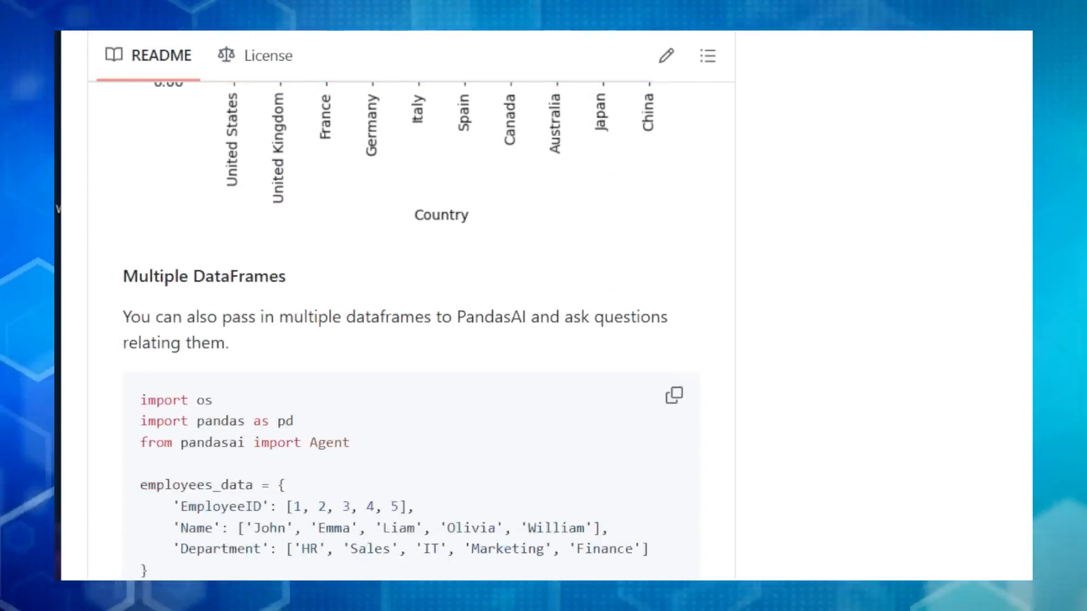
{"action": "scroll", "scroll_direction": "down", "scroll_amount": 3}
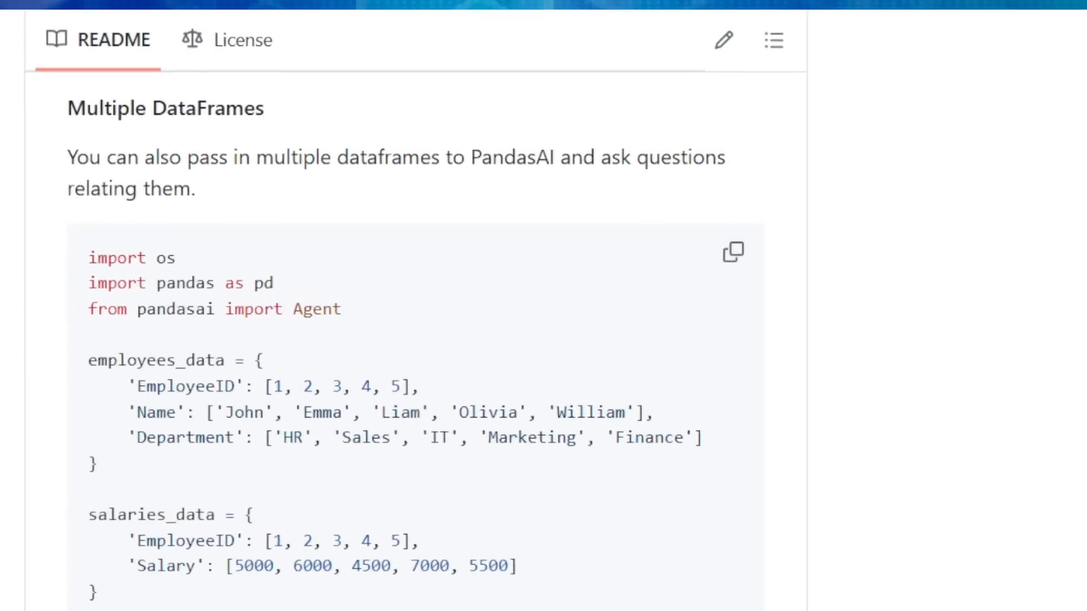
{"action": "scroll", "scroll_direction": "down", "scroll_amount": 3}
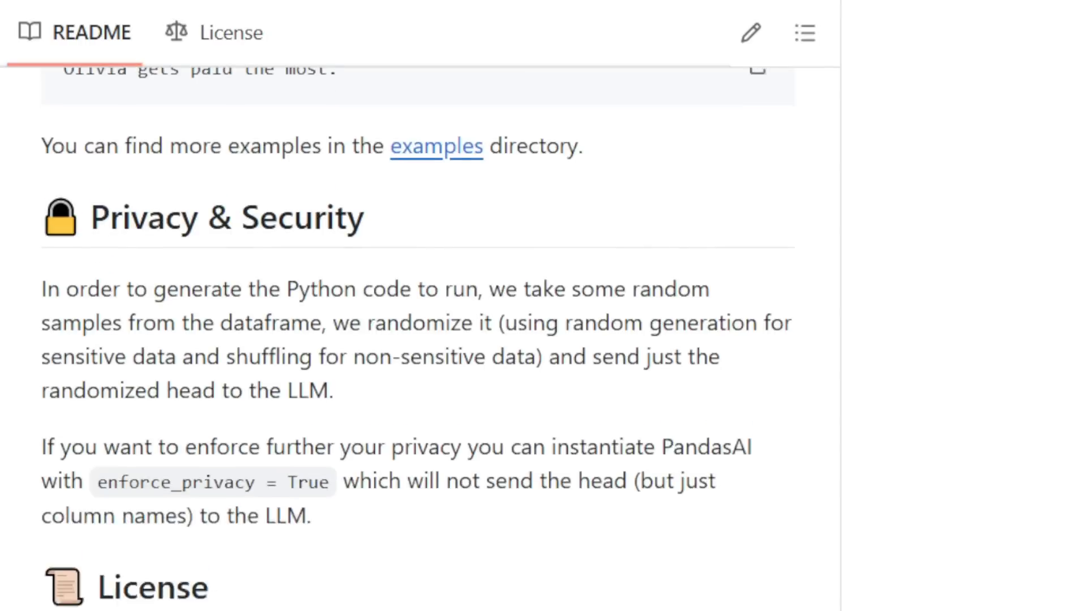
{"action": "scroll", "scroll_direction": "down", "scroll_amount": 3}
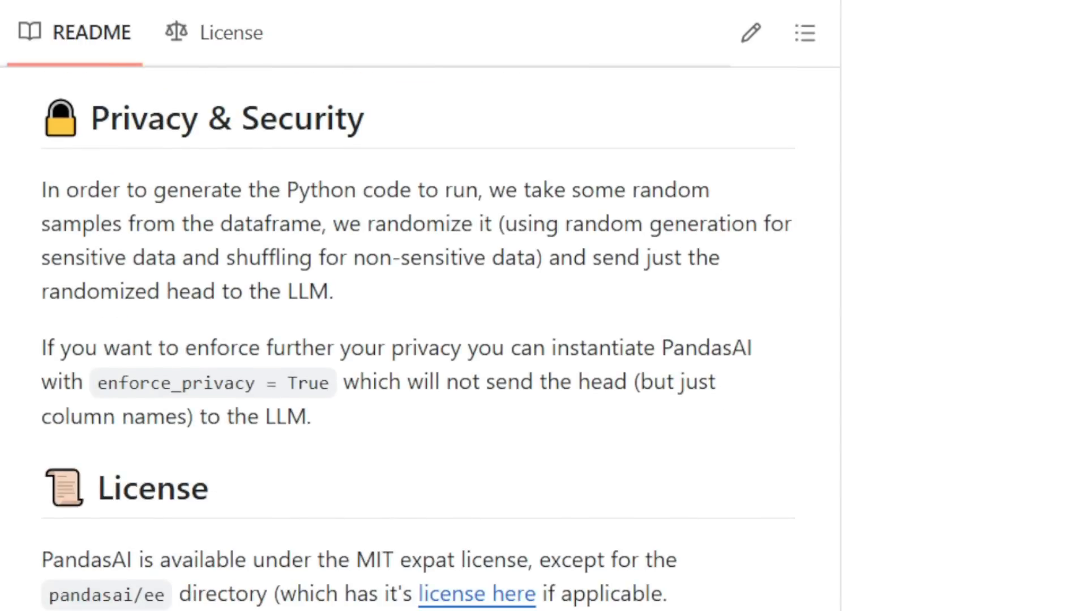
{"action": "scroll", "scroll_direction": "down", "scroll_amount": 3}
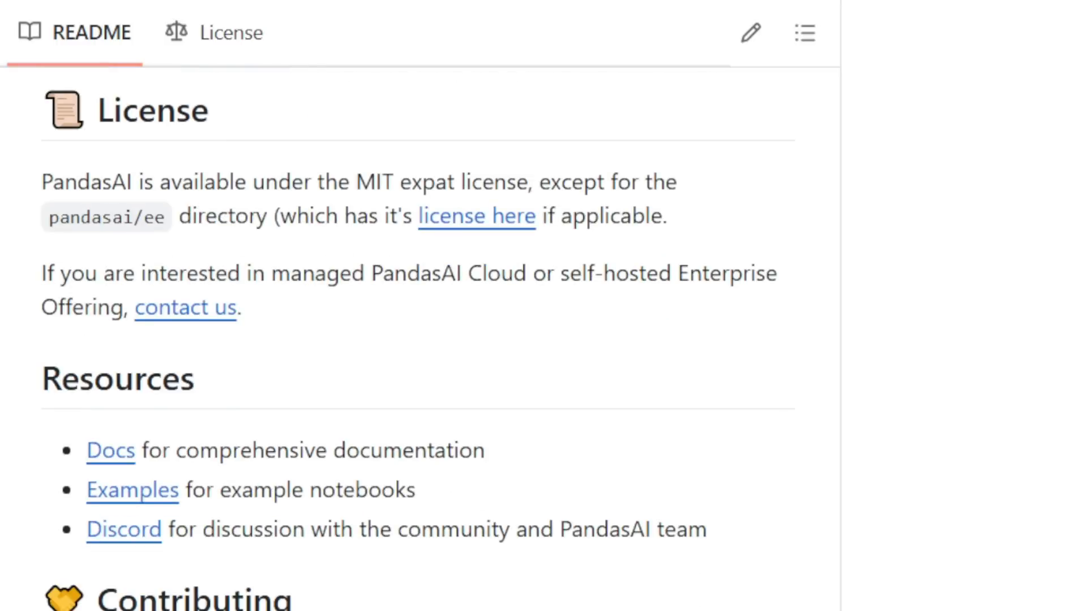
{"action": "scroll", "scroll_direction": "down", "scroll_amount": 3}
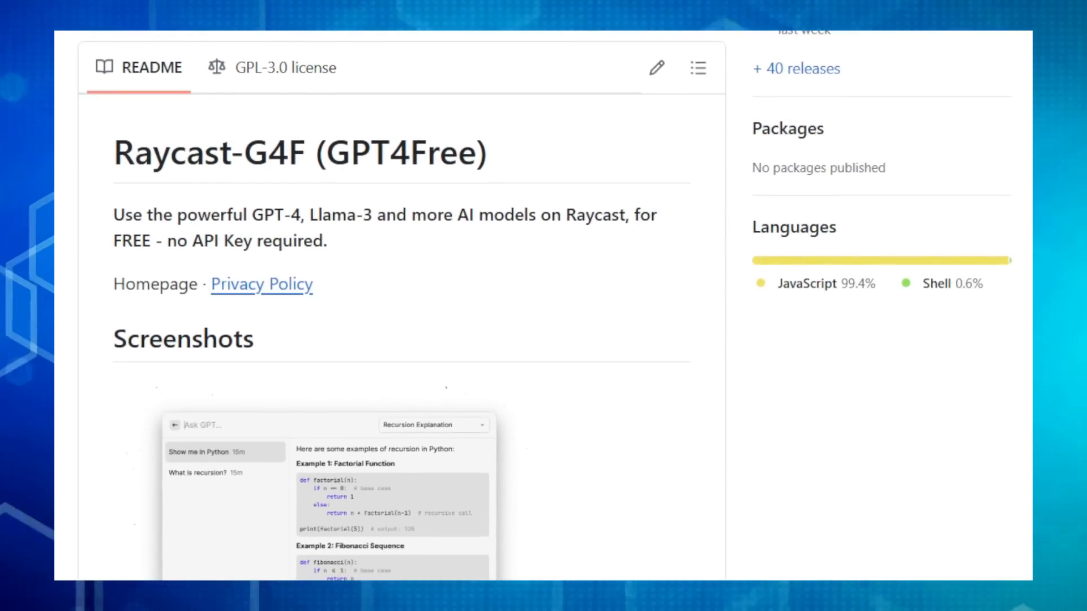
{"action": "scroll", "scroll_direction": "down", "scroll_amount": 3}
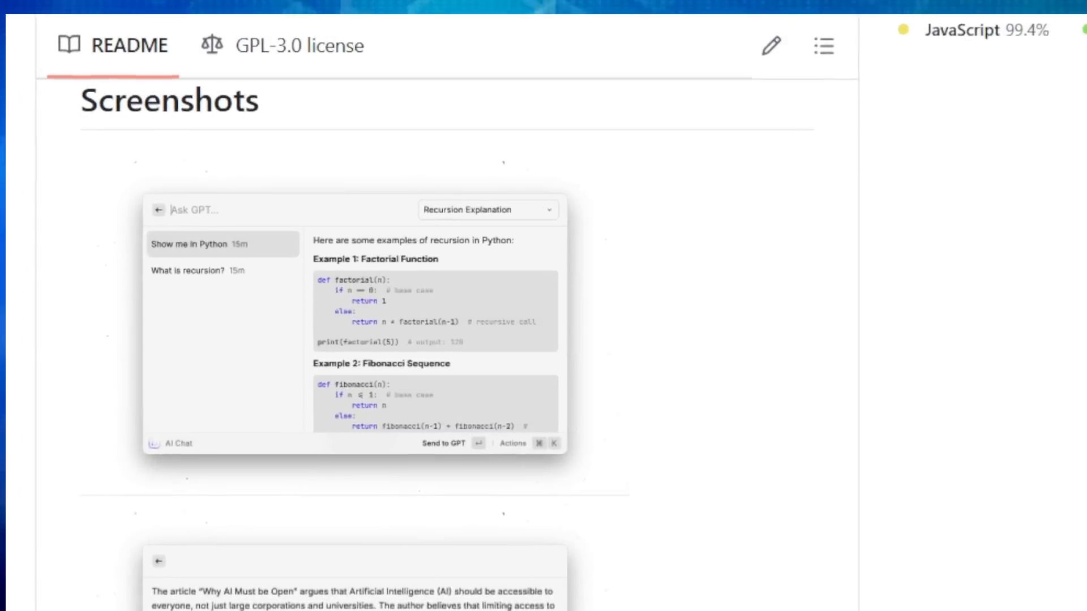
{"action": "scroll", "scroll_direction": "down", "scroll_amount": 3}
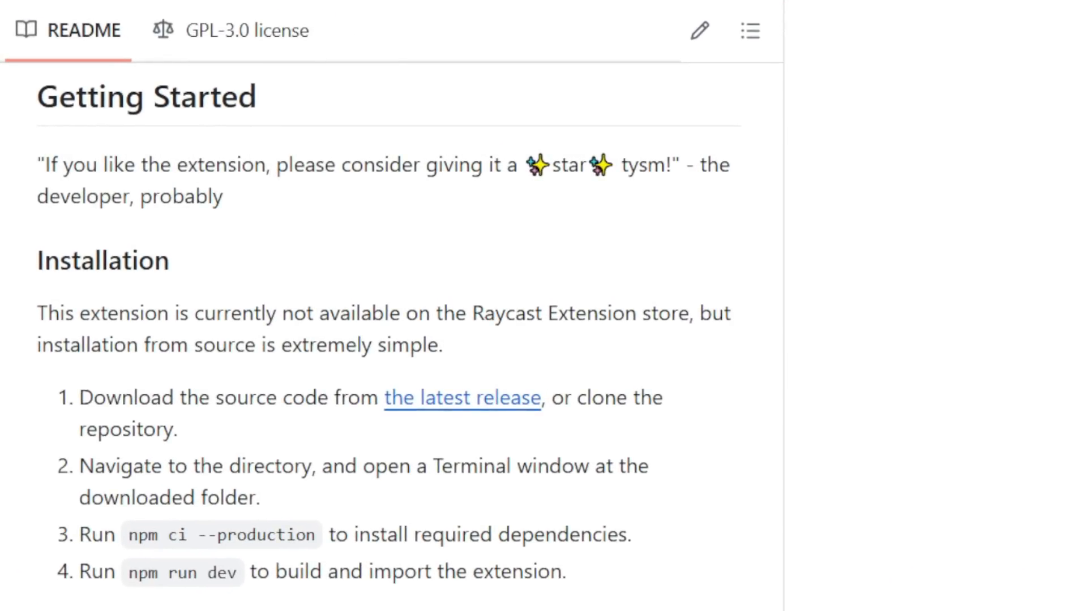
{"action": "scroll", "scroll_direction": "down", "scroll_amount": 3}
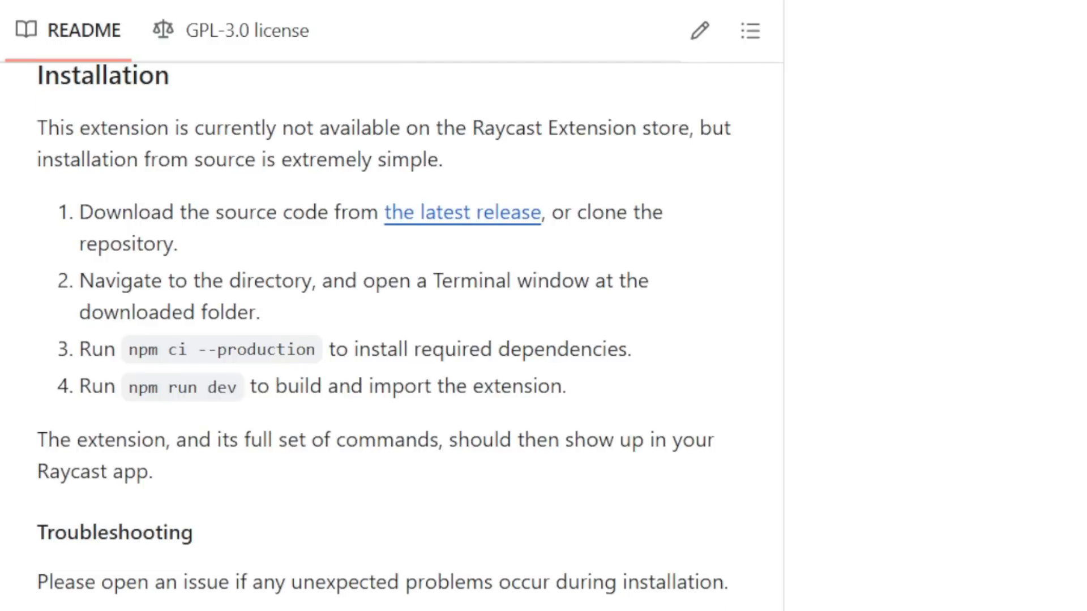
{"action": "scroll", "scroll_direction": "down", "scroll_amount": 3}
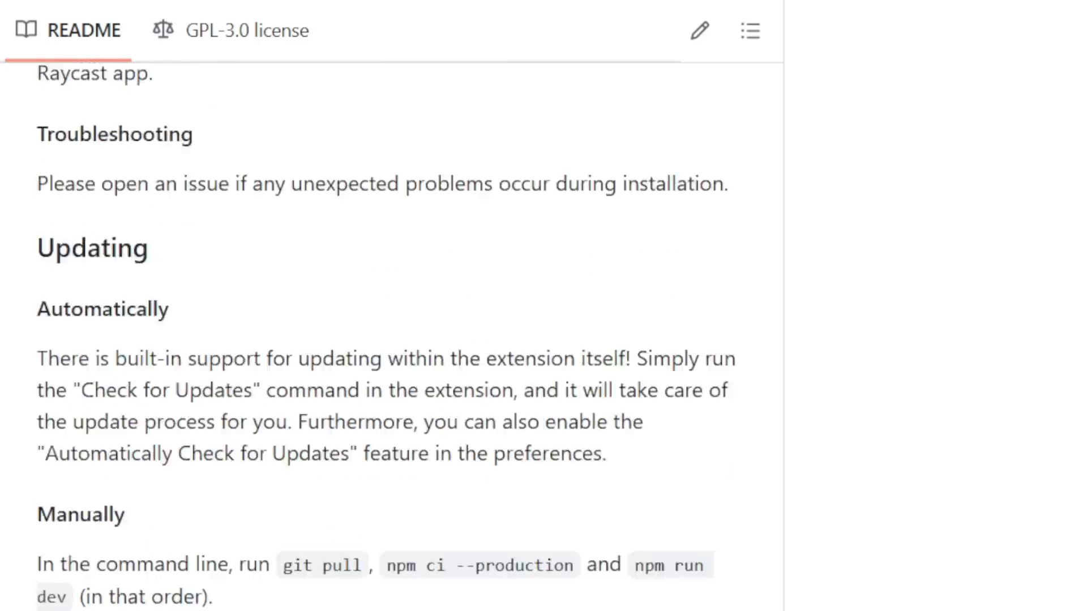
{"action": "scroll", "scroll_direction": "down", "scroll_amount": 3}
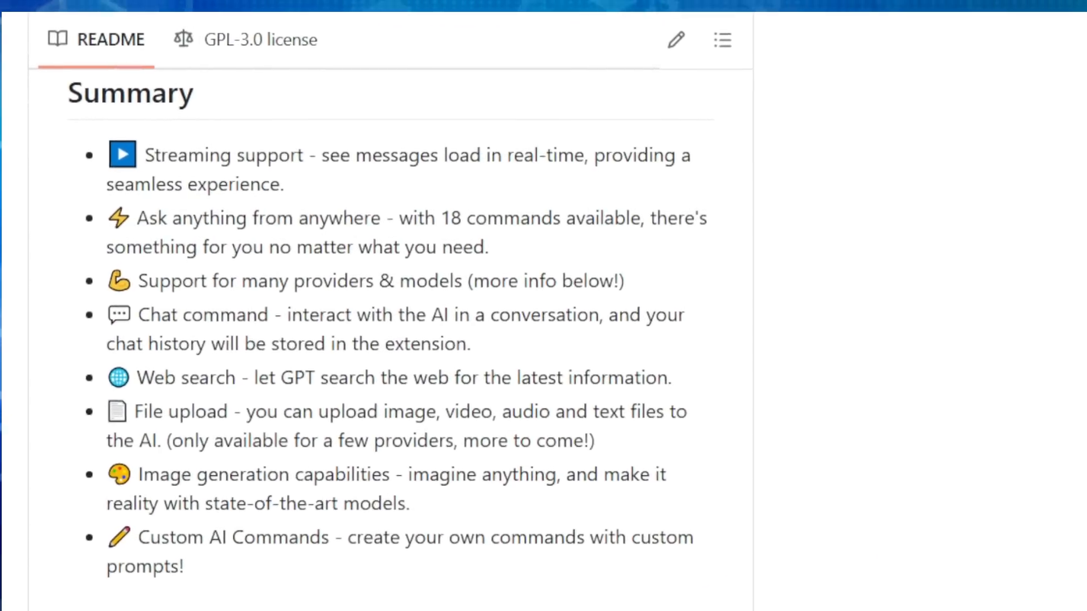
{"action": "scroll", "scroll_direction": "down", "scroll_amount": 3}
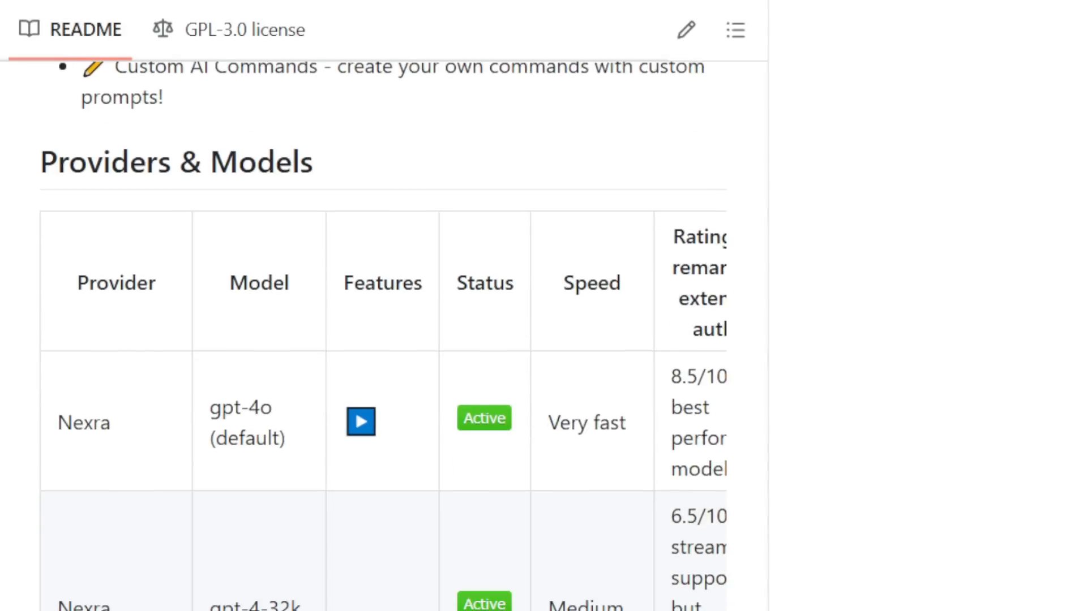
{"action": "scroll", "scroll_direction": "down", "scroll_amount": 3}
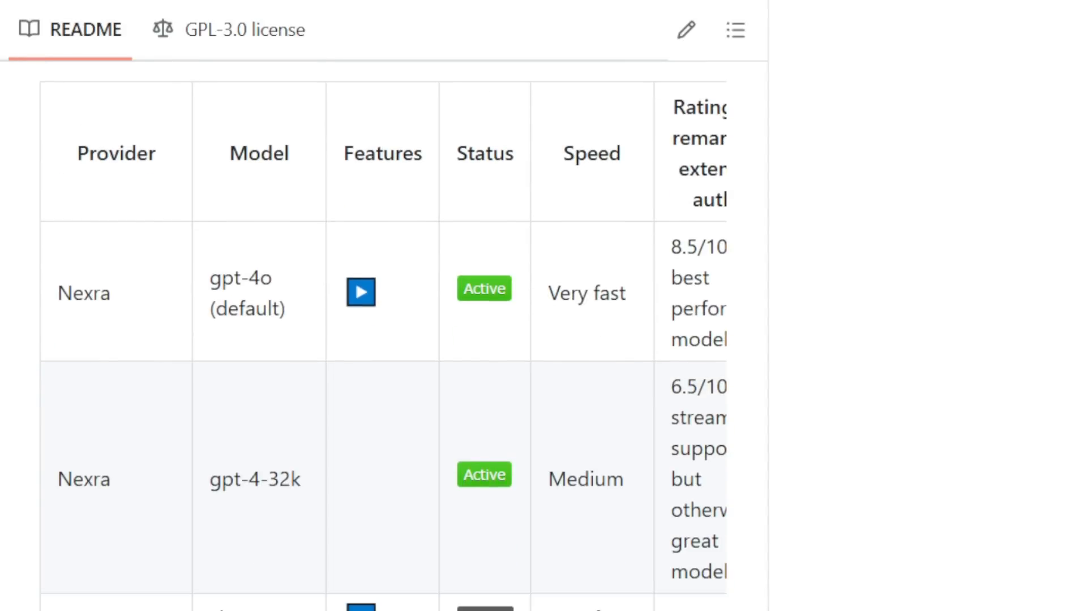
{"action": "scroll", "scroll_direction": "down", "scroll_amount": 3}
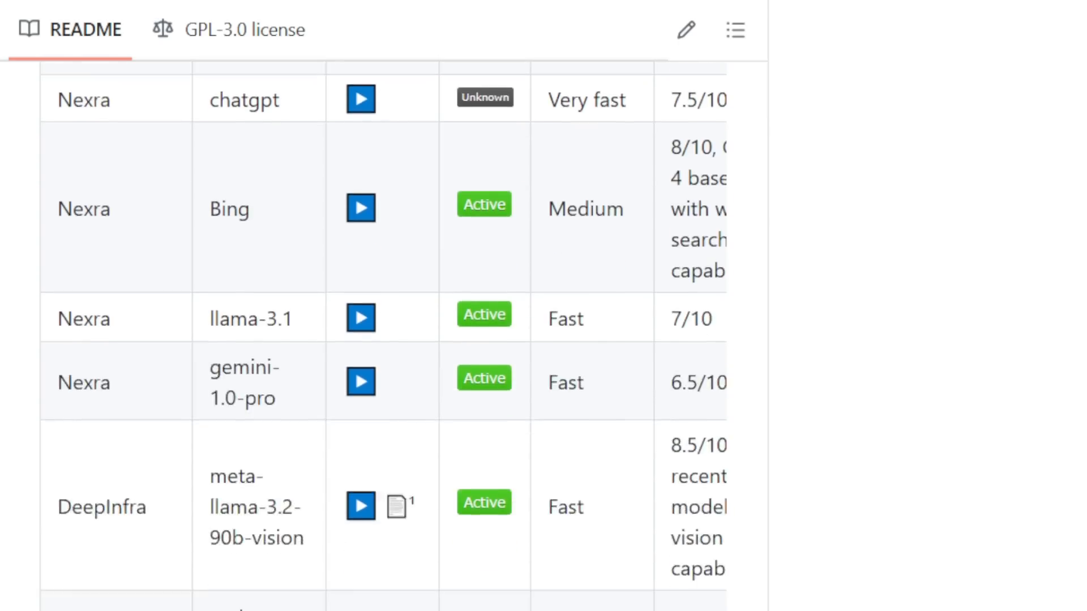
{"action": "scroll", "scroll_direction": "down", "scroll_amount": 3}
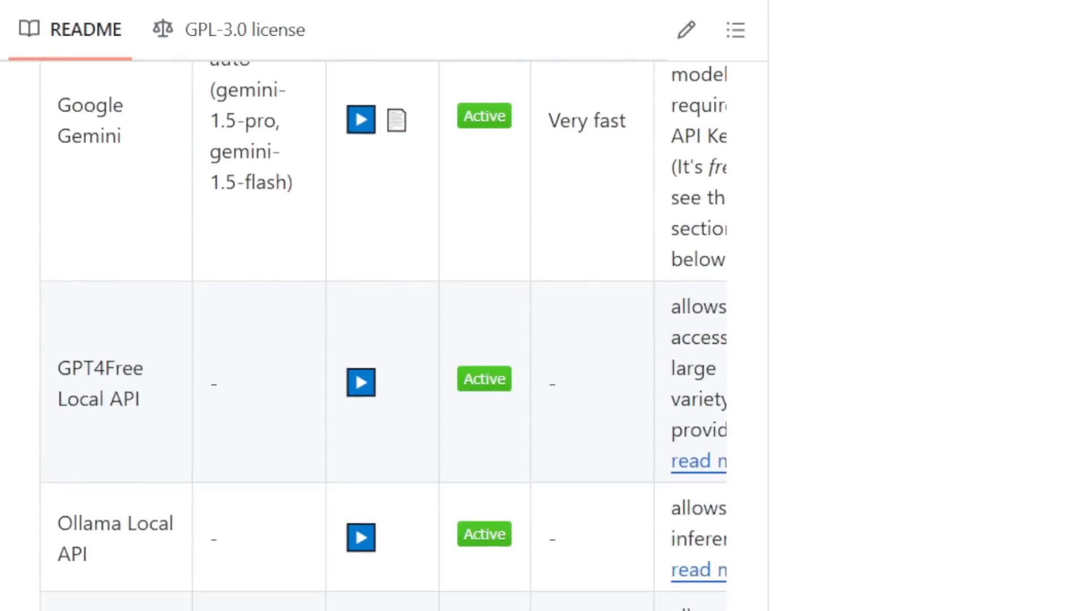
{"action": "scroll", "scroll_direction": "down", "scroll_amount": 3}
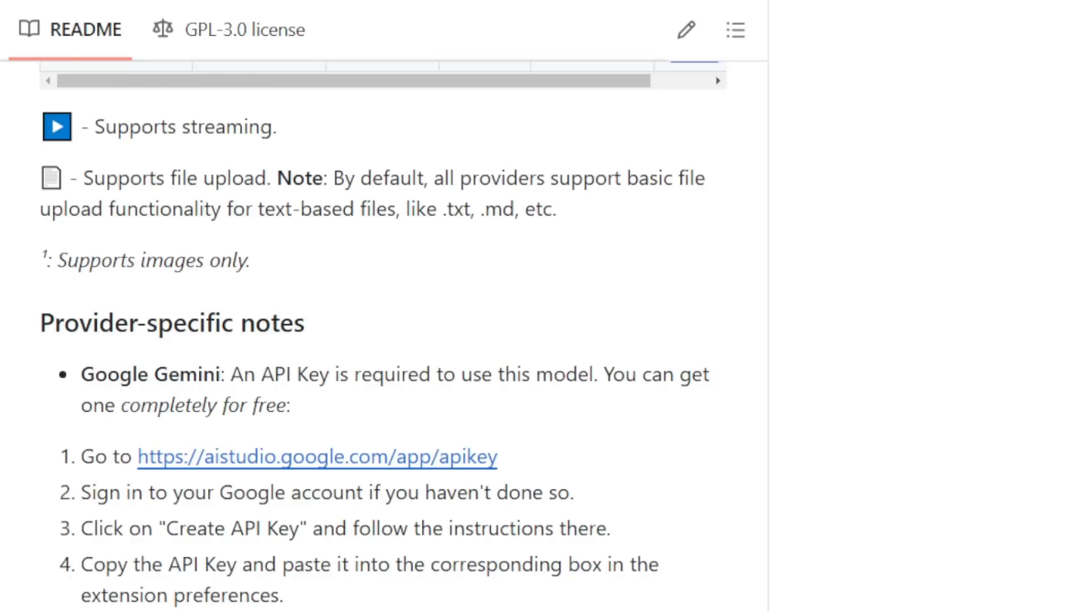
{"action": "scroll", "scroll_direction": "down", "scroll_amount": 3}
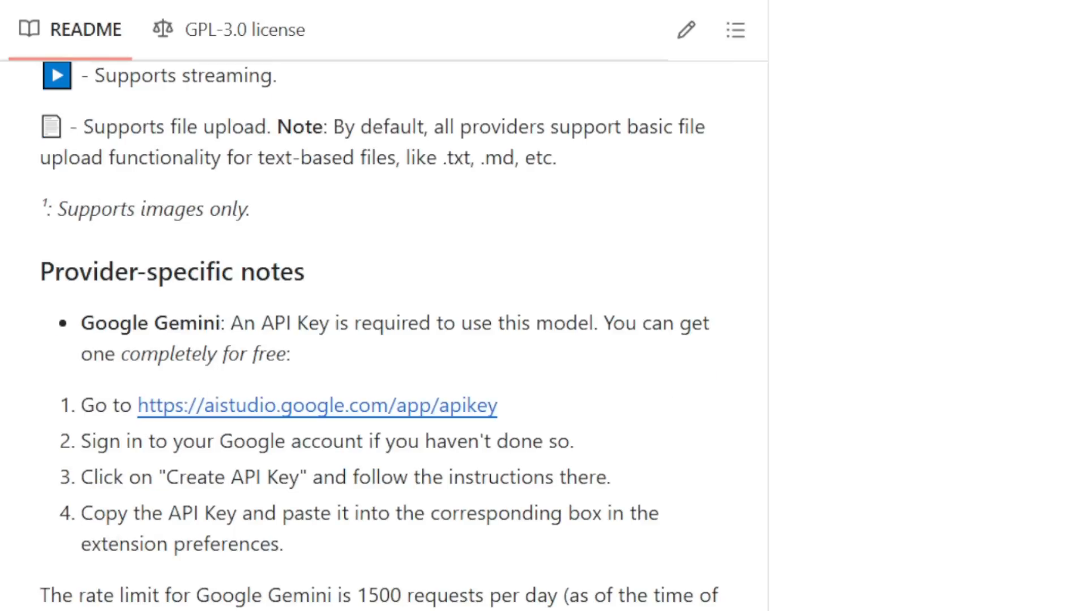
{"action": "scroll", "scroll_direction": "down", "scroll_amount": 3}
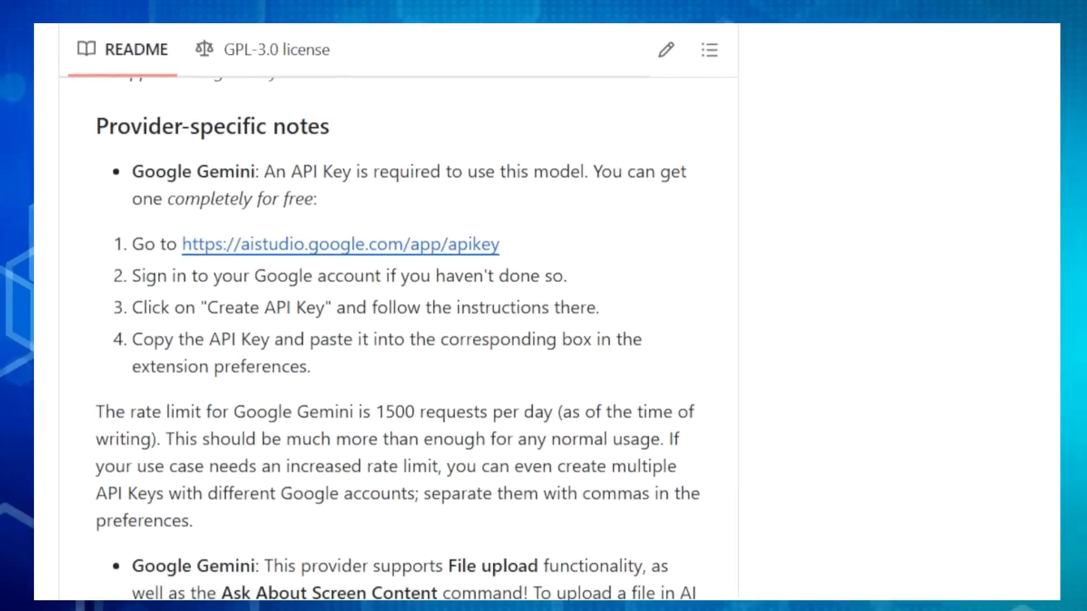
{"action": "scroll", "scroll_direction": "down", "scroll_amount": 3}
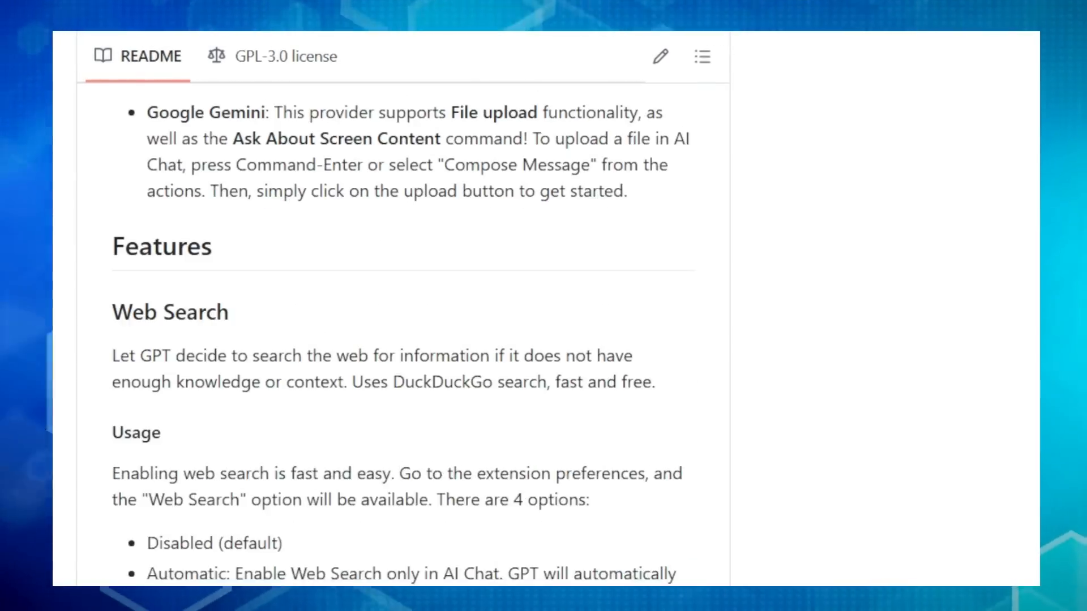
{"action": "scroll", "scroll_direction": "down", "scroll_amount": 3}
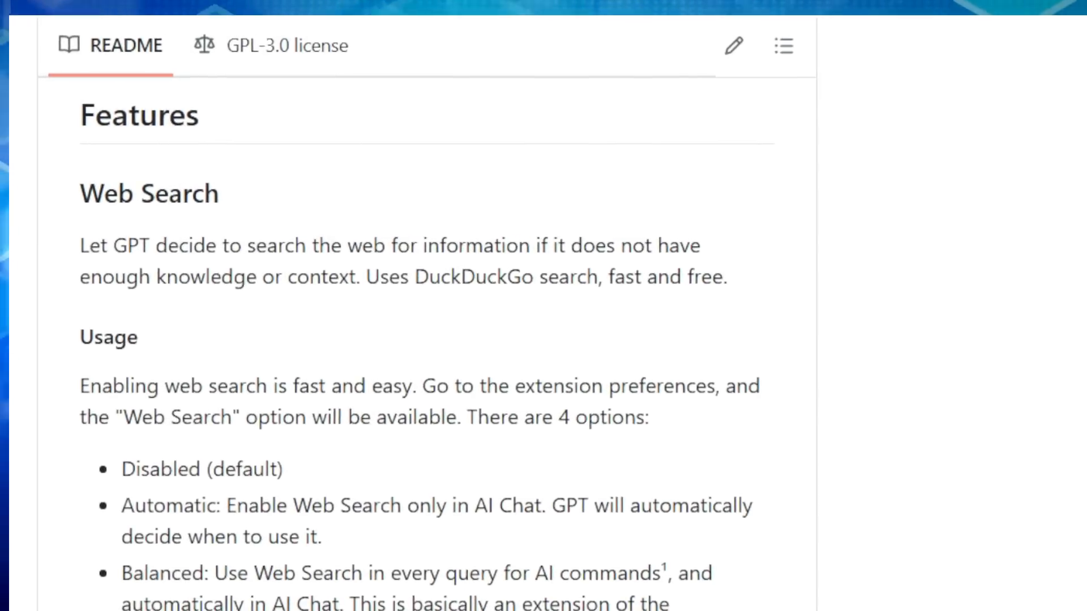
{"action": "scroll", "scroll_direction": "down", "scroll_amount": 3}
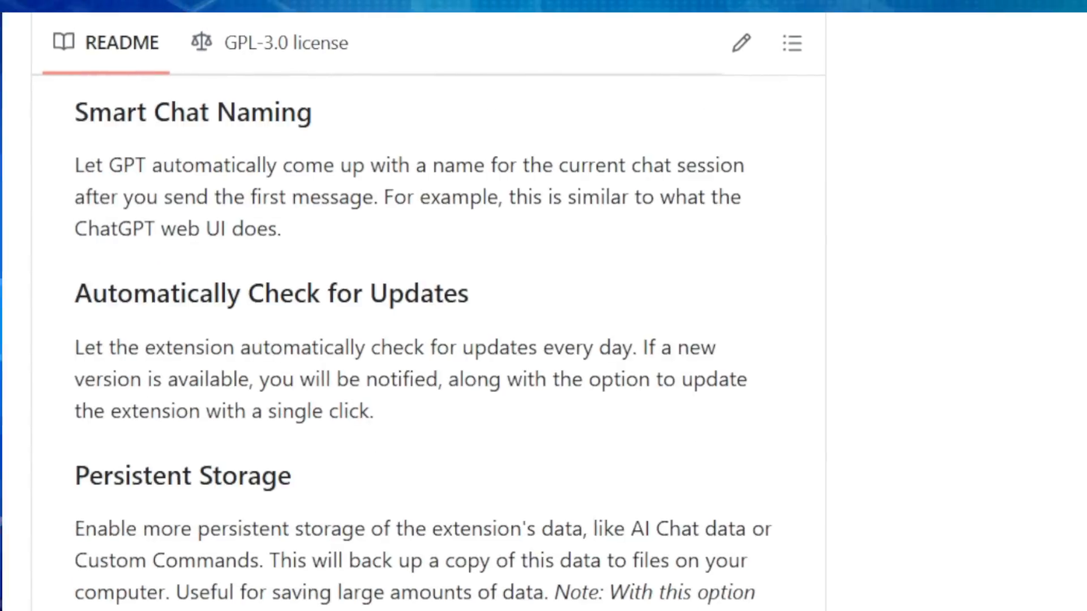
{"action": "scroll", "scroll_direction": "down", "scroll_amount": 3}
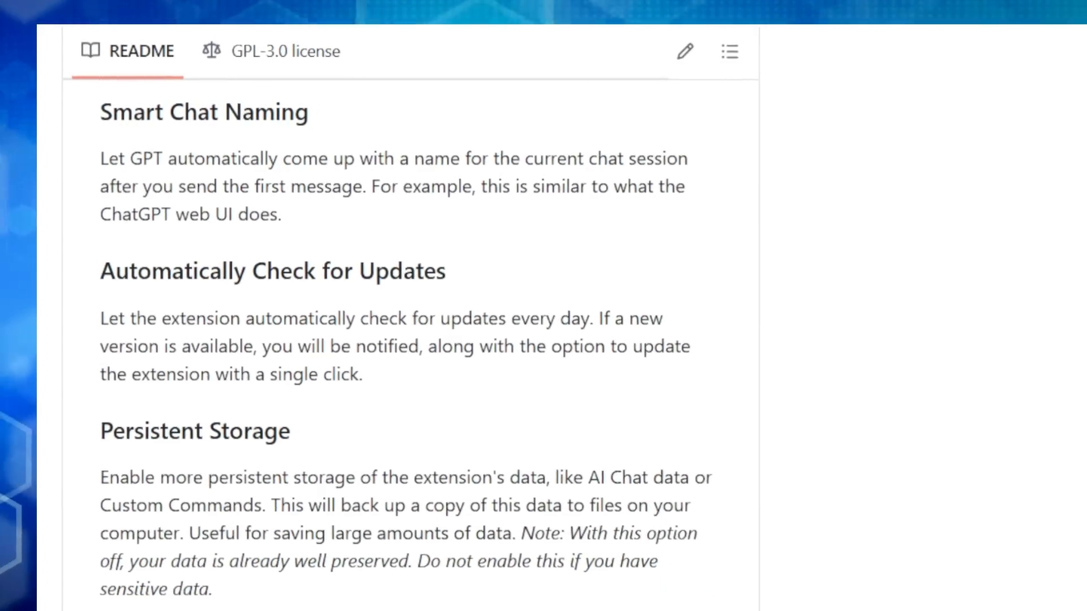
{"action": "scroll", "scroll_direction": "down", "scroll_amount": 3}
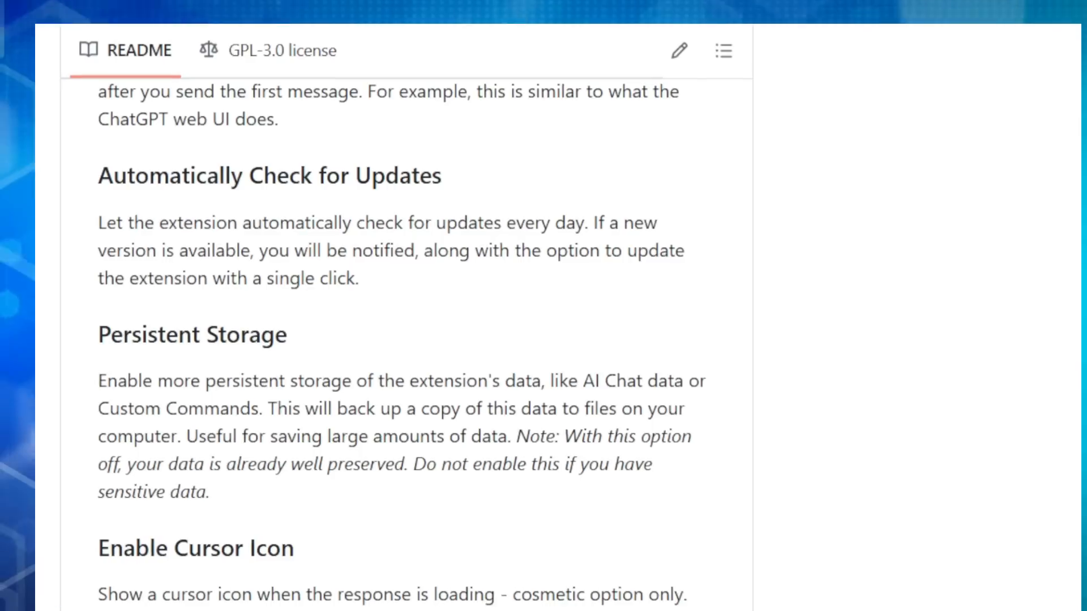
{"action": "scroll", "scroll_direction": "down", "scroll_amount": 3}
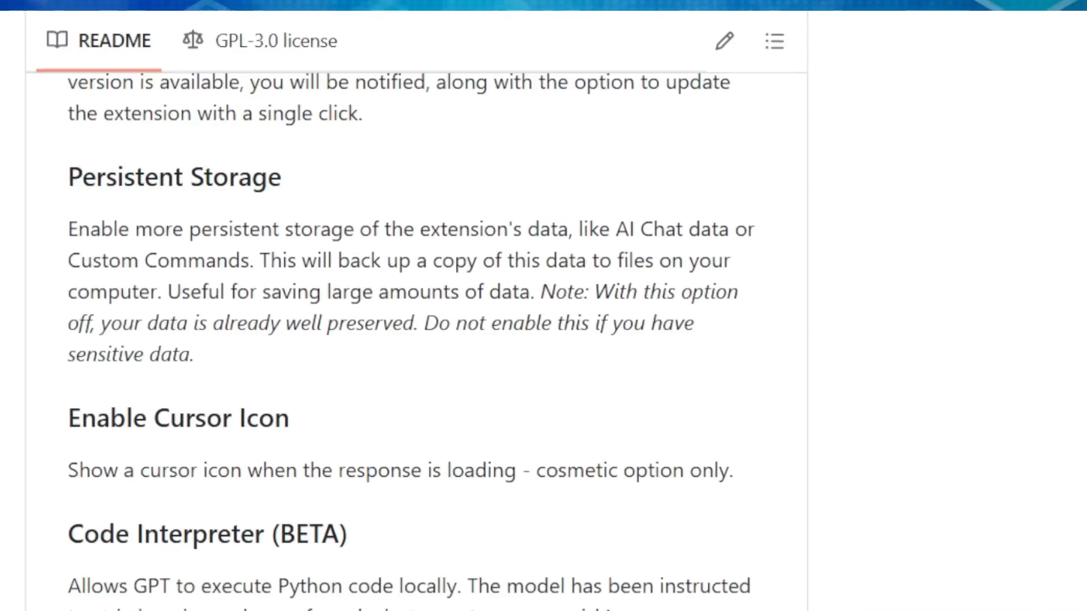
{"action": "scroll", "scroll_direction": "down", "scroll_amount": 3}
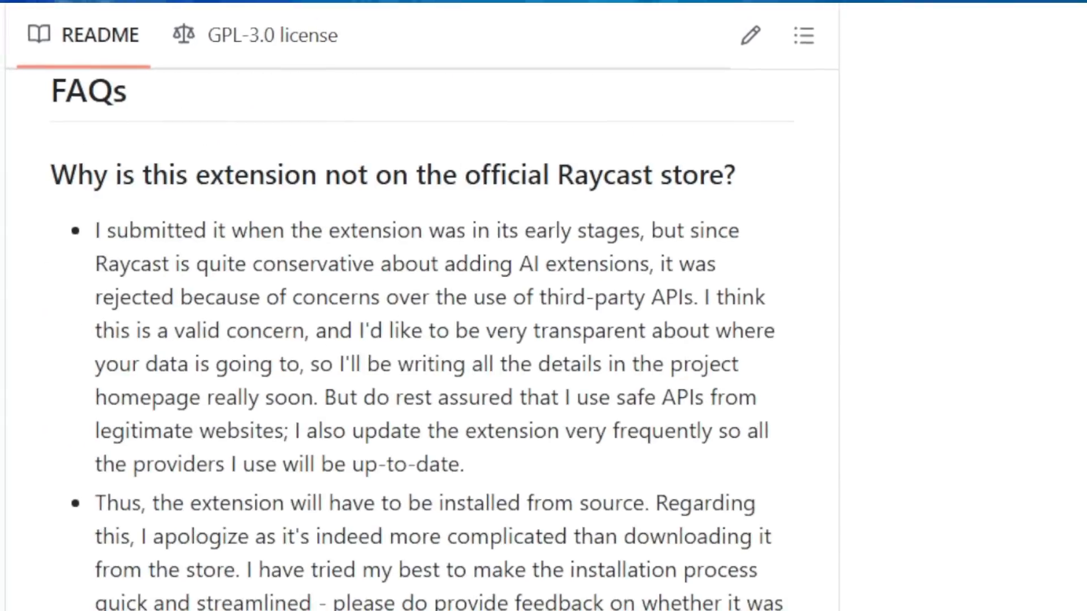
{"action": "scroll", "scroll_direction": "down", "scroll_amount": 3}
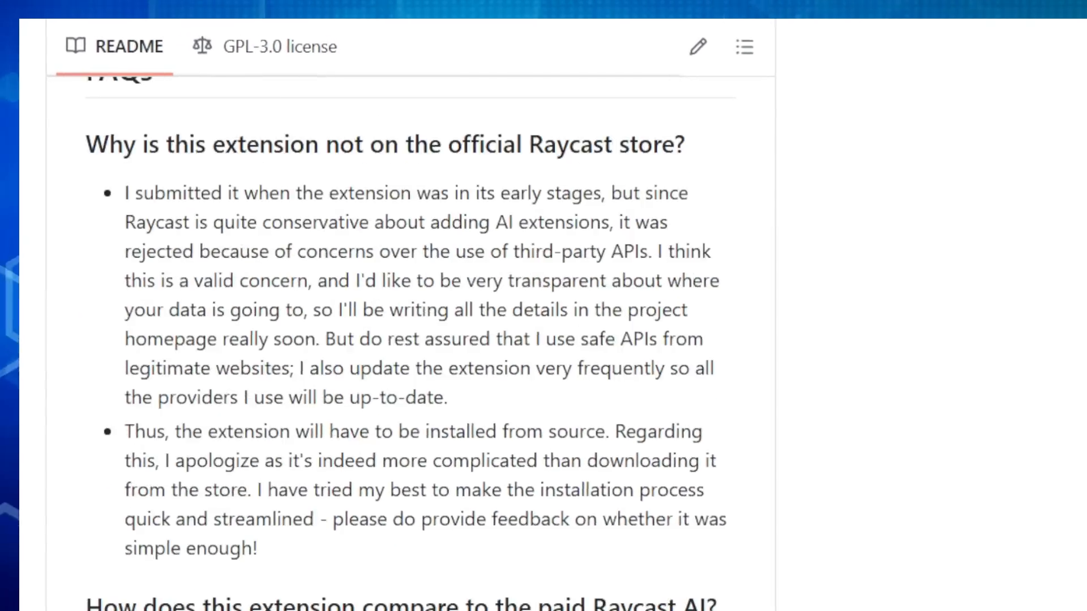
{"action": "scroll", "scroll_direction": "down", "scroll_amount": 3}
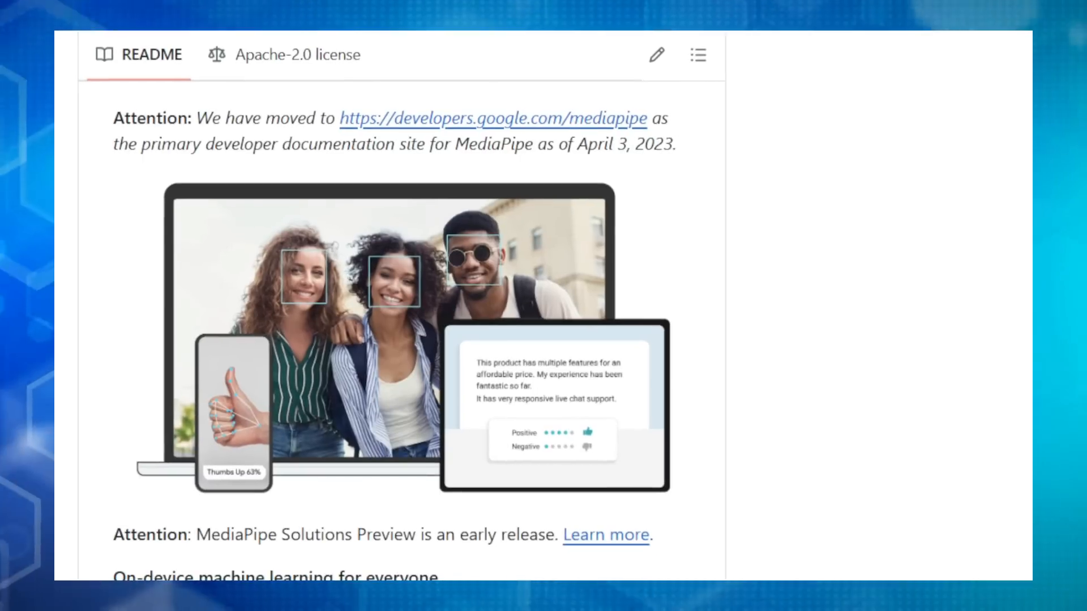
{"action": "scroll", "scroll_direction": "down", "scroll_amount": 3}
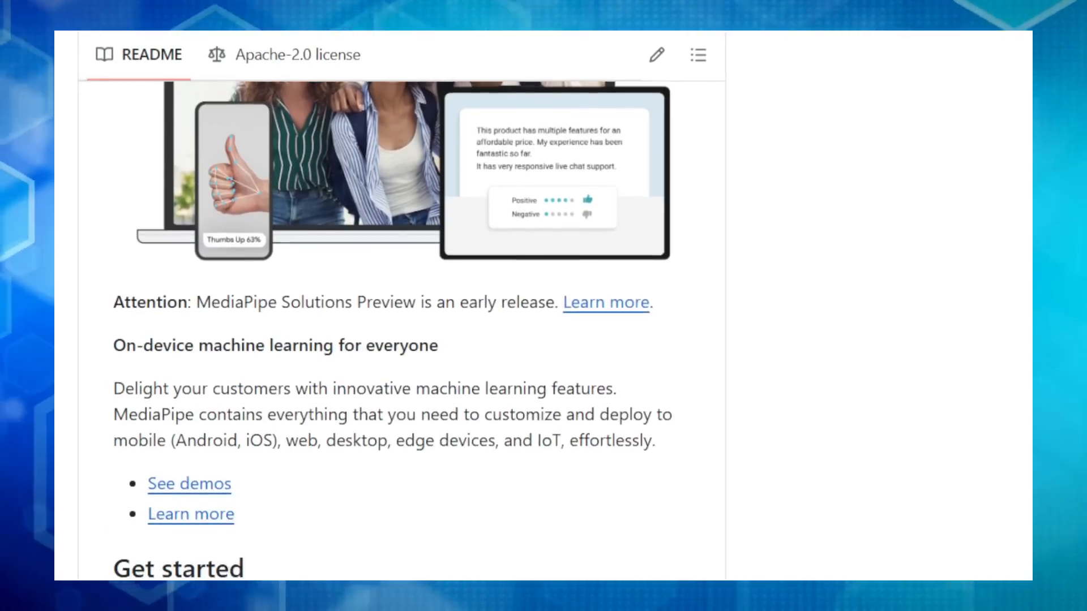
{"action": "scroll", "scroll_direction": "down", "scroll_amount": 3}
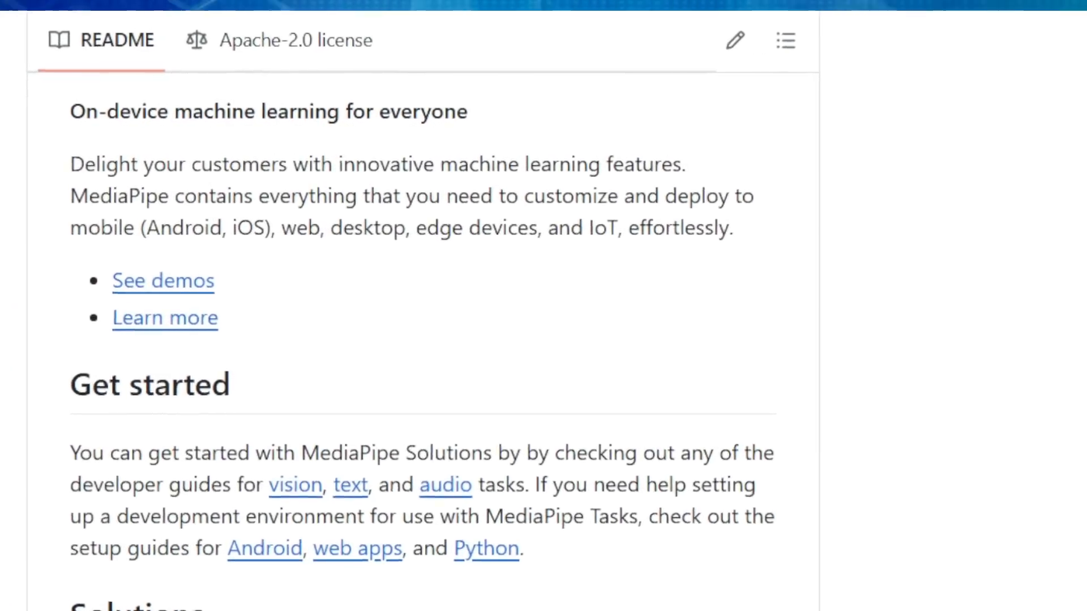
{"action": "scroll", "scroll_direction": "down", "scroll_amount": 3}
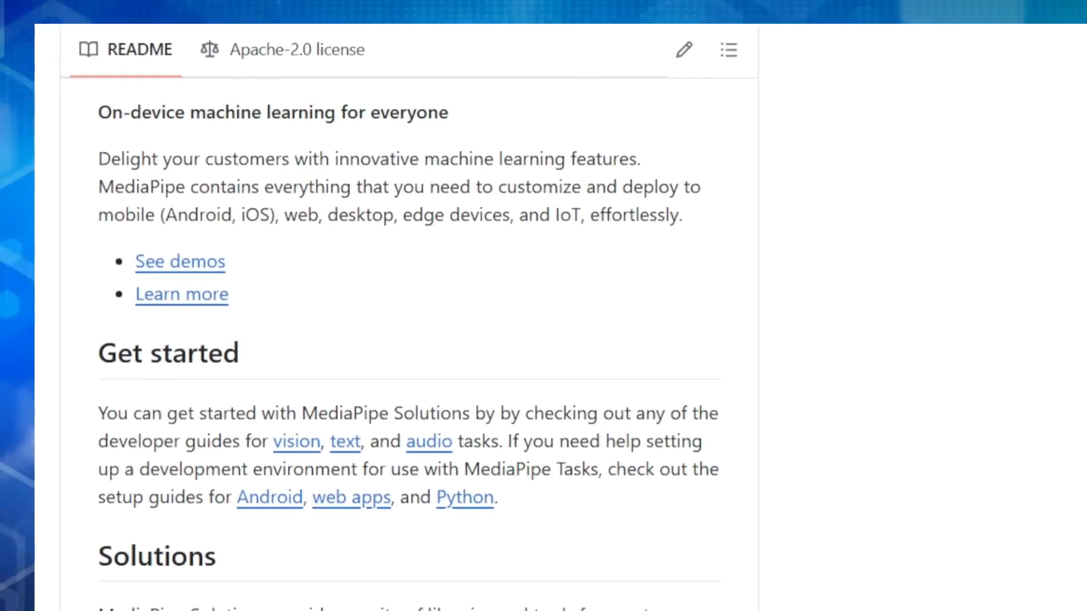
{"action": "scroll", "scroll_direction": "down", "scroll_amount": 3}
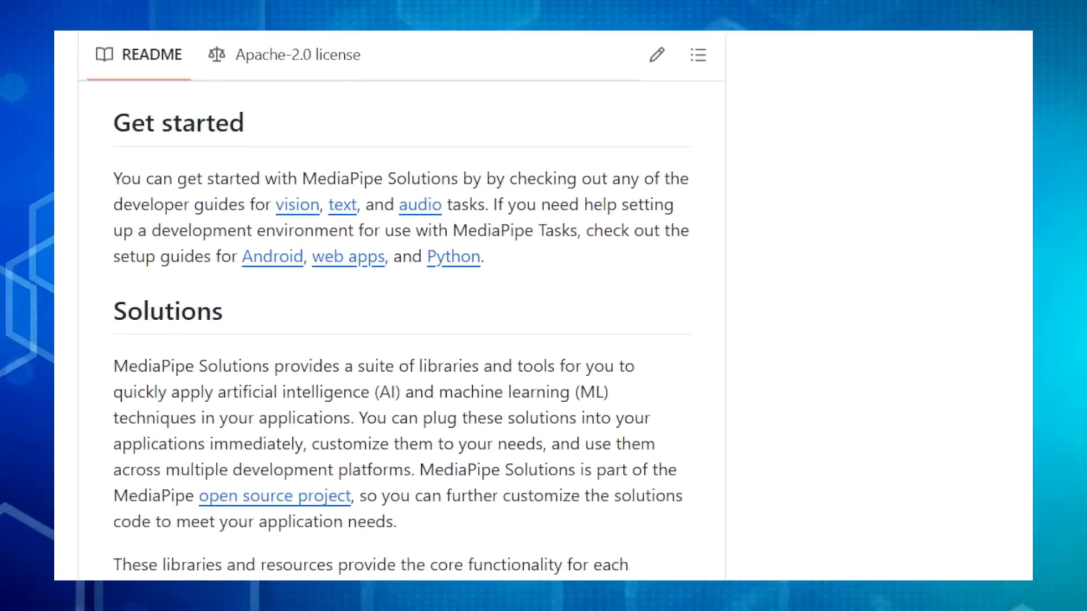
{"action": "scroll", "scroll_direction": "down", "scroll_amount": 3}
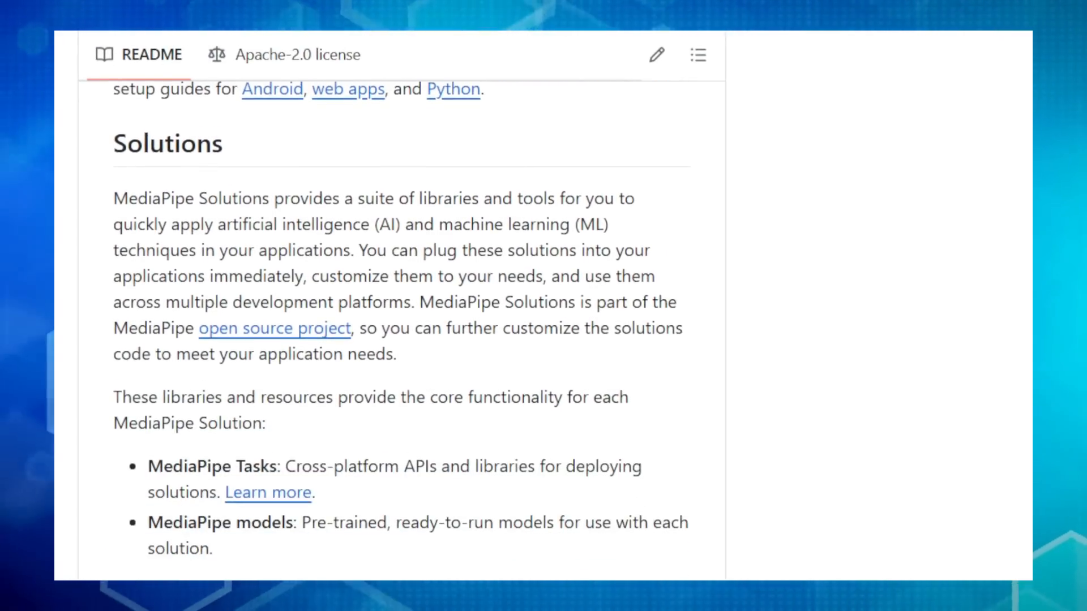
{"action": "scroll", "scroll_direction": "down", "scroll_amount": 3}
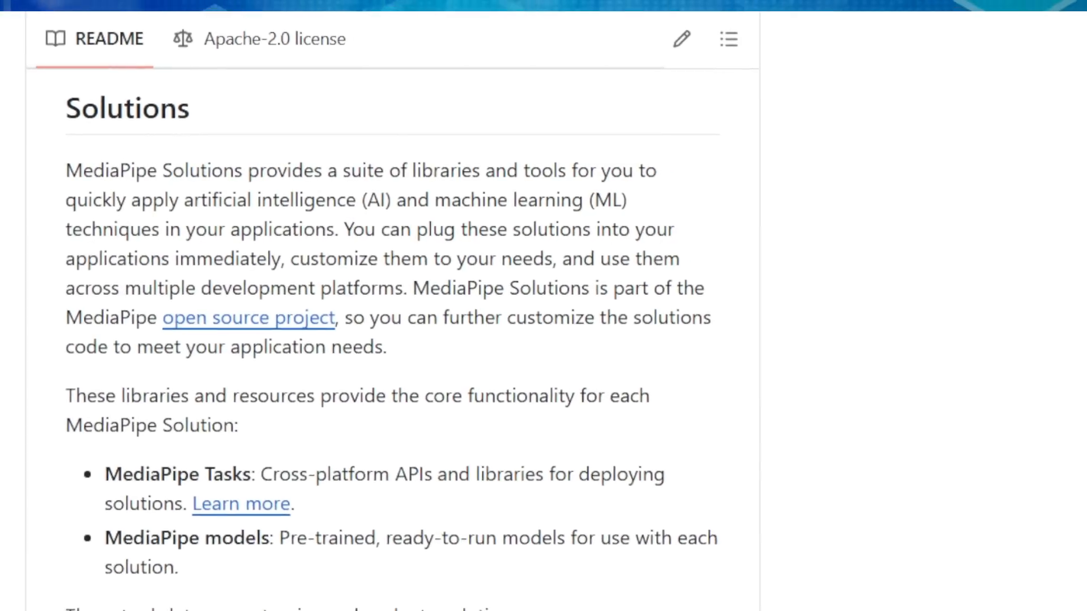
{"action": "scroll", "scroll_direction": "down", "scroll_amount": 3}
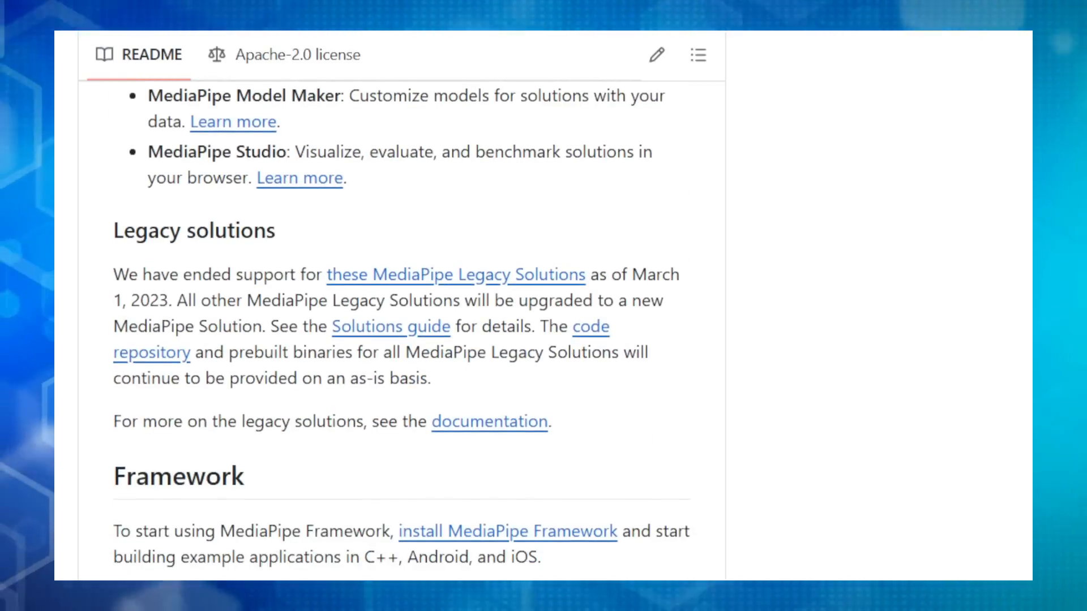
{"action": "scroll", "scroll_direction": "down", "scroll_amount": 3}
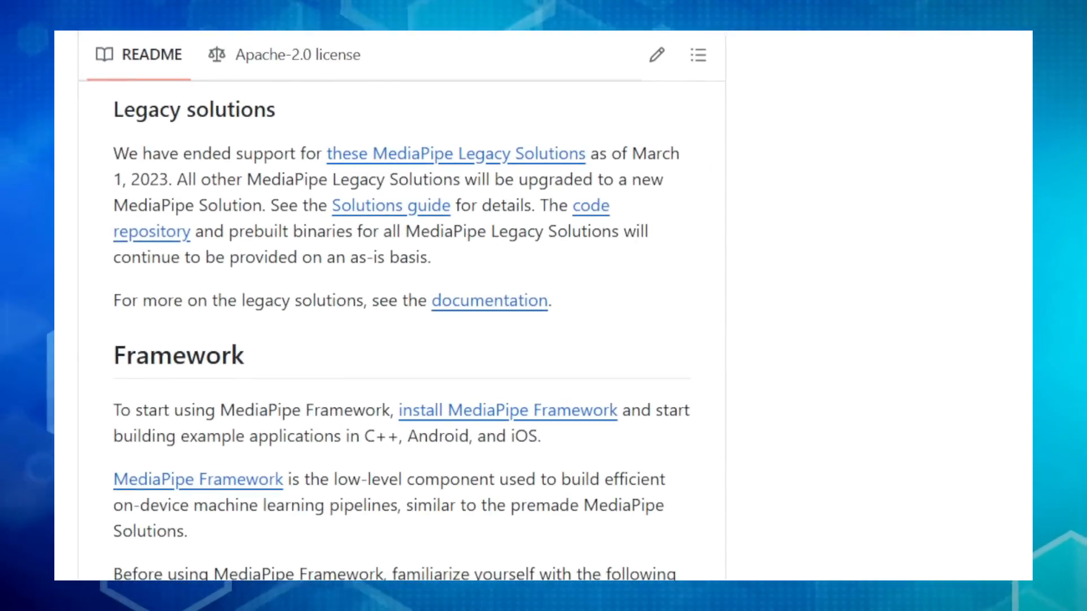
{"action": "scroll", "scroll_direction": "down", "scroll_amount": 3}
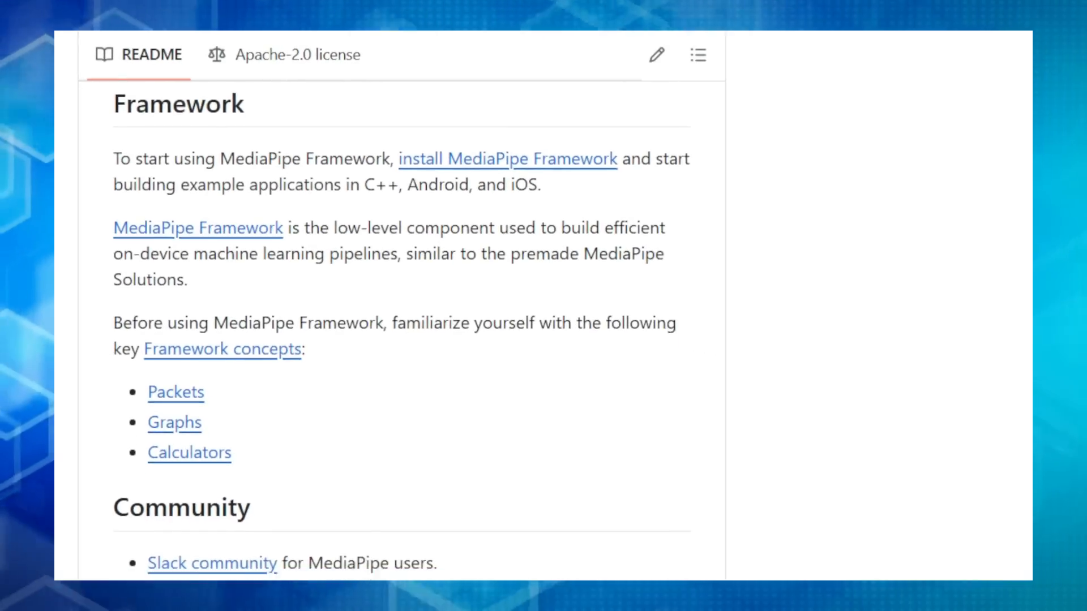
{"action": "scroll", "scroll_direction": "down", "scroll_amount": 3}
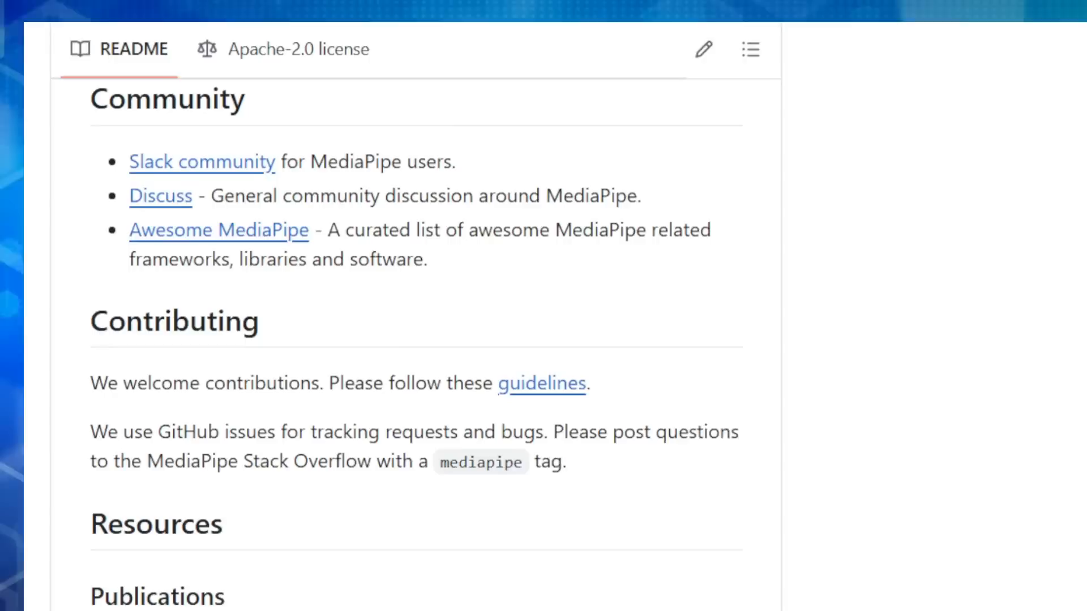
{"action": "scroll", "scroll_direction": "down", "scroll_amount": 3}
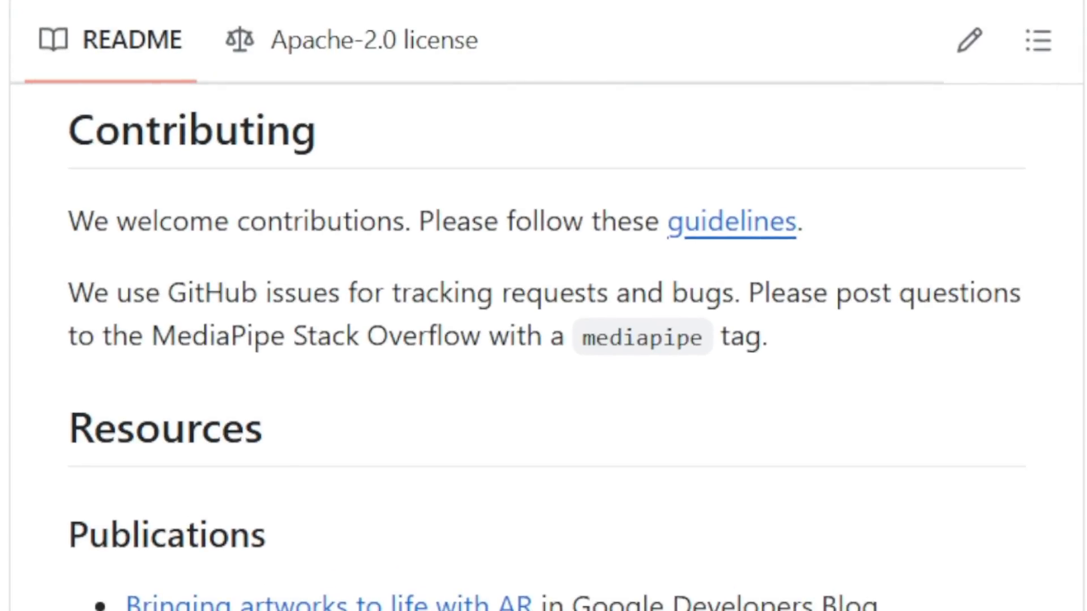
{"action": "scroll", "scroll_direction": "down", "scroll_amount": 3}
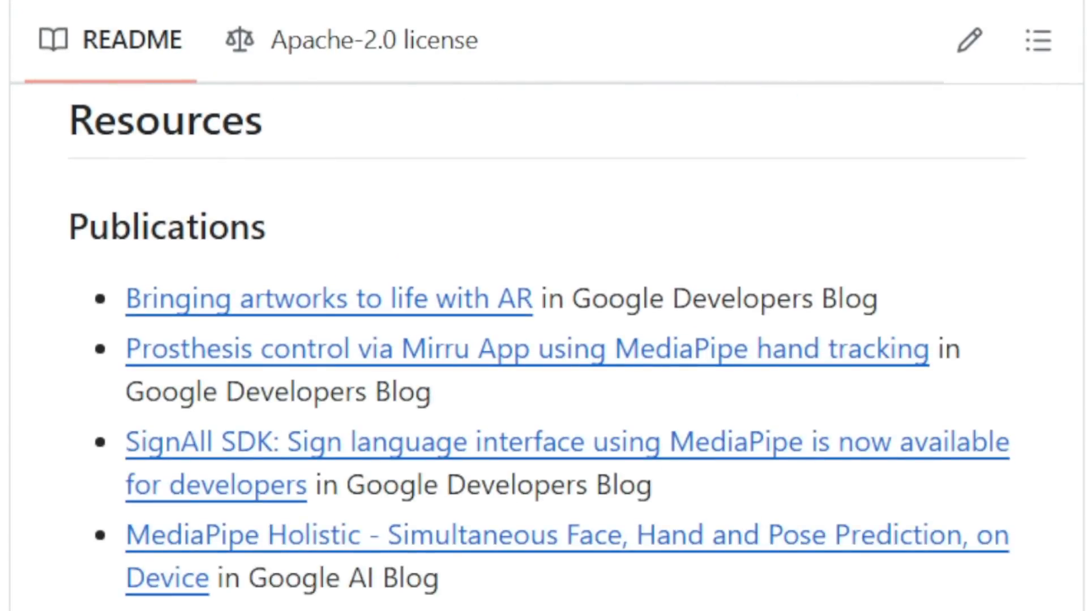
{"action": "scroll", "scroll_direction": "down", "scroll_amount": 3}
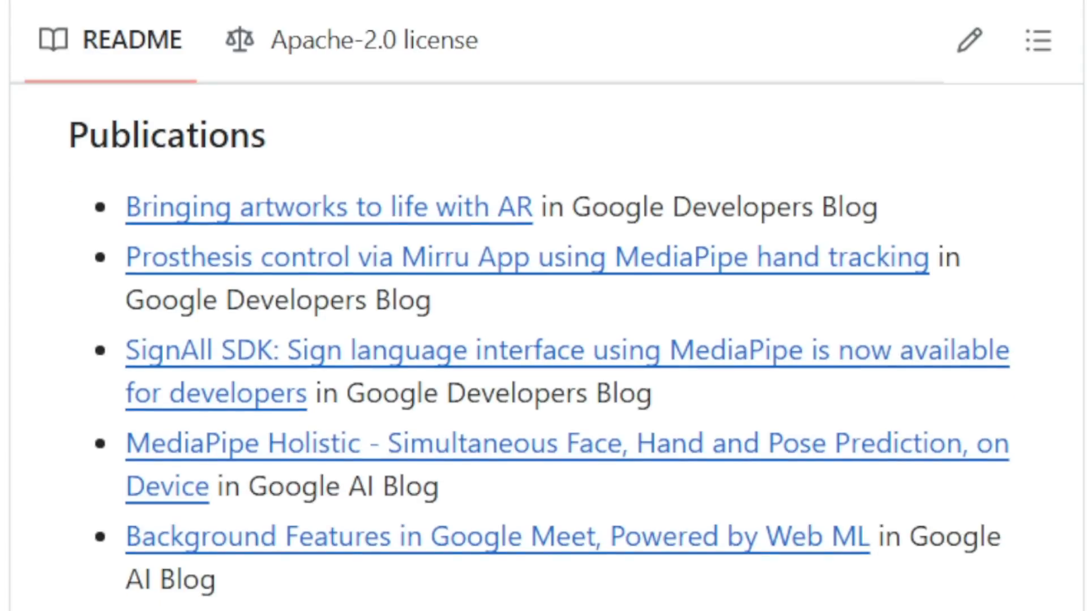
{"action": "scroll", "scroll_direction": "down", "scroll_amount": 3}
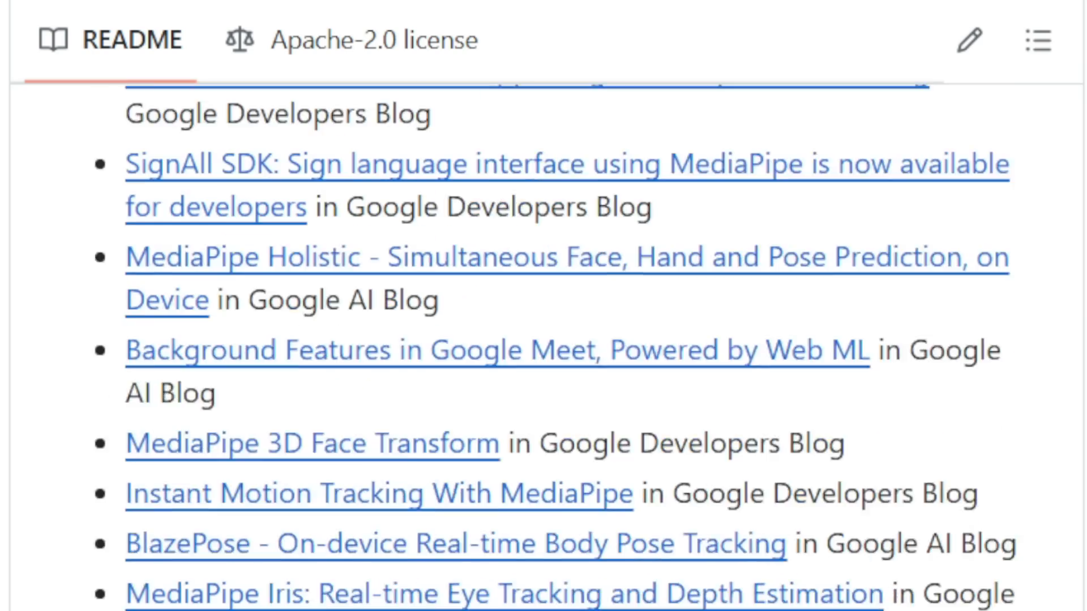
{"action": "scroll", "scroll_direction": "down", "scroll_amount": 3}
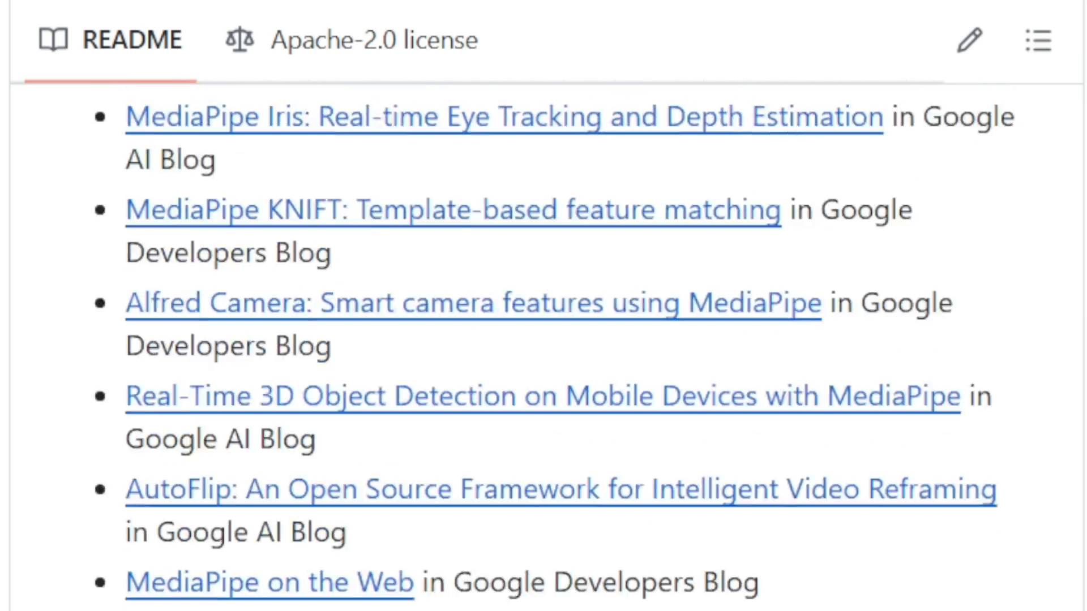
{"action": "scroll", "scroll_direction": "down", "scroll_amount": 3}
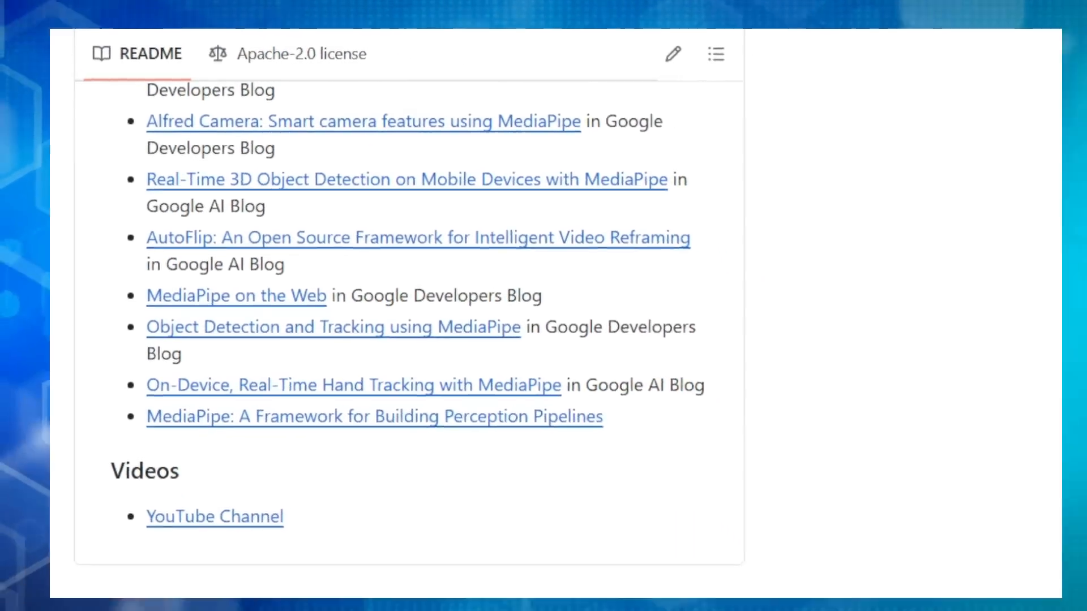
{"action": "scroll", "scroll_direction": "down", "scroll_amount": 3}
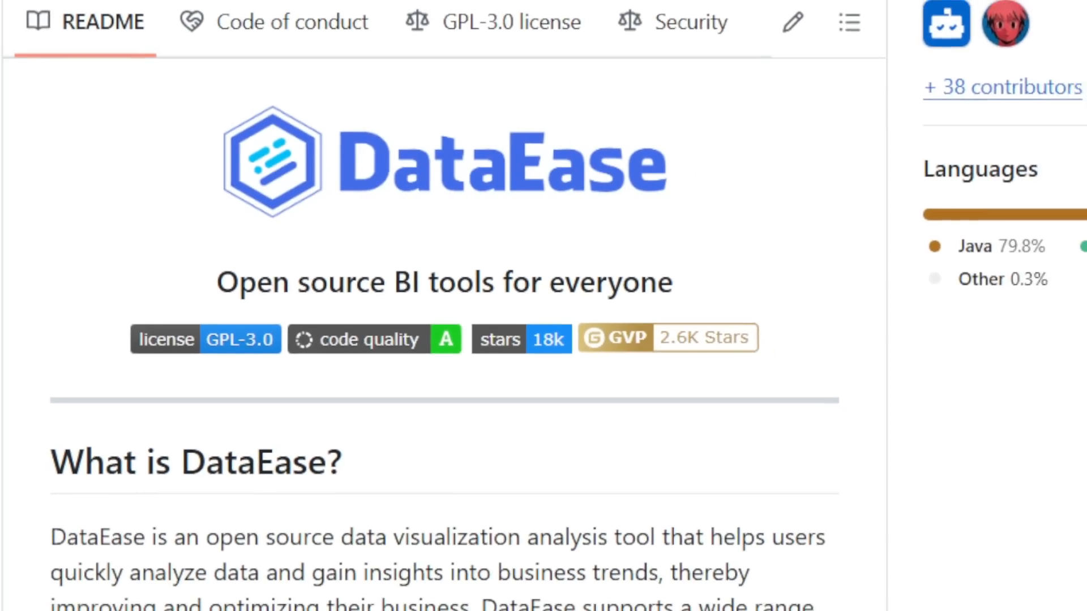
{"action": "scroll", "scroll_direction": "down", "scroll_amount": 3}
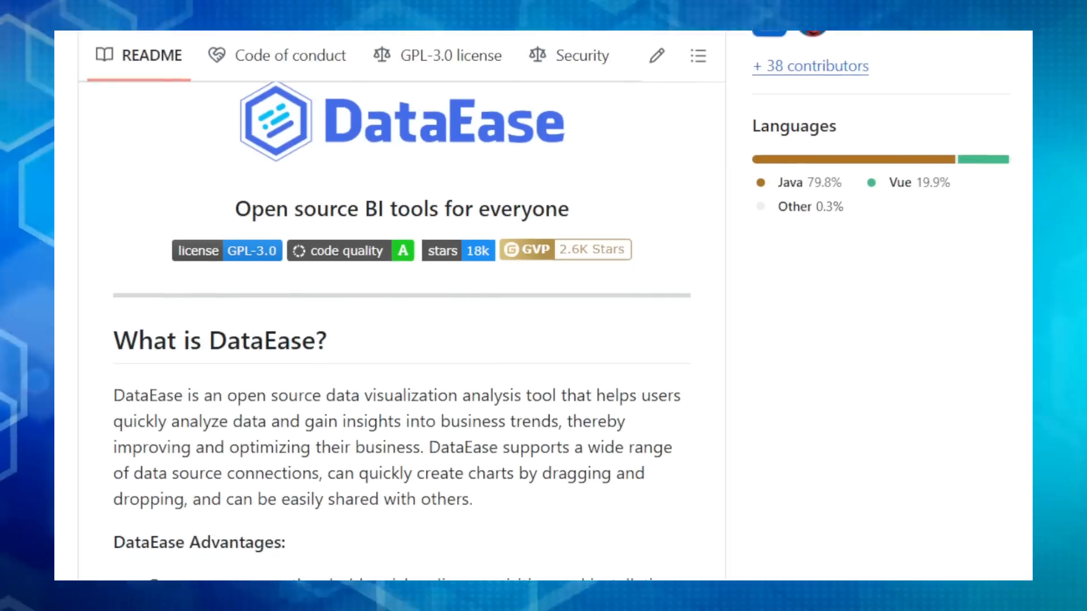
{"action": "scroll", "scroll_direction": "down", "scroll_amount": 3}
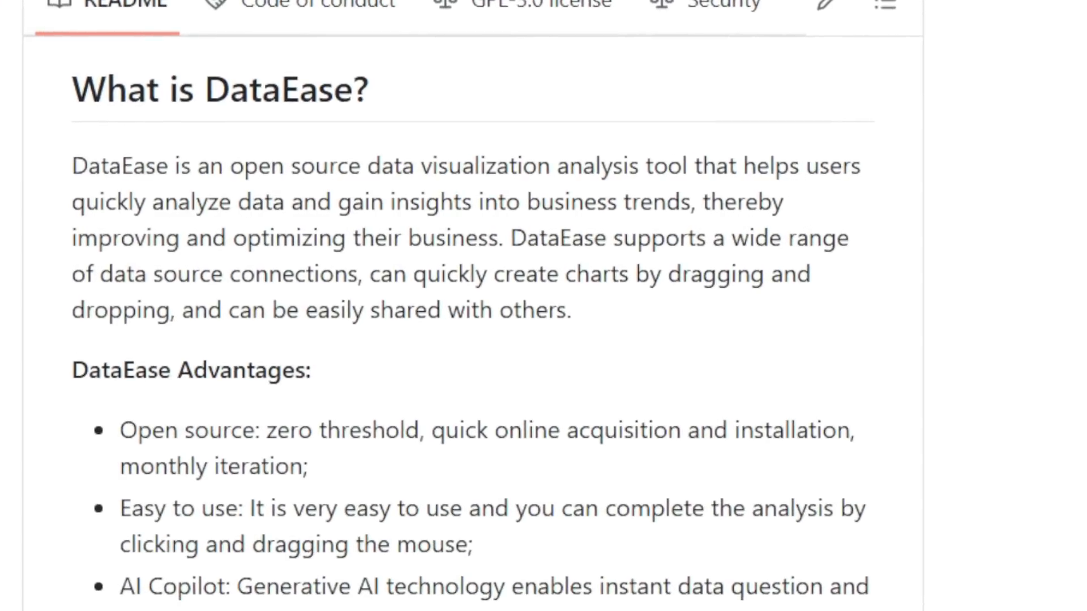
{"action": "scroll", "scroll_direction": "down", "scroll_amount": 3}
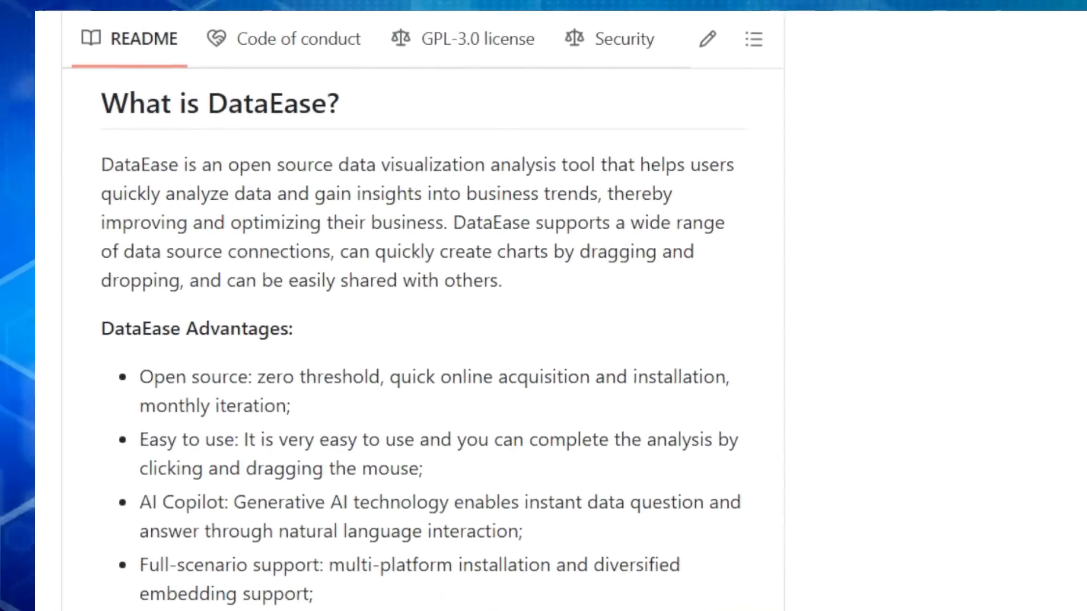
{"action": "scroll", "scroll_direction": "down", "scroll_amount": 3}
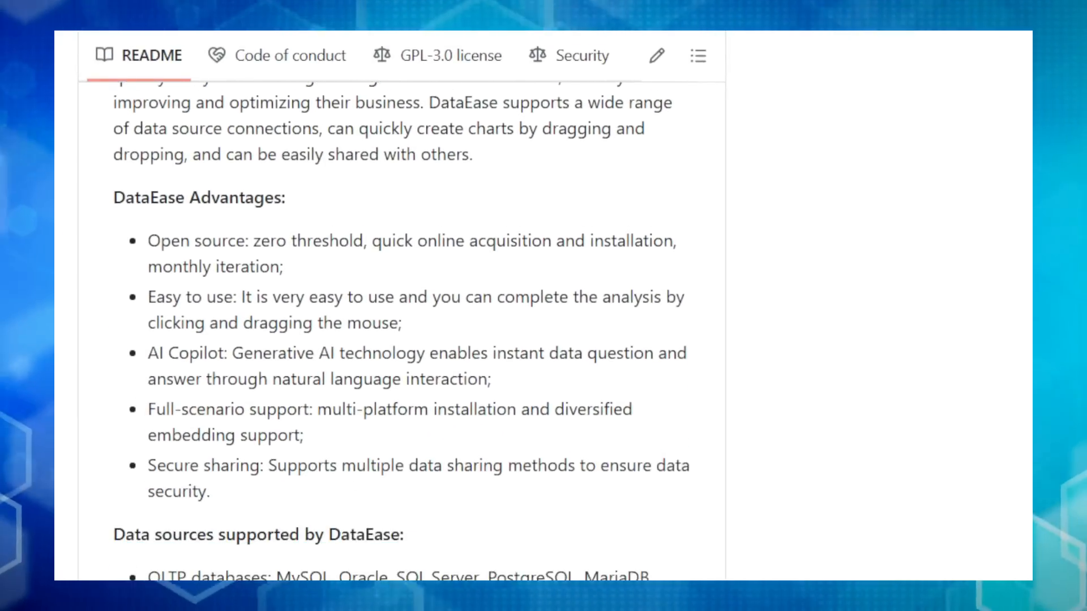
{"action": "scroll", "scroll_direction": "down", "scroll_amount": 3}
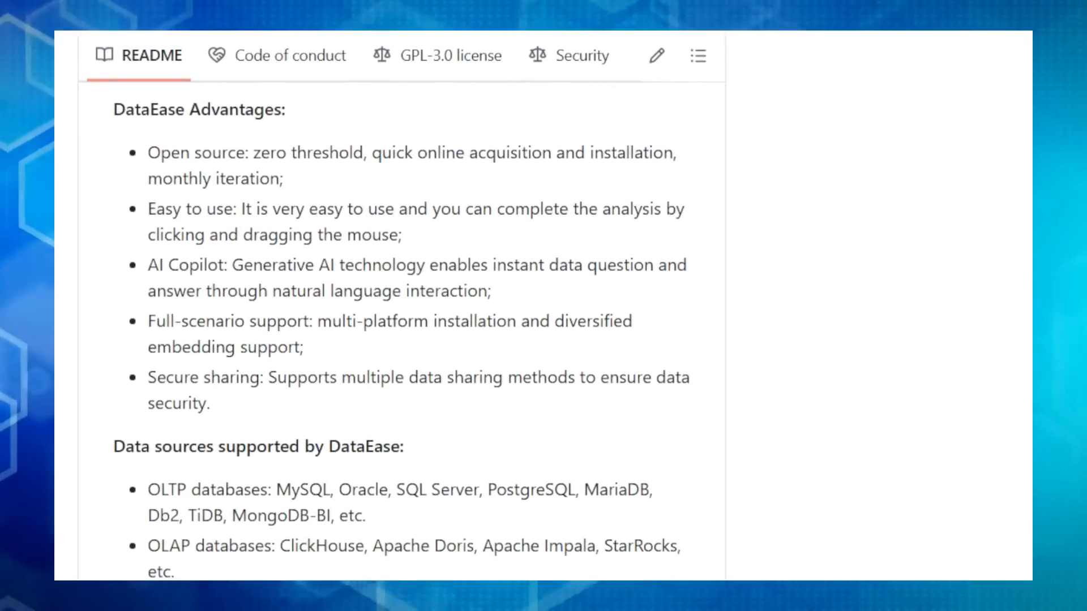
{"action": "scroll", "scroll_direction": "down", "scroll_amount": 3}
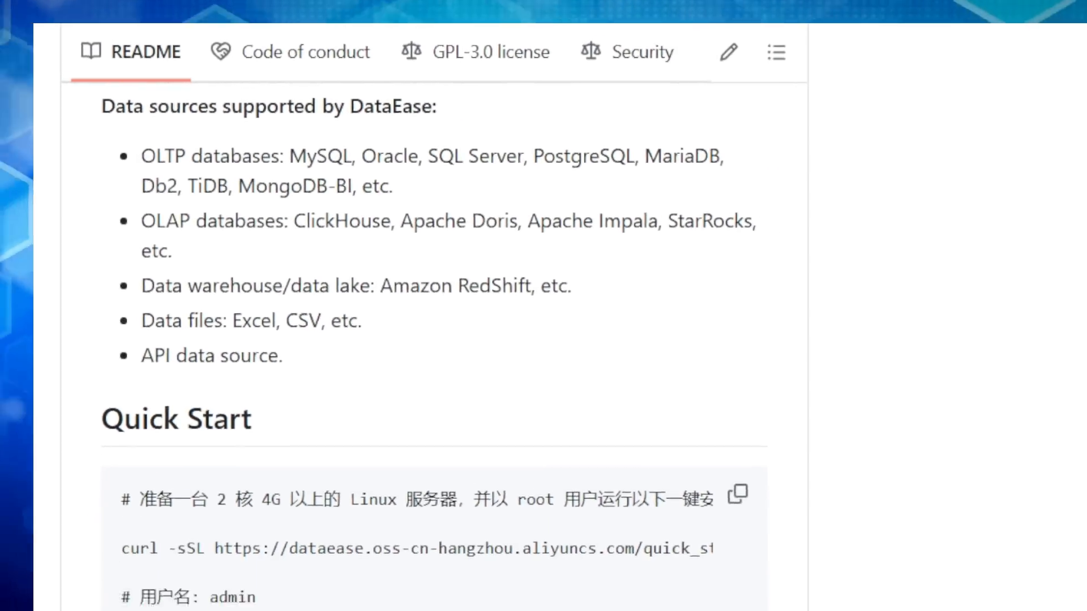
{"action": "scroll", "scroll_direction": "down", "scroll_amount": 3}
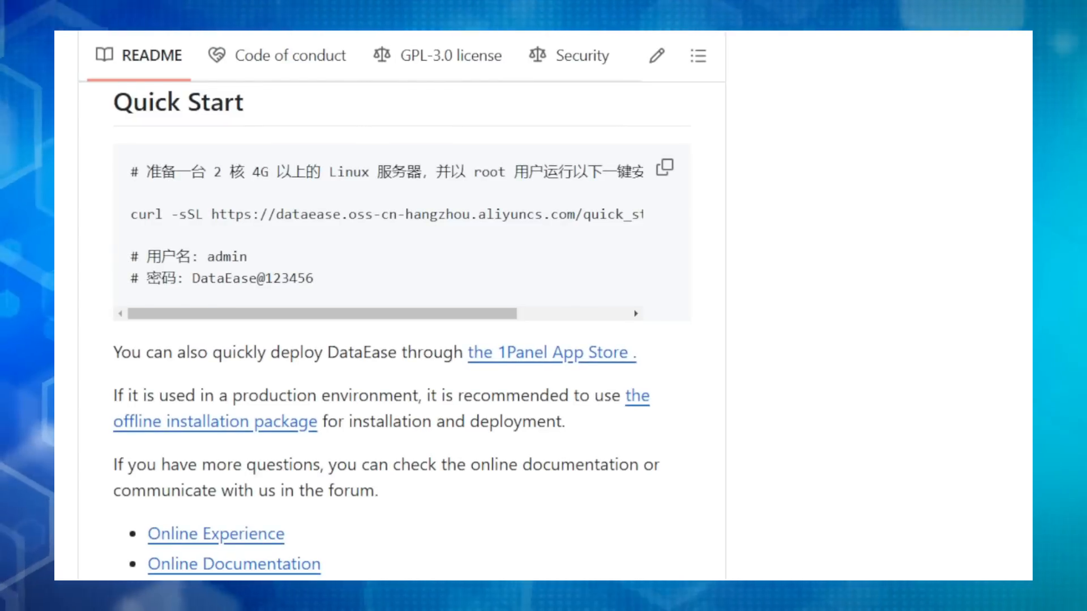
{"action": "scroll", "scroll_direction": "down", "scroll_amount": 3}
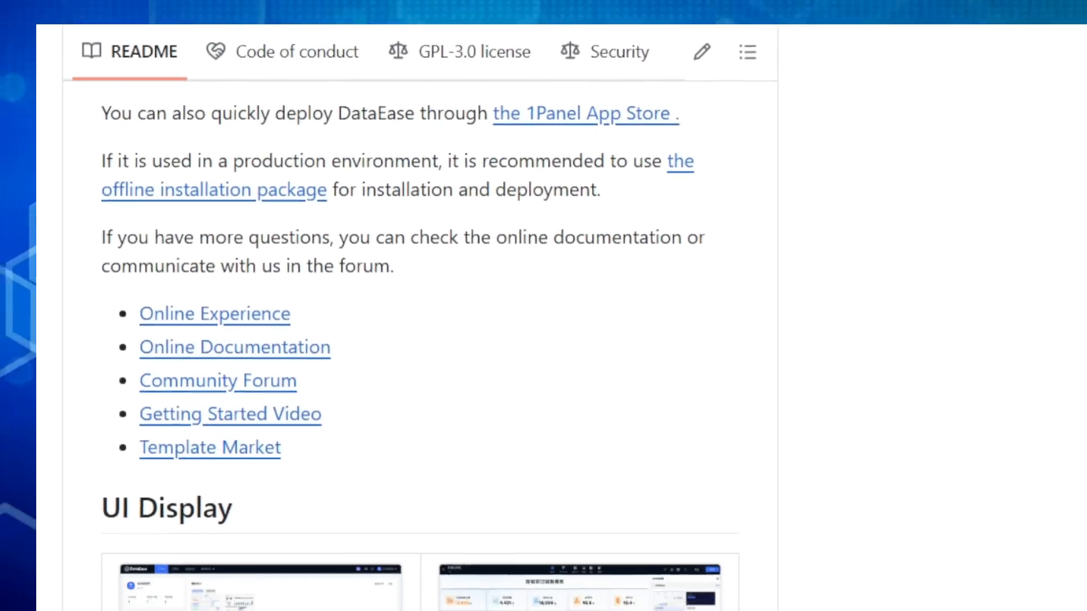
{"action": "scroll", "scroll_direction": "down", "scroll_amount": 3}
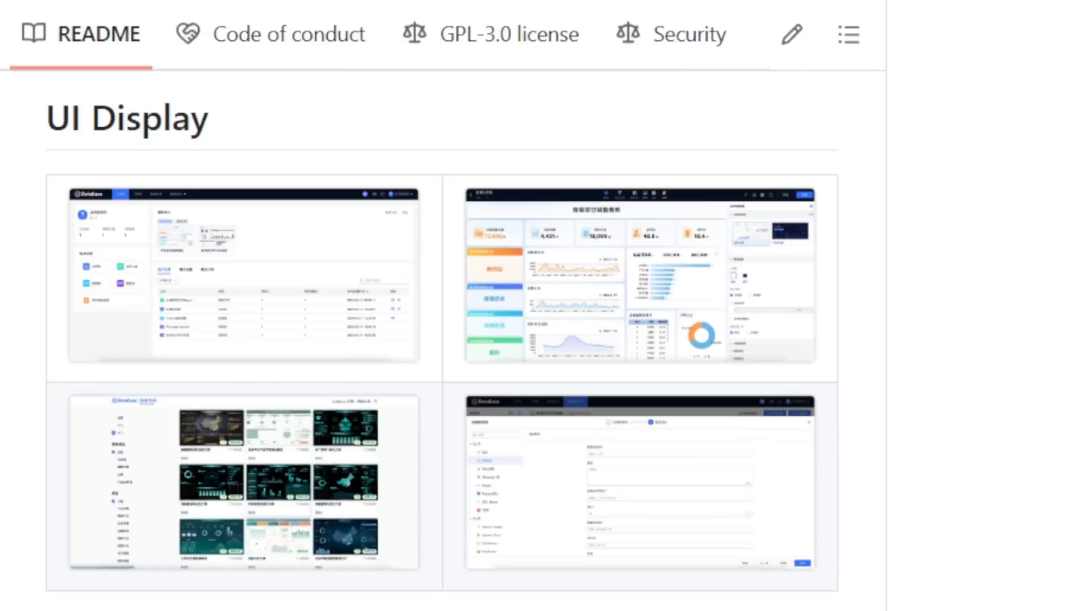
{"action": "scroll", "scroll_direction": "down", "scroll_amount": 3}
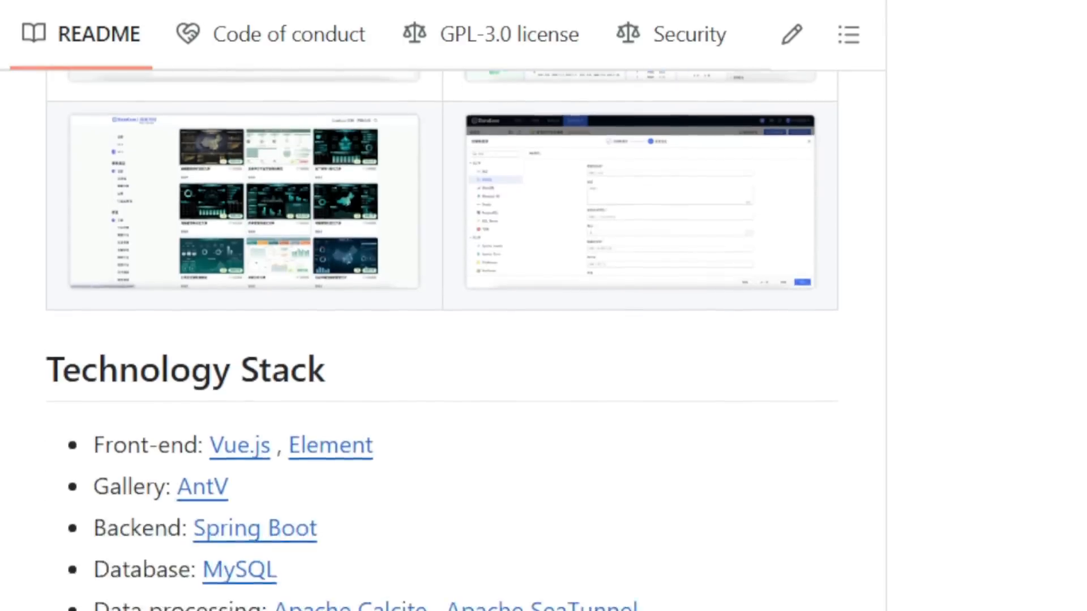
{"action": "scroll", "scroll_direction": "down", "scroll_amount": 3}
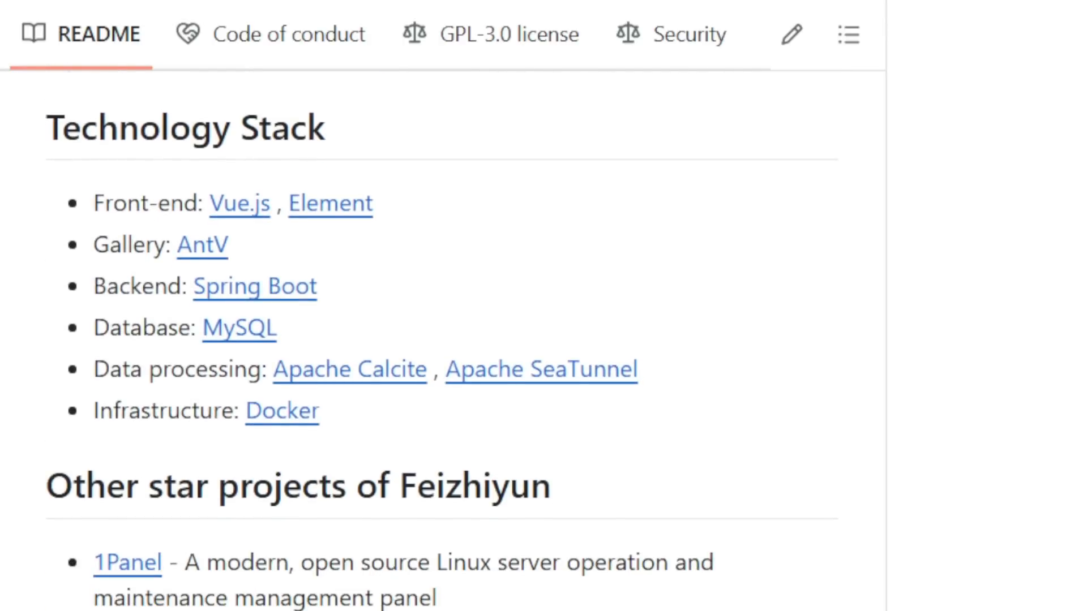
{"action": "scroll", "scroll_direction": "down", "scroll_amount": 3}
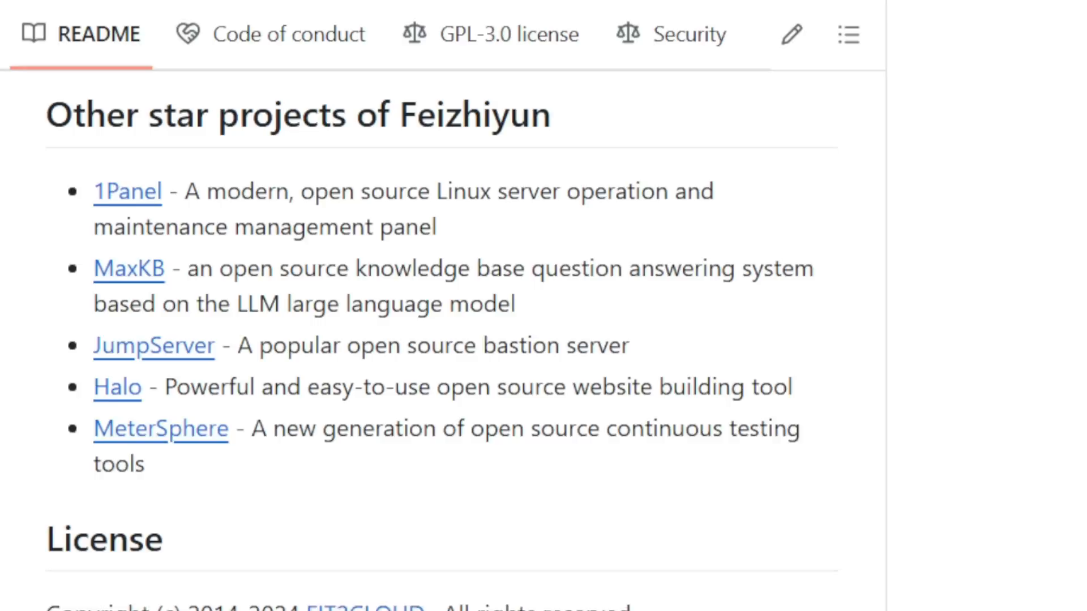
{"action": "scroll", "scroll_direction": "down", "scroll_amount": 3}
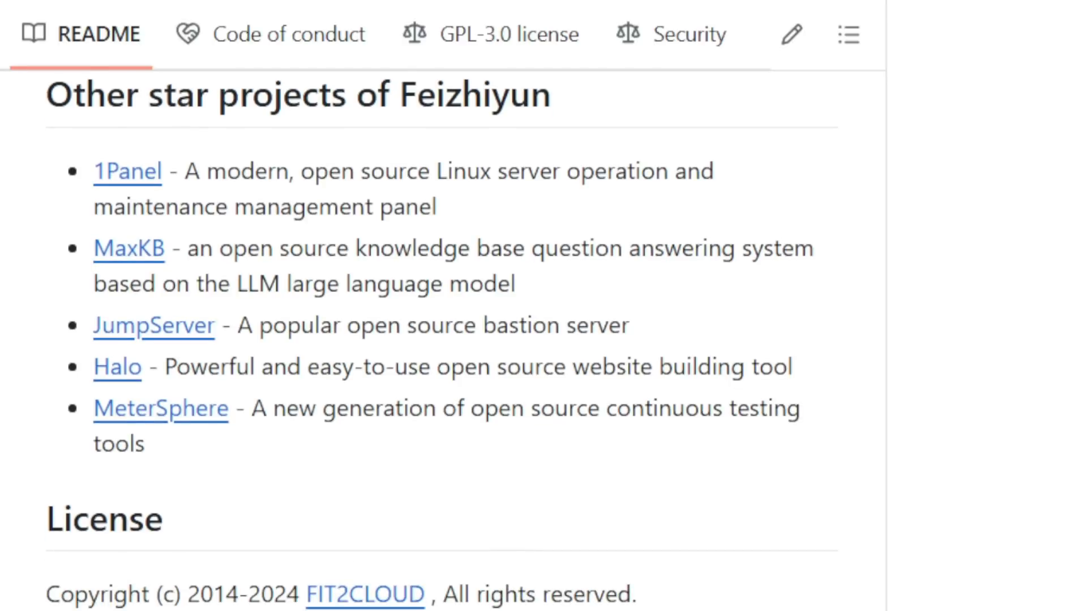
{"action": "scroll", "scroll_direction": "down", "scroll_amount": 3}
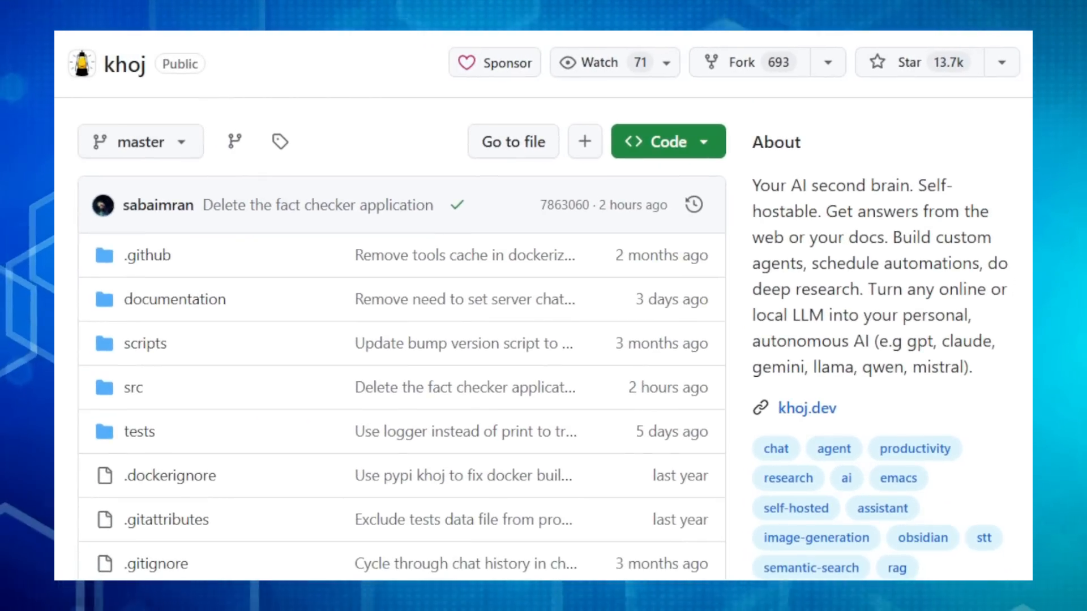
{"action": "scroll", "scroll_direction": "down", "scroll_amount": 3}
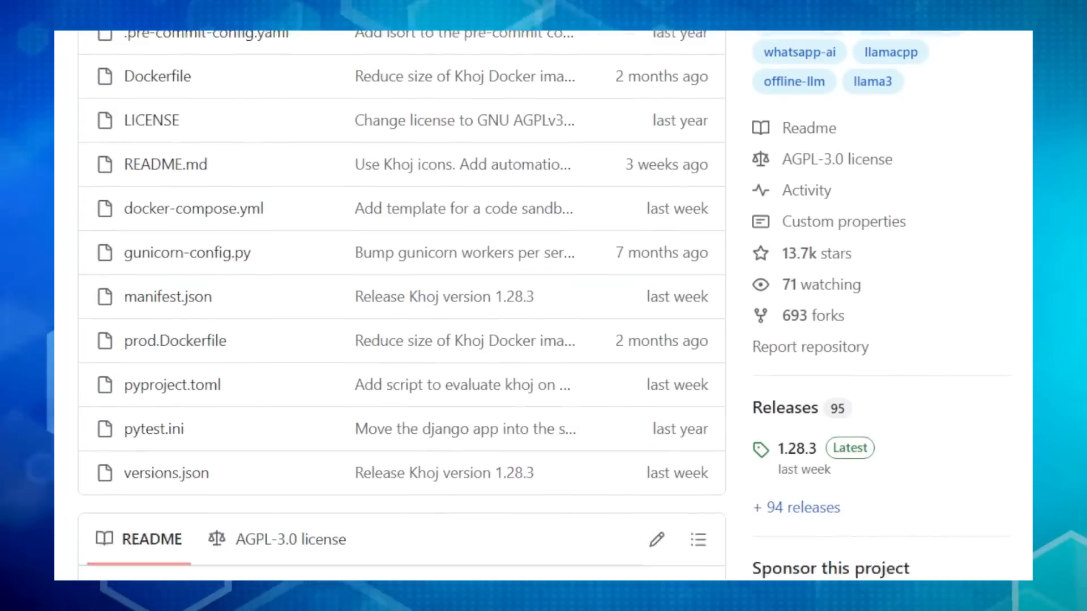
{"action": "scroll", "scroll_direction": "down", "scroll_amount": 3}
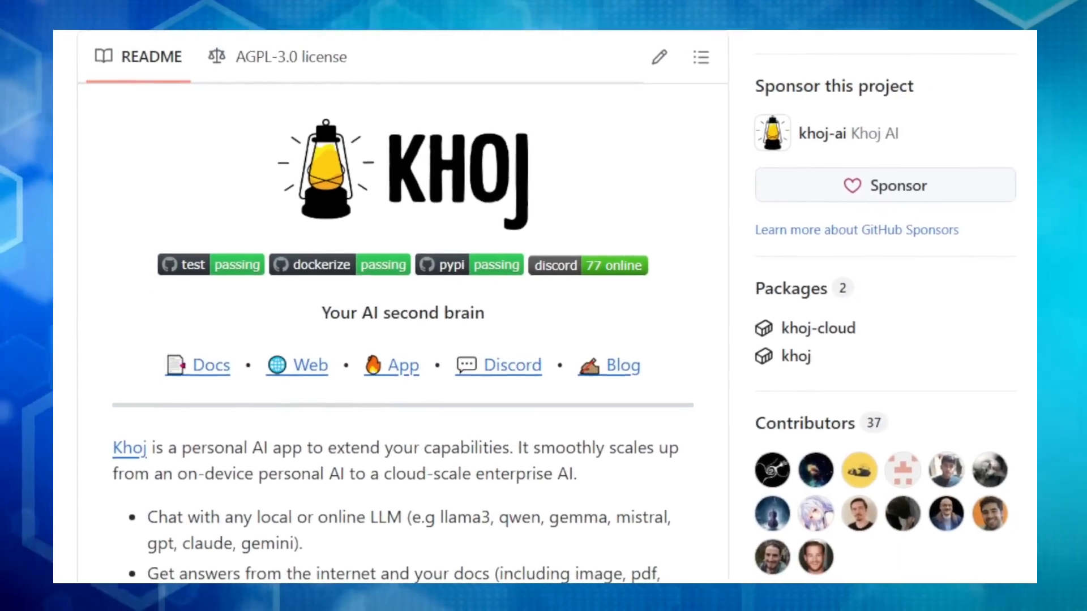
{"action": "scroll", "scroll_direction": "down", "scroll_amount": 3}
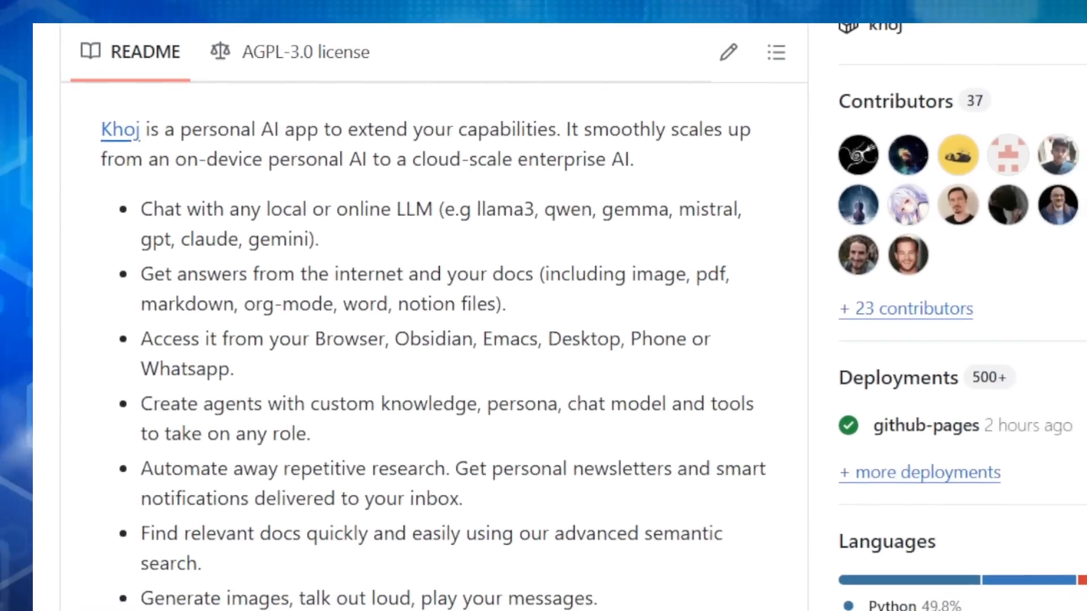
{"action": "scroll", "scroll_direction": "down", "scroll_amount": 3}
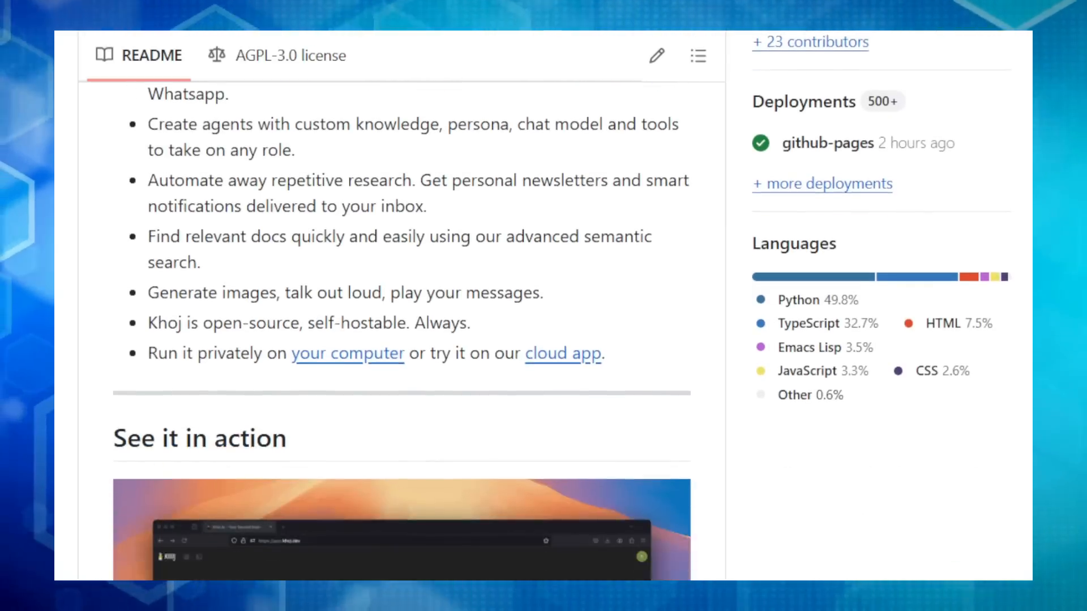
{"action": "scroll", "scroll_direction": "down", "scroll_amount": 3}
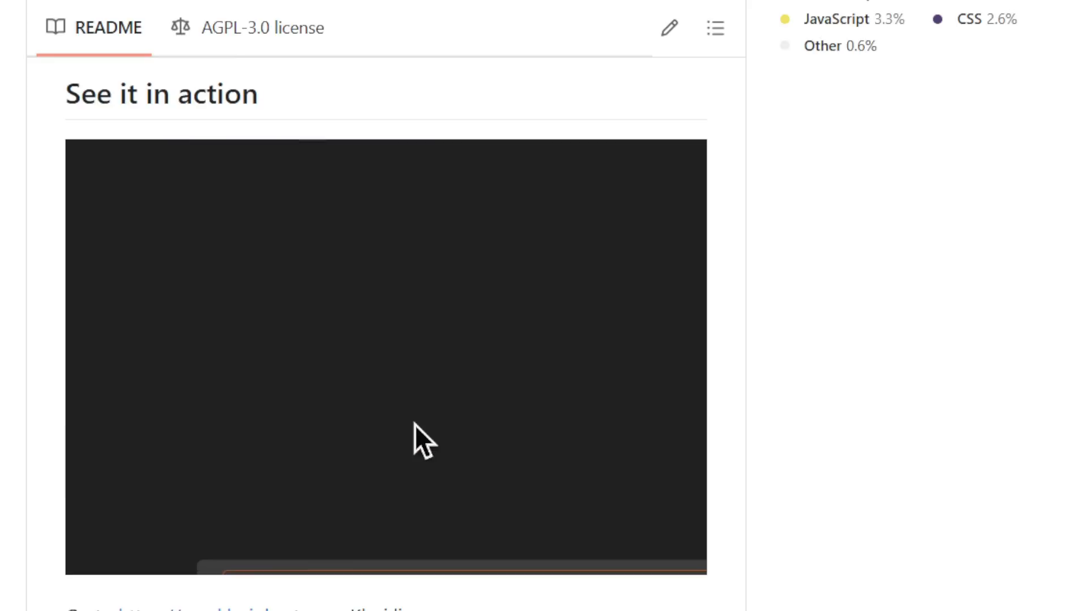
{"action": "type", "text": "explain the"}
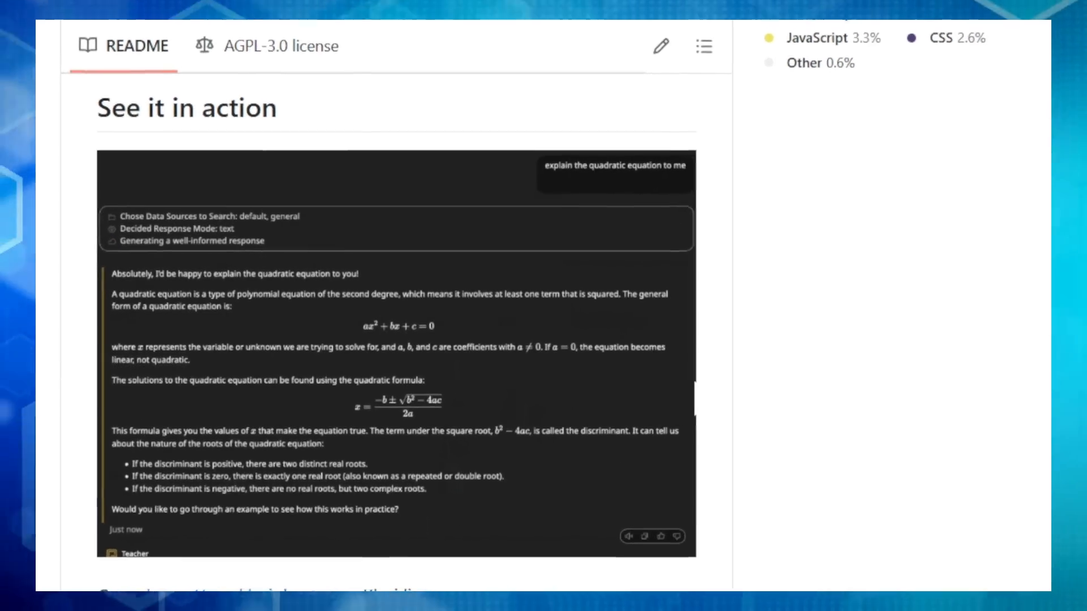
{"action": "scroll", "scroll_direction": "down", "scroll_amount": 3}
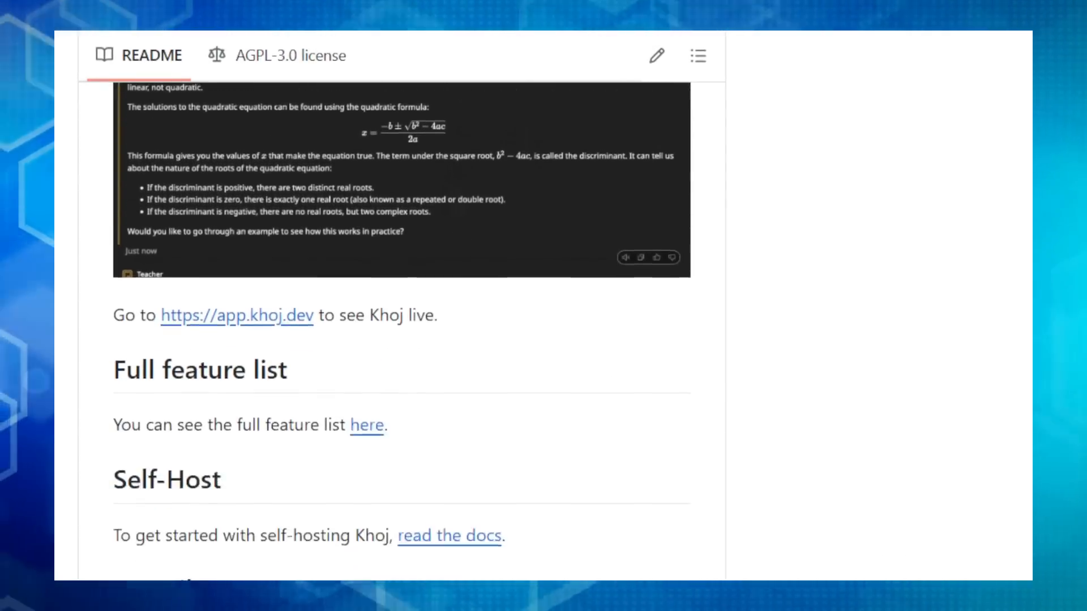
{"action": "scroll", "scroll_direction": "down", "scroll_amount": 3}
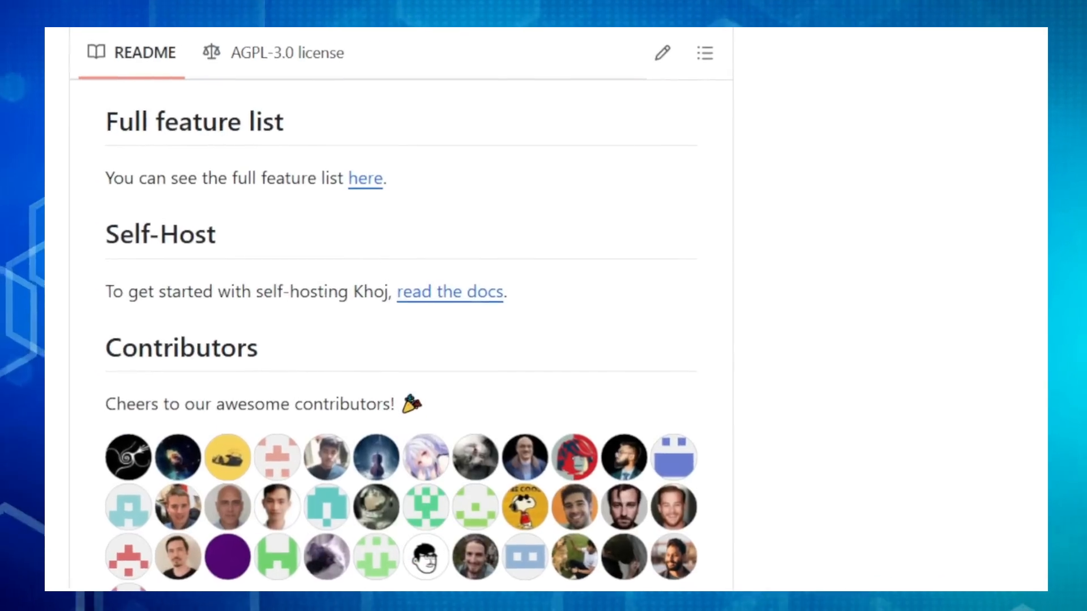
{"action": "scroll", "scroll_direction": "down", "scroll_amount": 3}
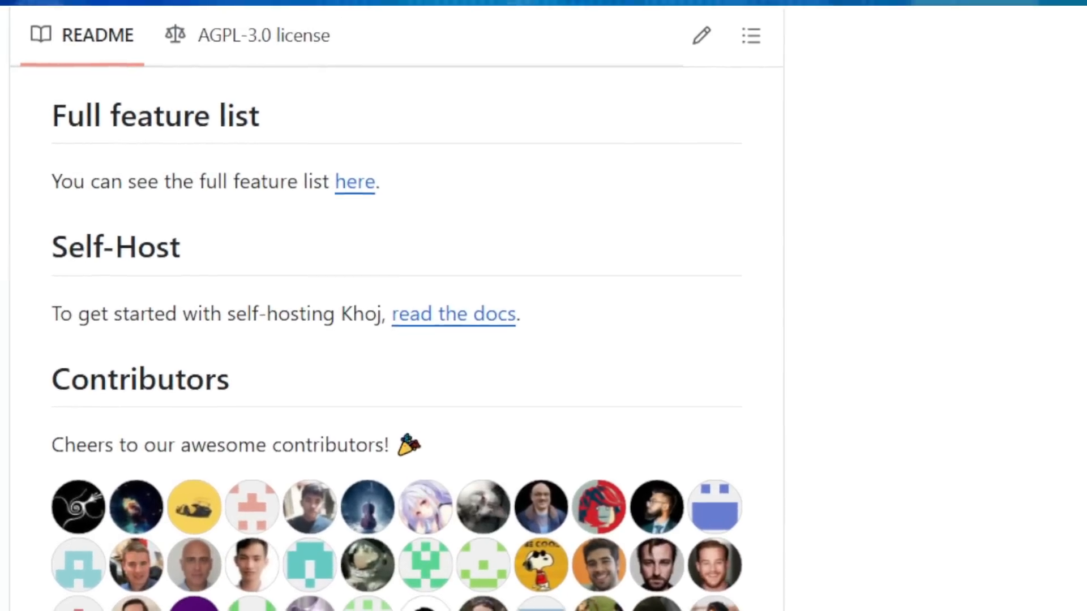
{"action": "scroll", "scroll_direction": "down", "scroll_amount": 3}
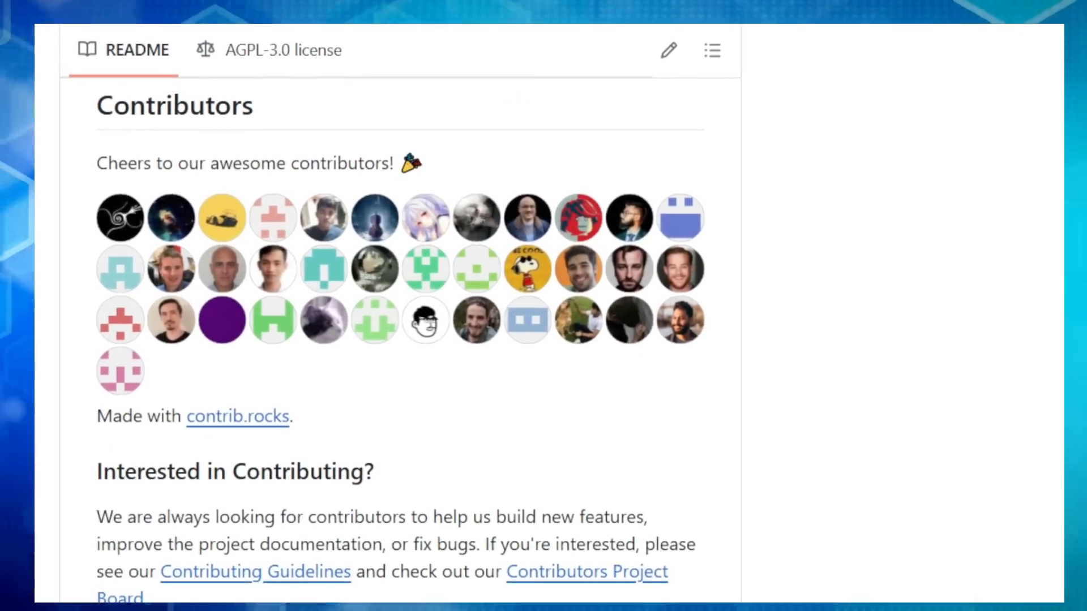
{"action": "scroll", "scroll_direction": "down", "scroll_amount": 3}
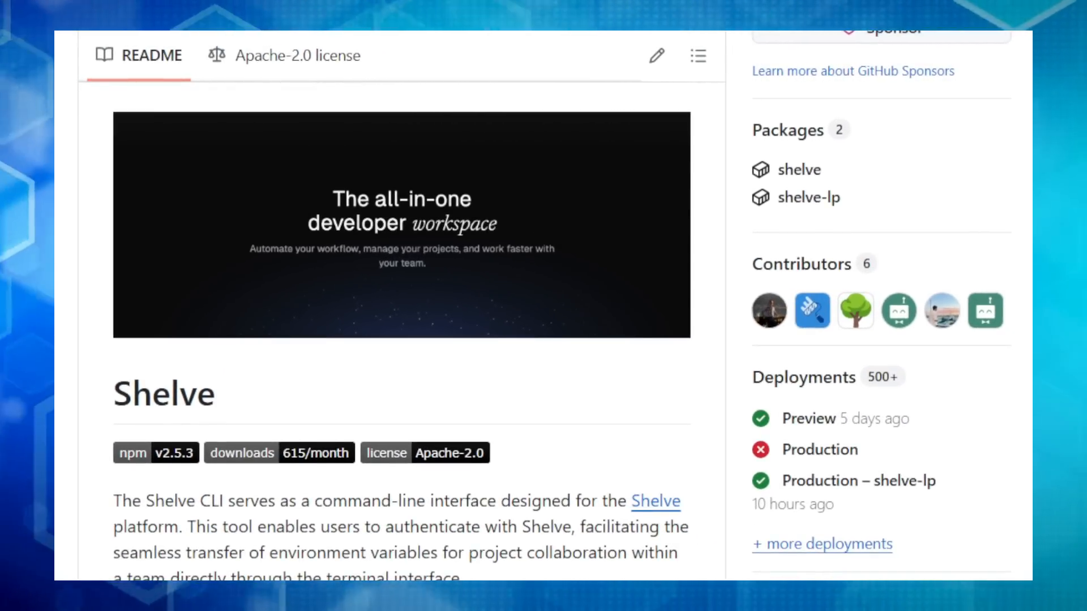
{"action": "scroll", "scroll_direction": "down", "scroll_amount": 3}
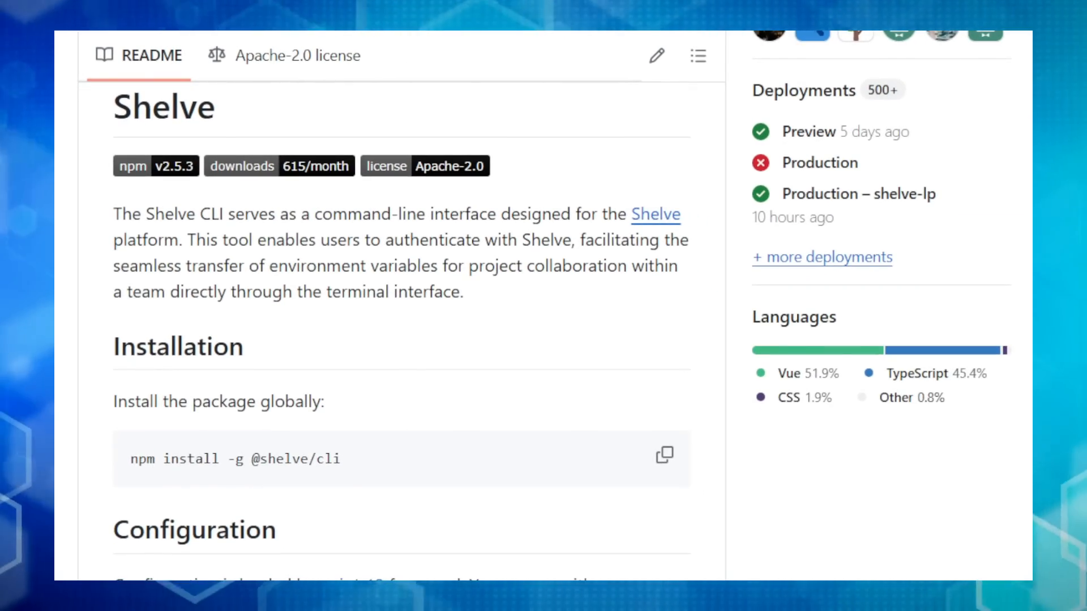
{"action": "scroll", "scroll_direction": "down", "scroll_amount": 3}
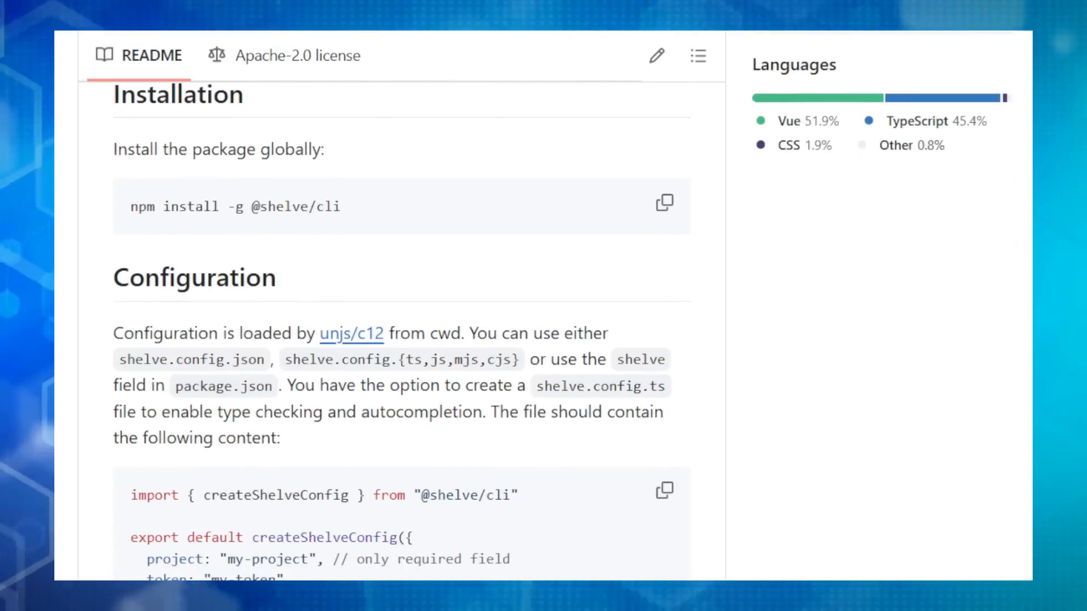
{"action": "scroll", "scroll_direction": "down", "scroll_amount": 3}
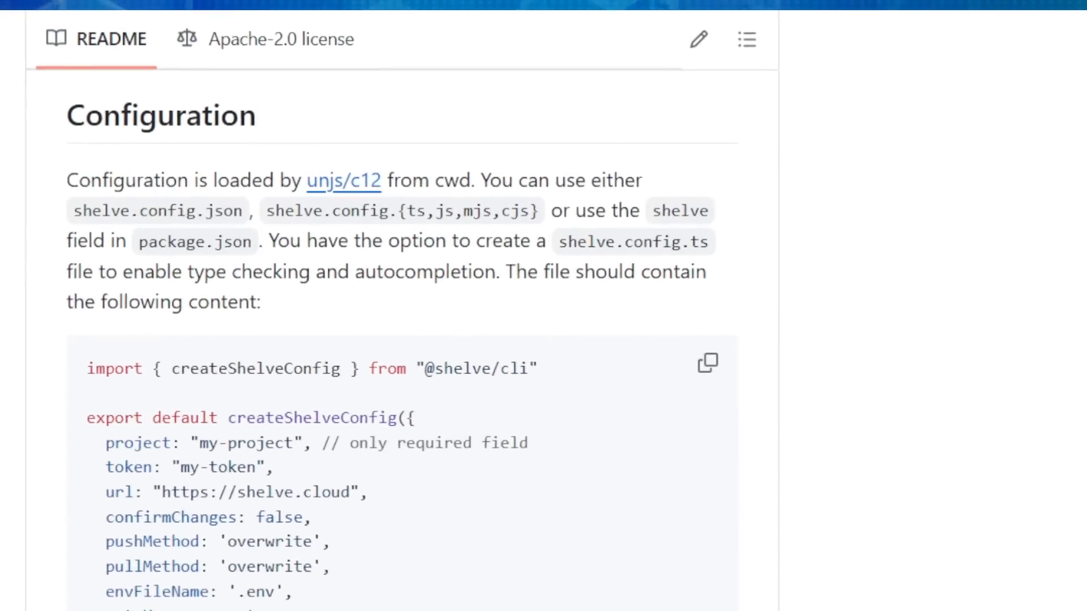
{"action": "scroll", "scroll_direction": "down", "scroll_amount": 3}
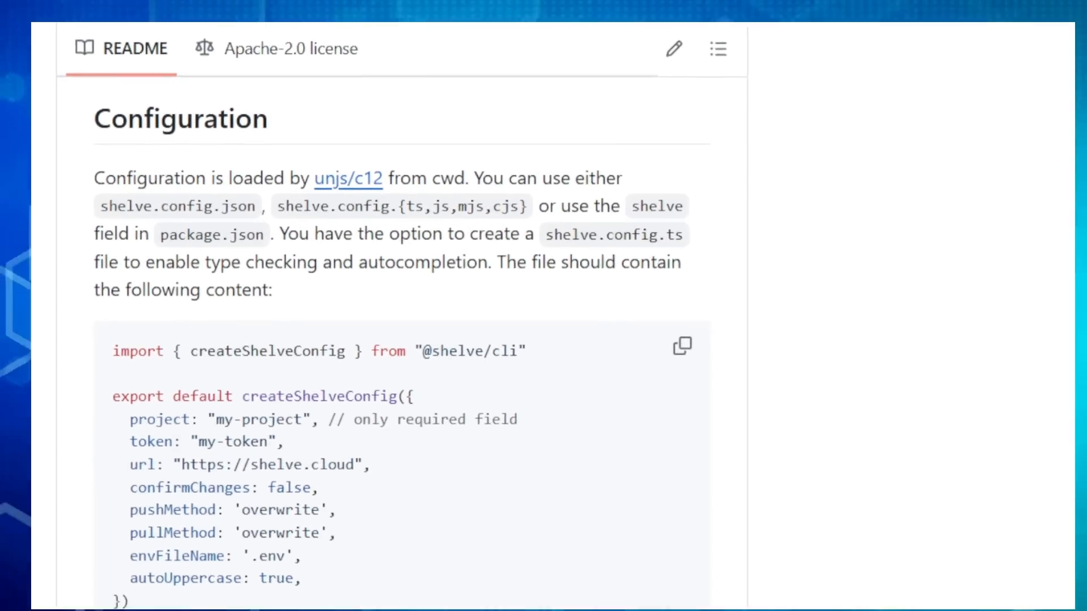
{"action": "scroll", "scroll_direction": "down", "scroll_amount": 3}
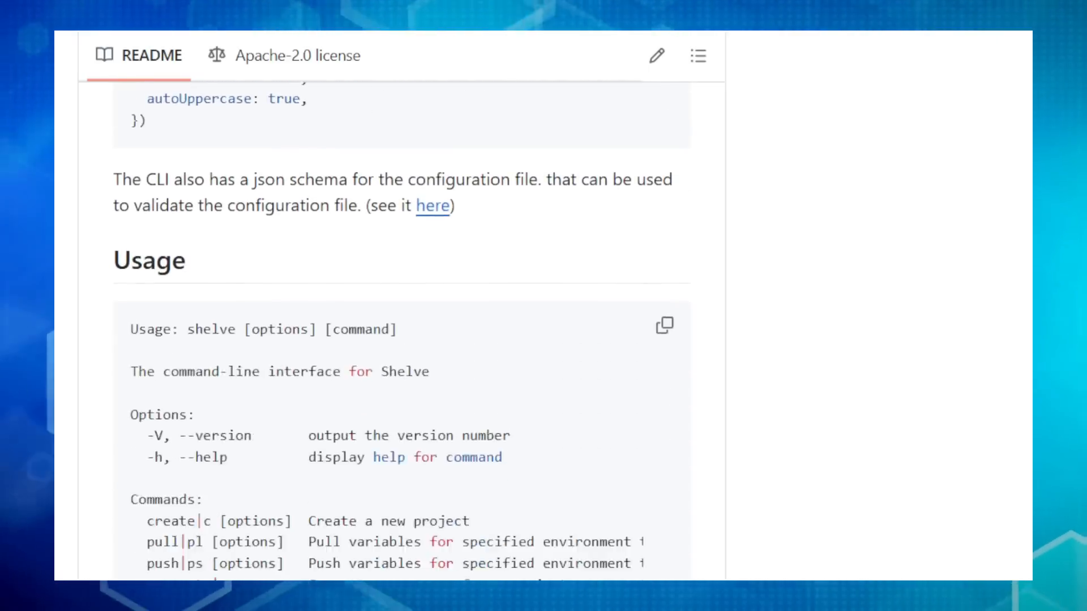
{"action": "scroll", "scroll_direction": "down", "scroll_amount": 3}
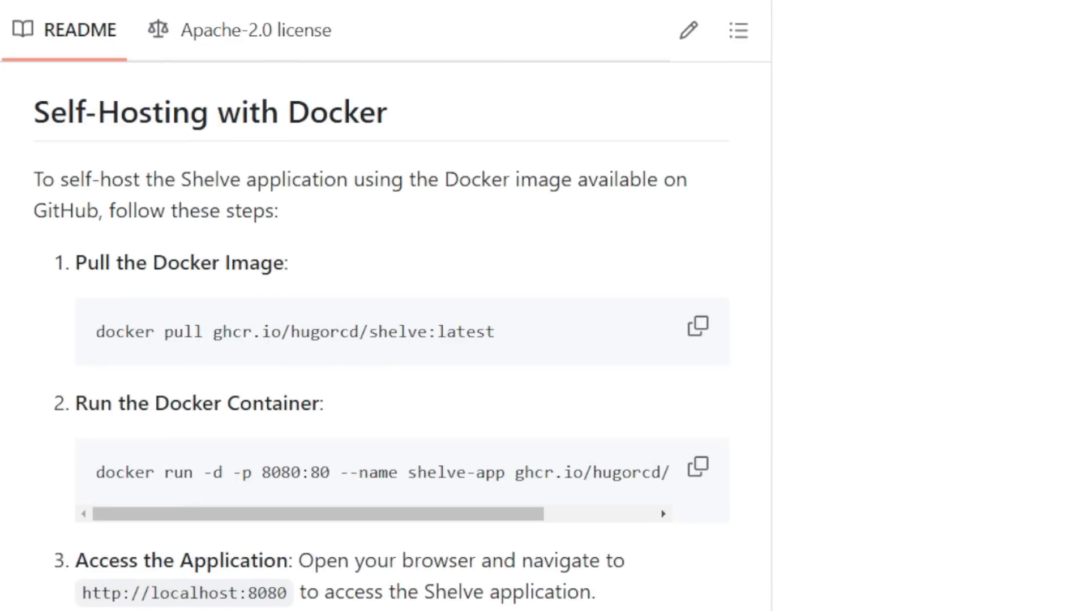
{"action": "scroll", "scroll_direction": "down", "scroll_amount": 3}
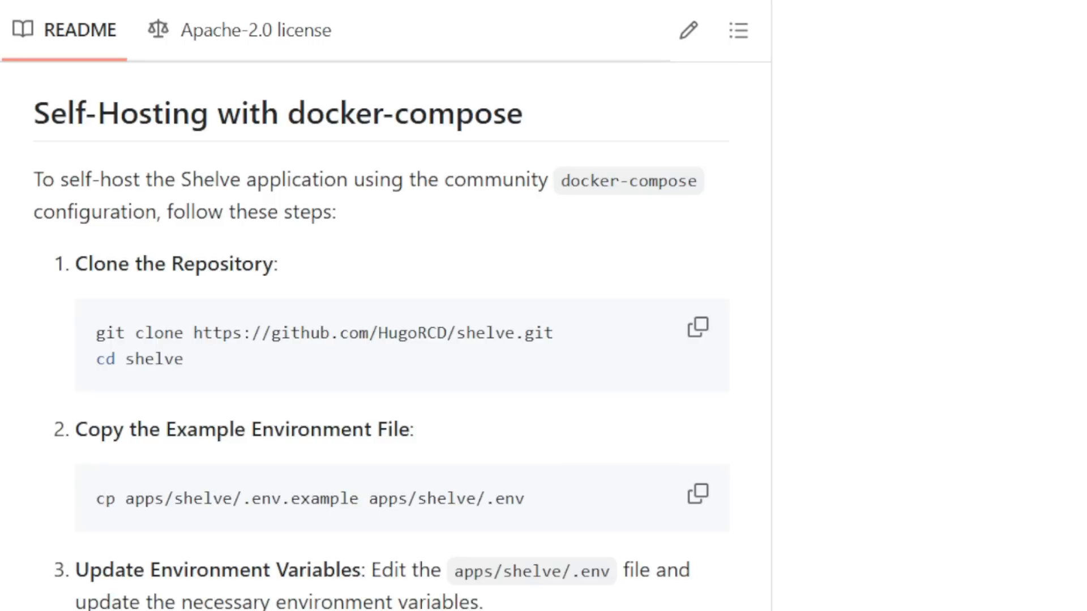
{"action": "scroll", "scroll_direction": "down", "scroll_amount": 3}
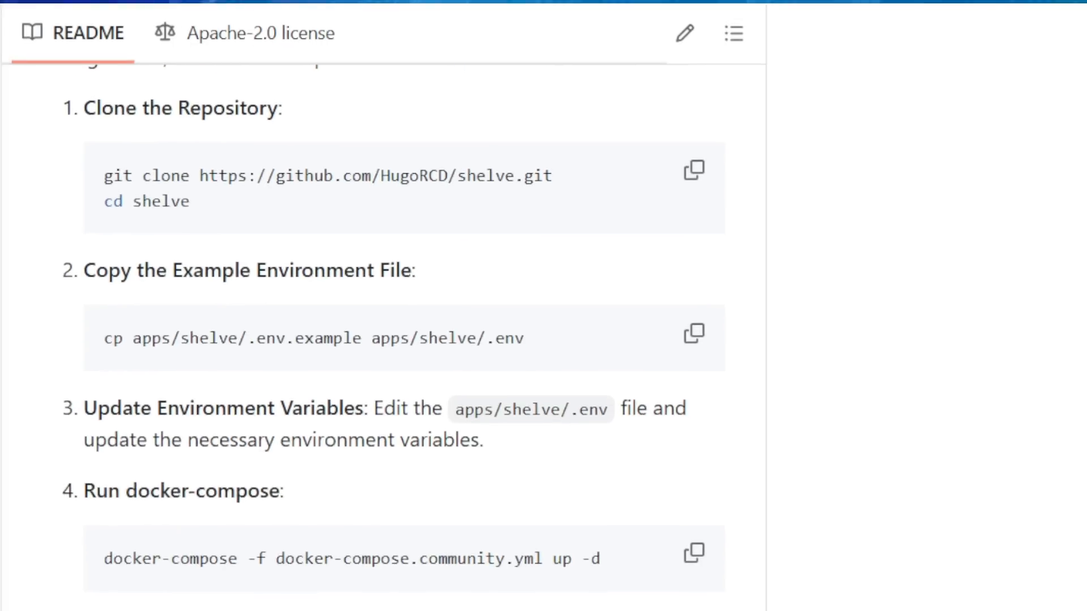
{"action": "scroll", "scroll_direction": "down", "scroll_amount": 3}
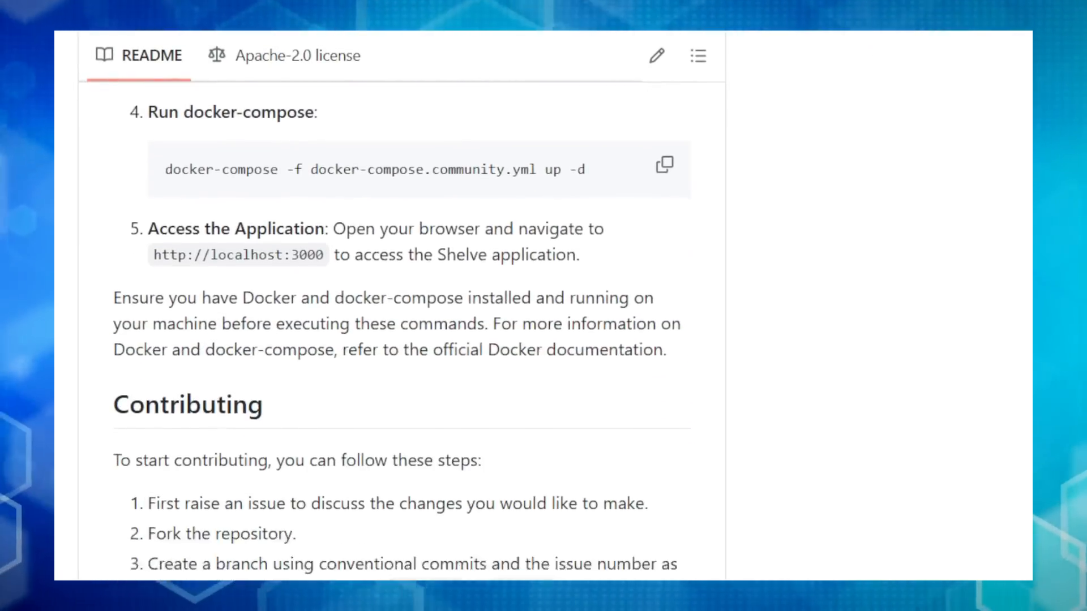
{"action": "scroll", "scroll_direction": "down", "scroll_amount": 3}
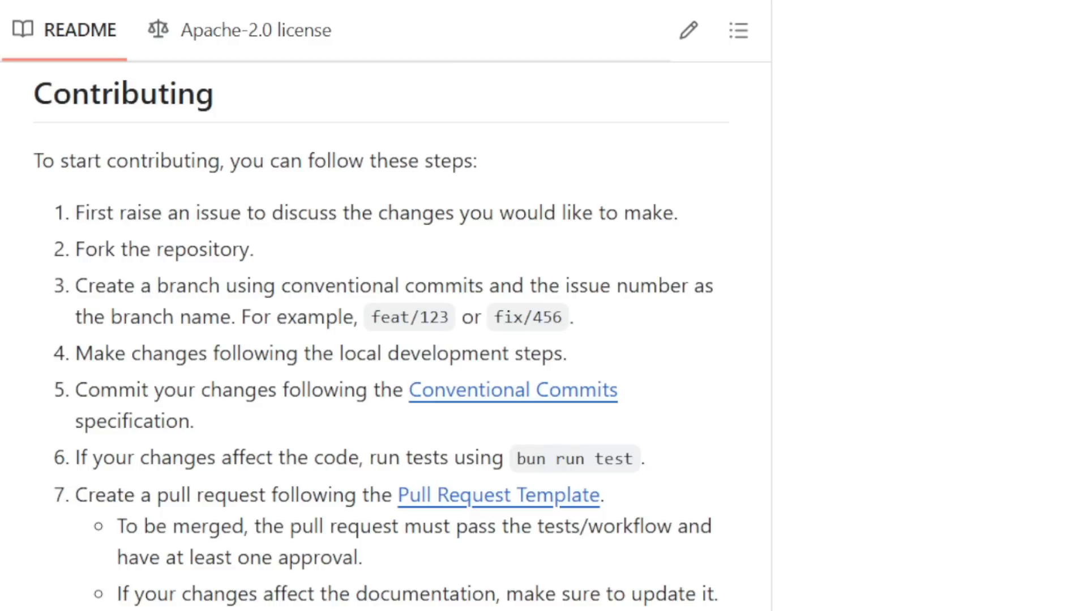
{"action": "scroll", "scroll_direction": "down", "scroll_amount": 3}
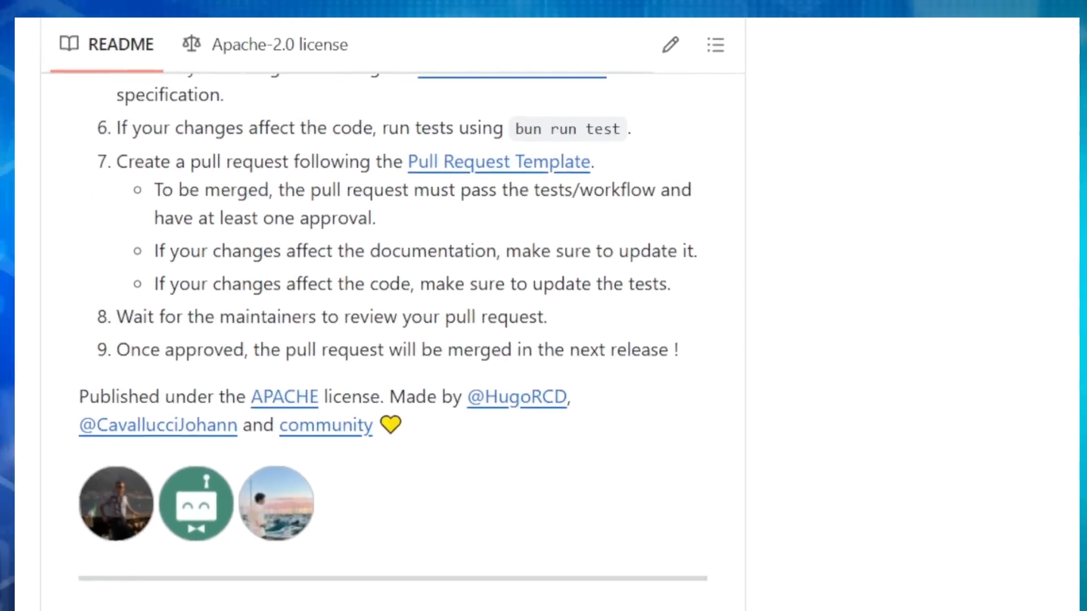
{"action": "scroll", "scroll_direction": "down", "scroll_amount": 3}
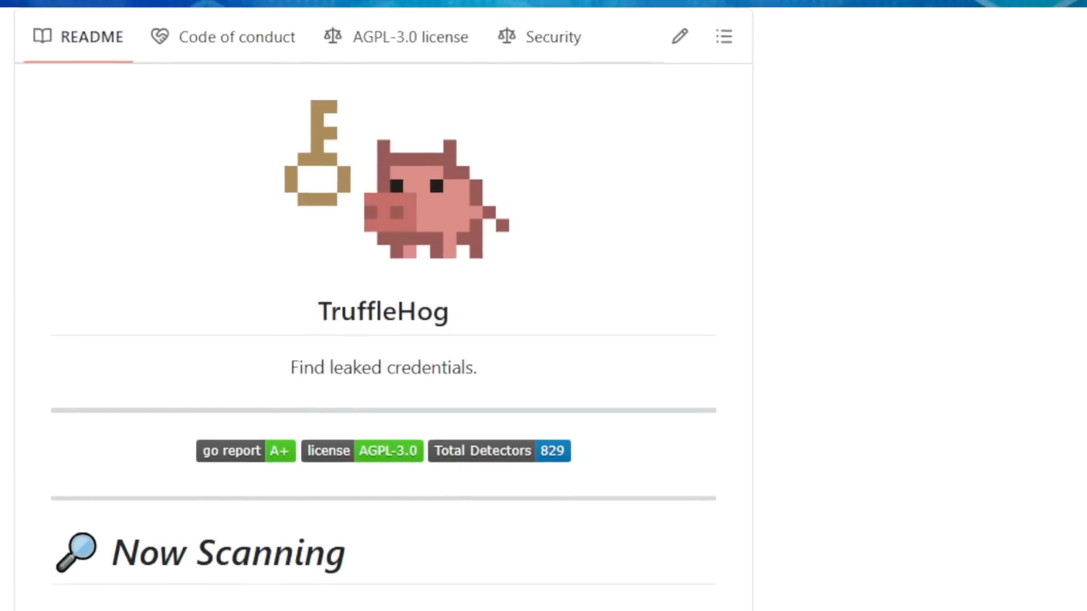
{"action": "scroll", "scroll_direction": "down", "scroll_amount": 3}
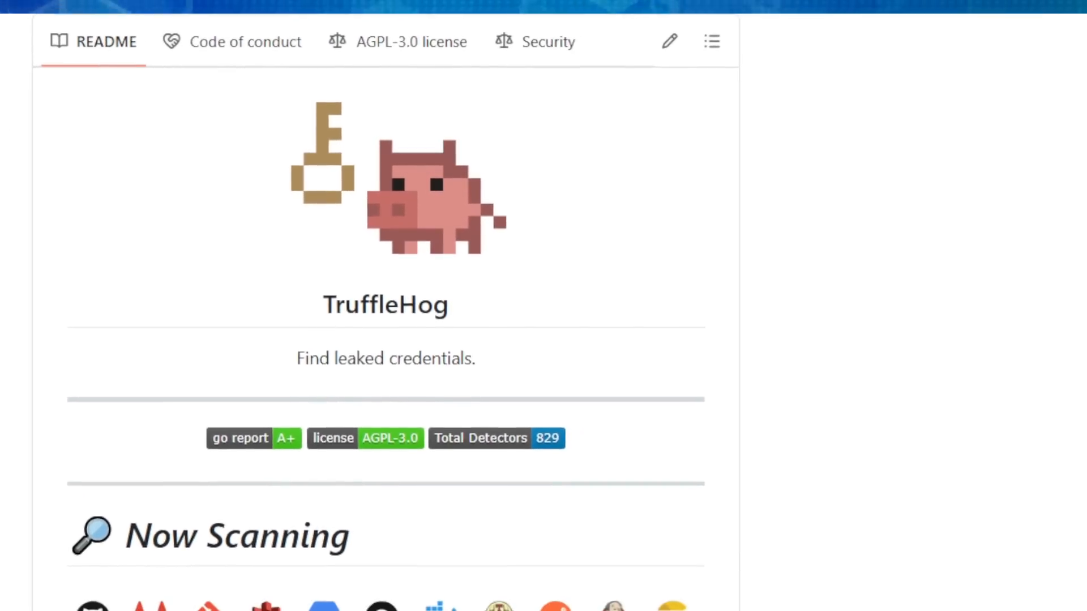
{"action": "scroll", "scroll_direction": "down", "scroll_amount": 3}
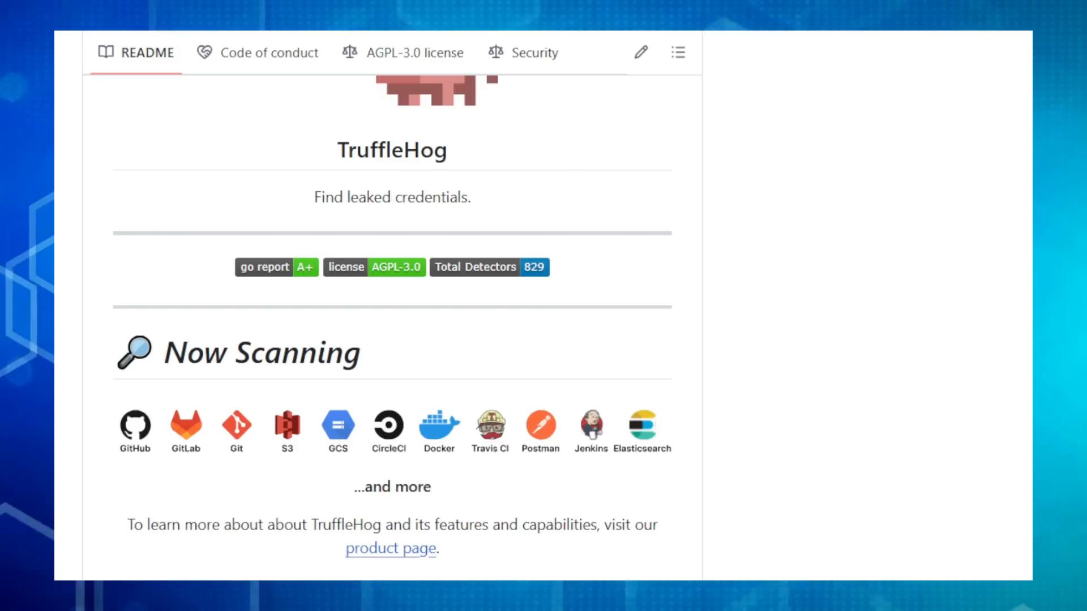
{"action": "scroll", "scroll_direction": "down", "scroll_amount": 3}
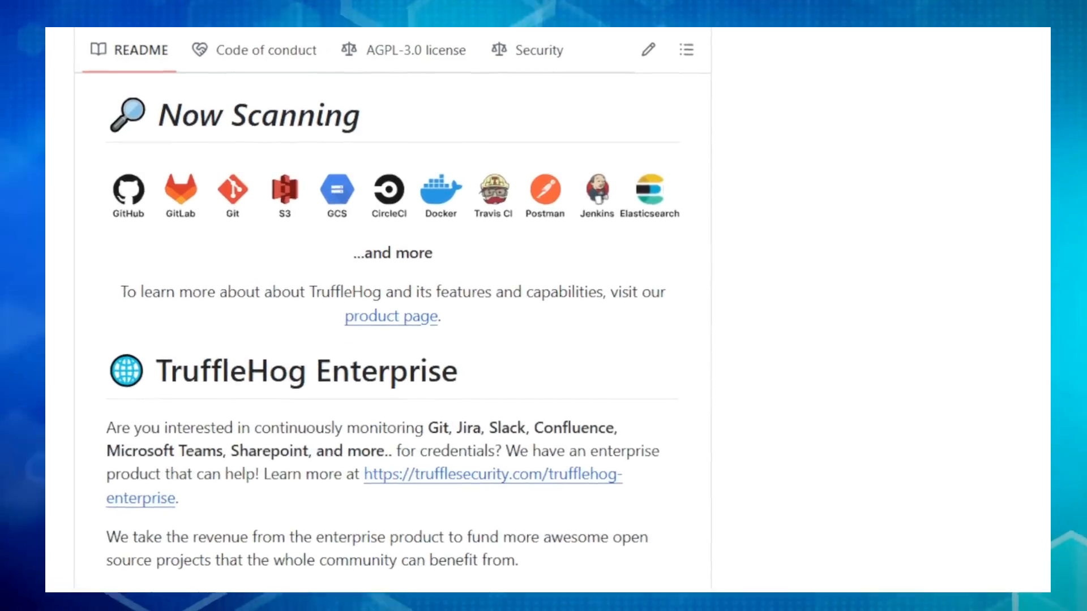
{"action": "scroll", "scroll_direction": "down", "scroll_amount": 3}
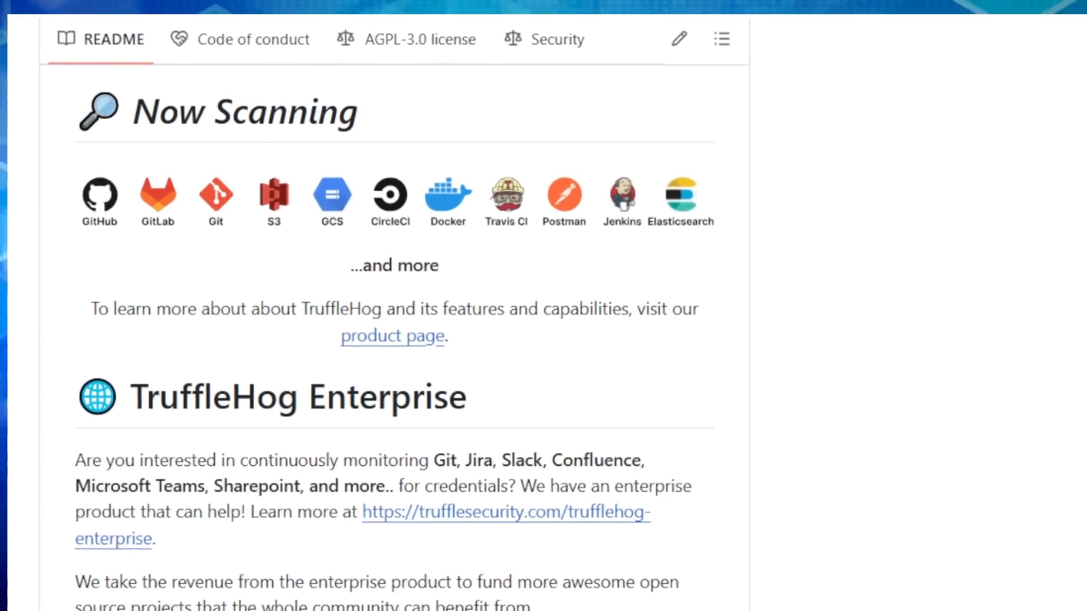
{"action": "scroll", "scroll_direction": "down", "scroll_amount": 3}
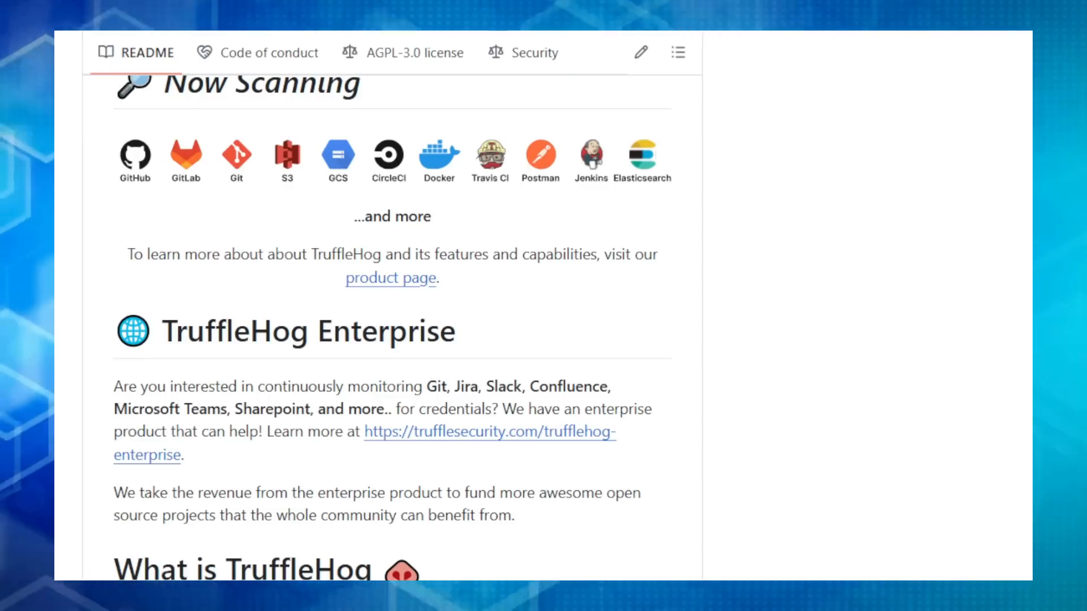
{"action": "scroll", "scroll_direction": "down", "scroll_amount": 3}
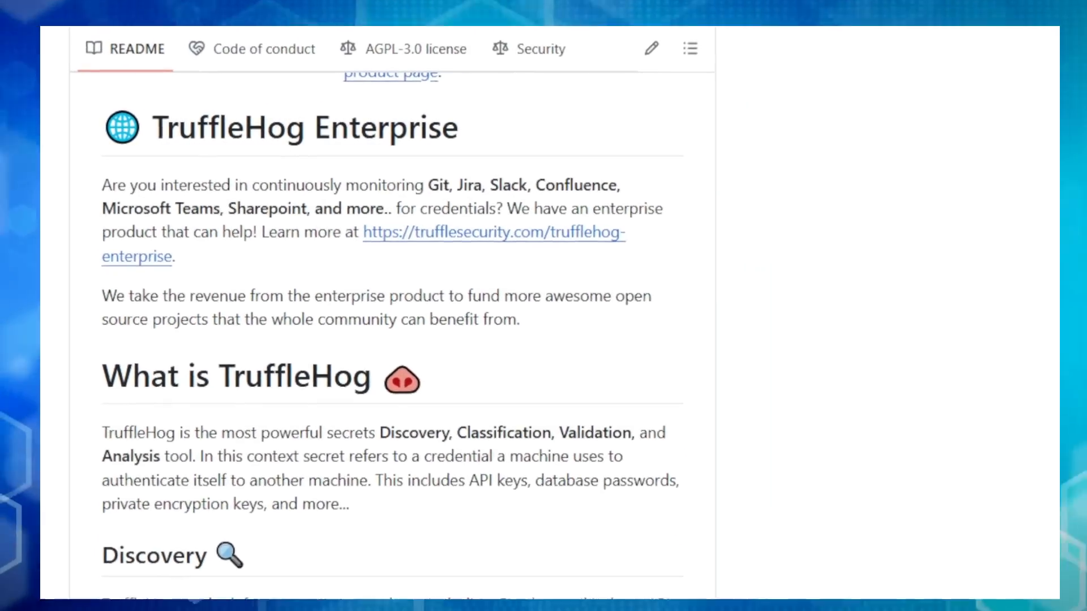
{"action": "scroll", "scroll_direction": "down", "scroll_amount": 3}
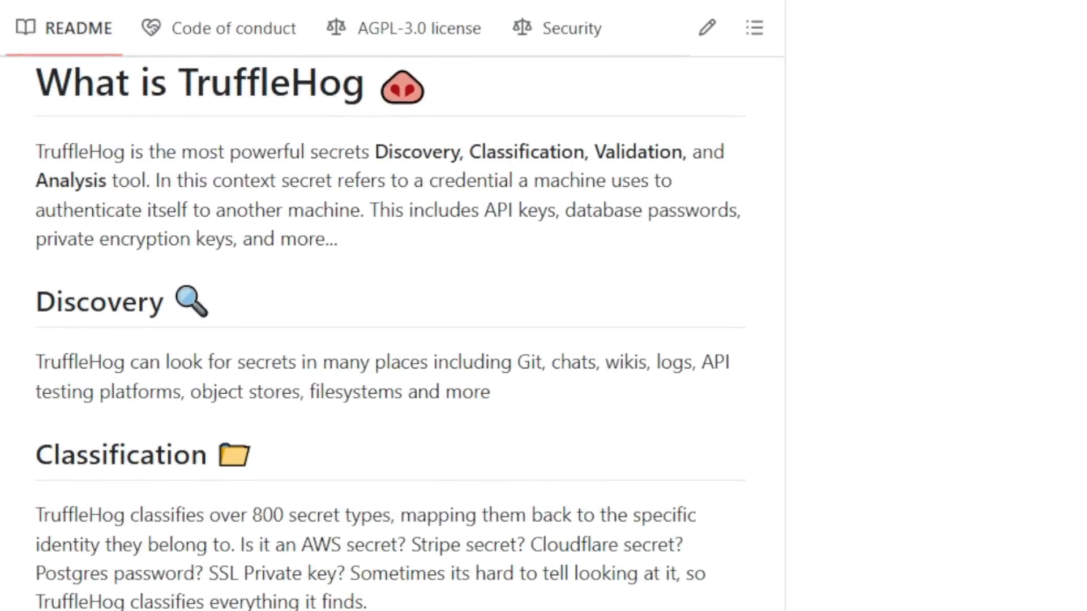
{"action": "scroll", "scroll_direction": "down", "scroll_amount": 3}
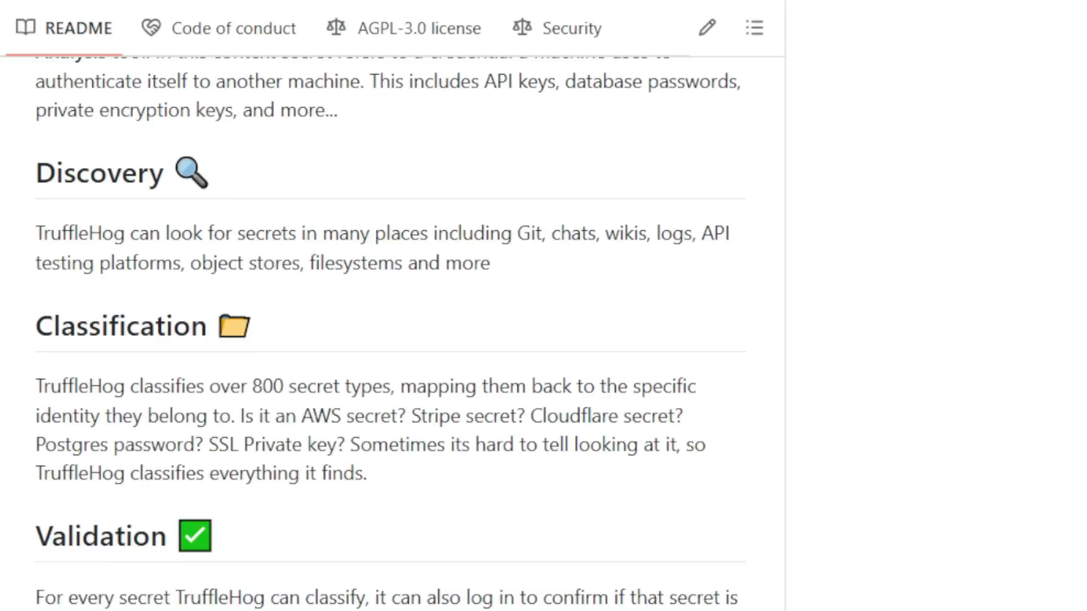
{"action": "scroll", "scroll_direction": "down", "scroll_amount": 3}
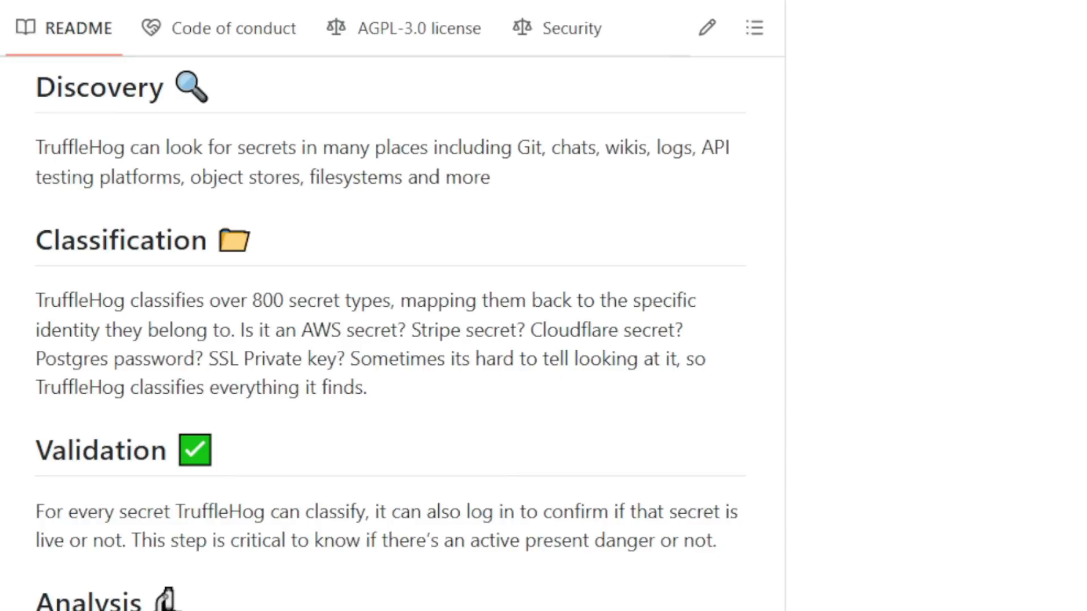
{"action": "scroll", "scroll_direction": "down", "scroll_amount": 3}
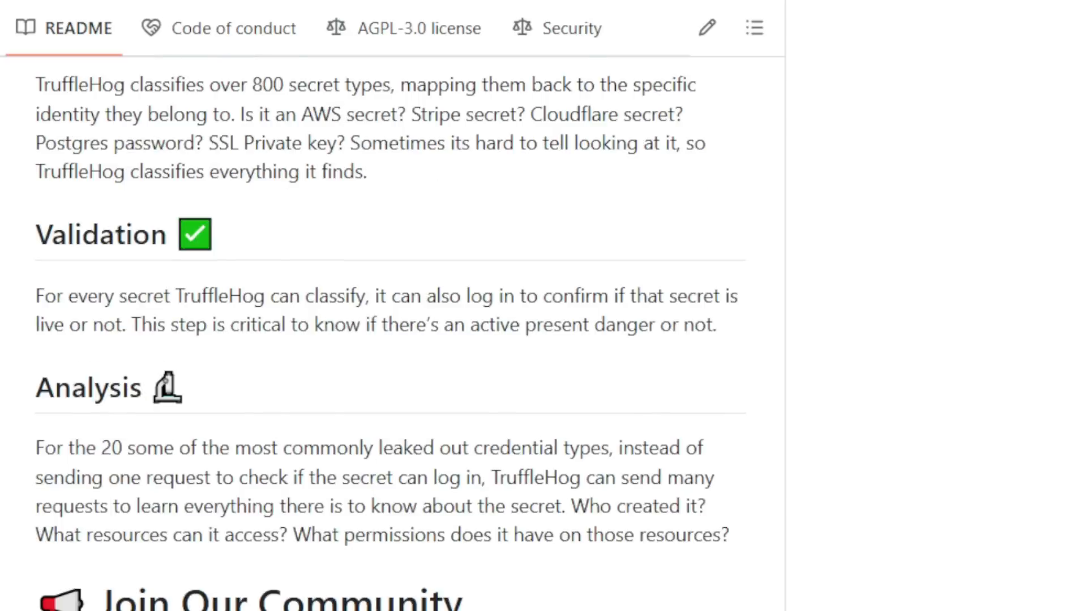
{"action": "scroll", "scroll_direction": "down", "scroll_amount": 3}
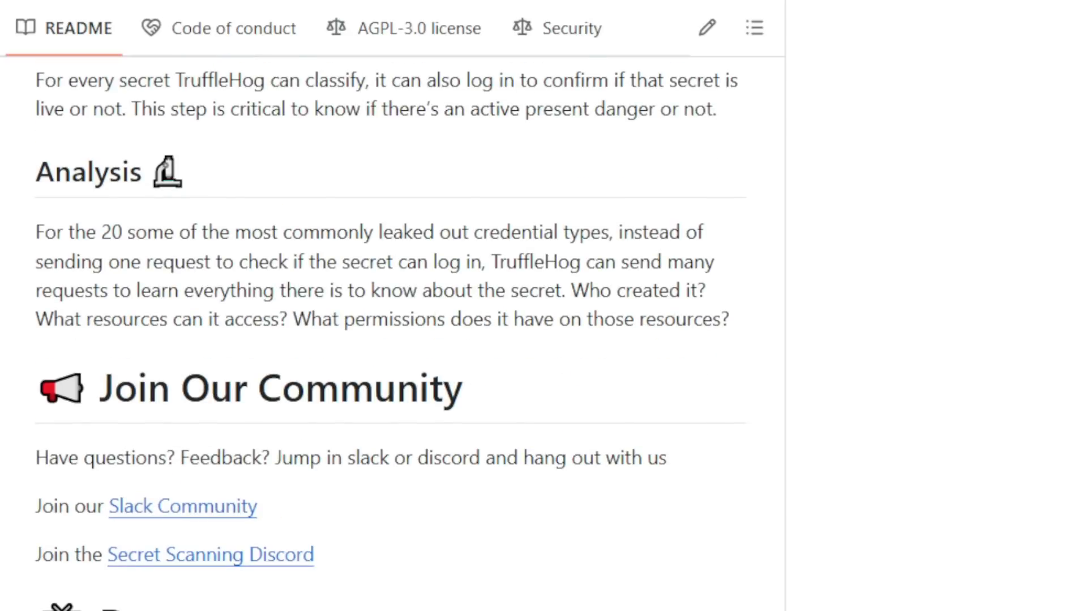
{"action": "scroll", "scroll_direction": "down", "scroll_amount": 3}
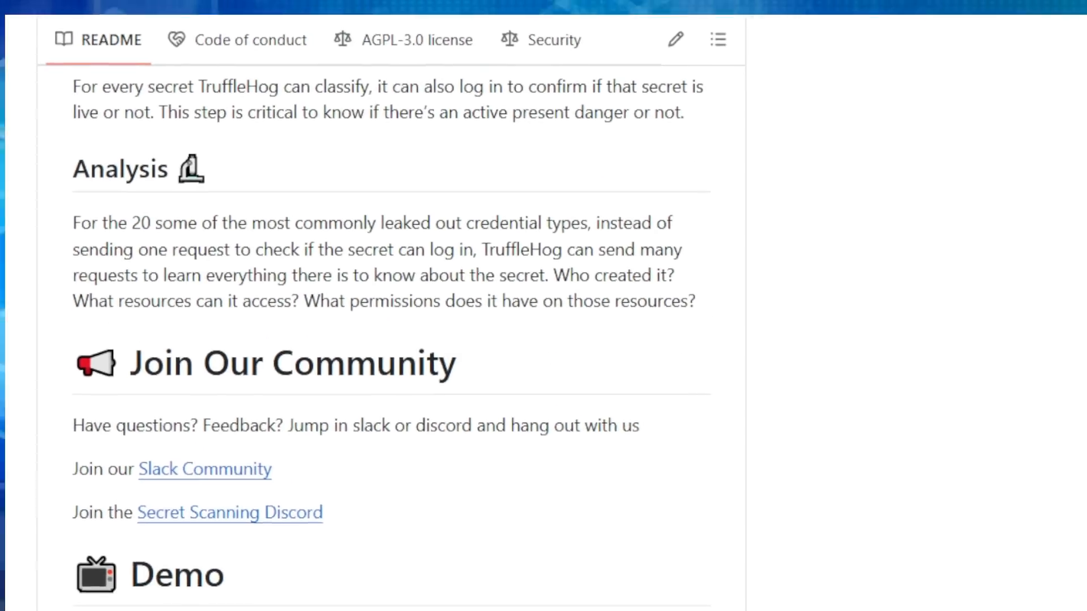
{"action": "scroll", "scroll_direction": "down", "scroll_amount": 3}
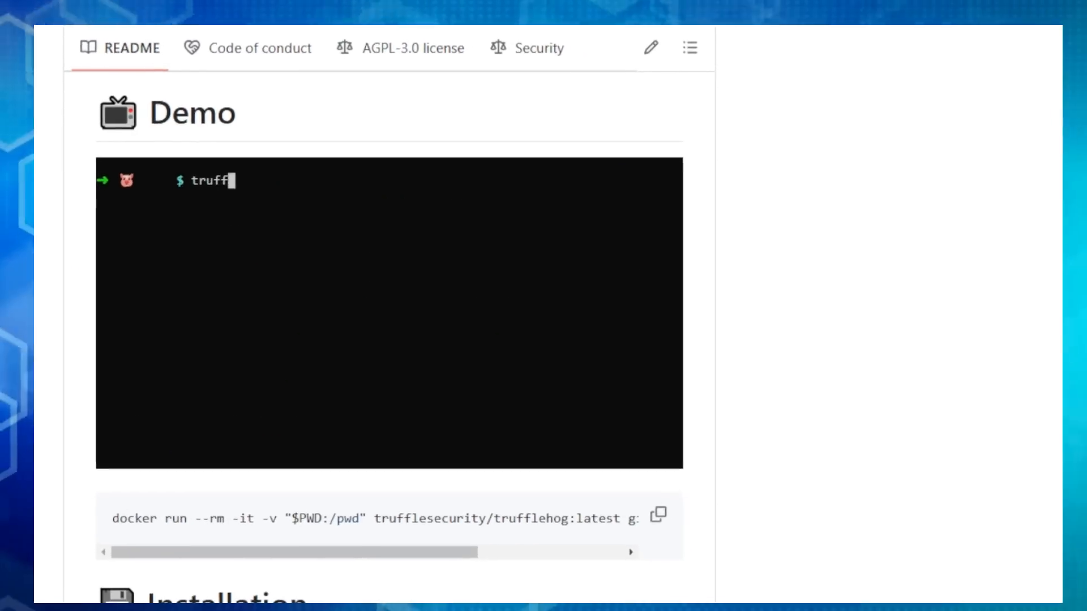
{"action": "scroll", "scroll_direction": "down", "scroll_amount": 3}
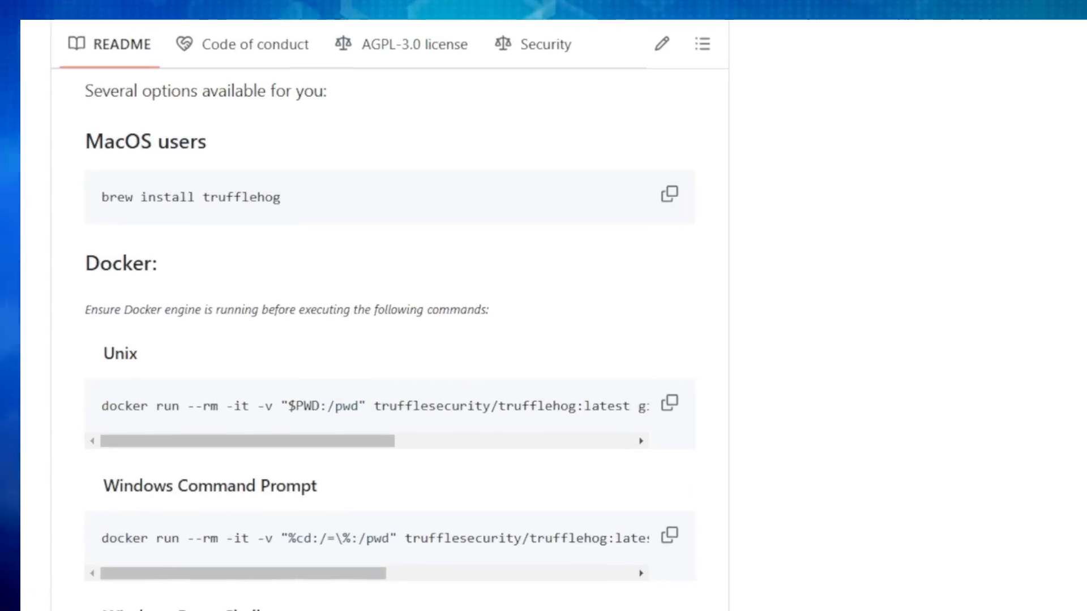
{"action": "scroll", "scroll_direction": "down", "scroll_amount": 3}
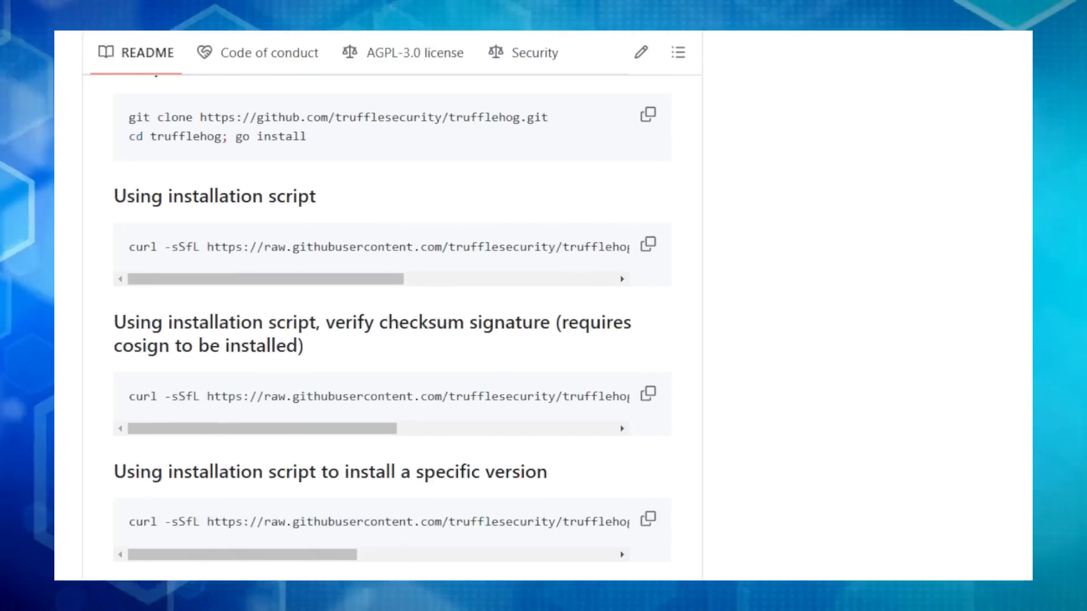
{"action": "scroll", "scroll_direction": "down", "scroll_amount": 3}
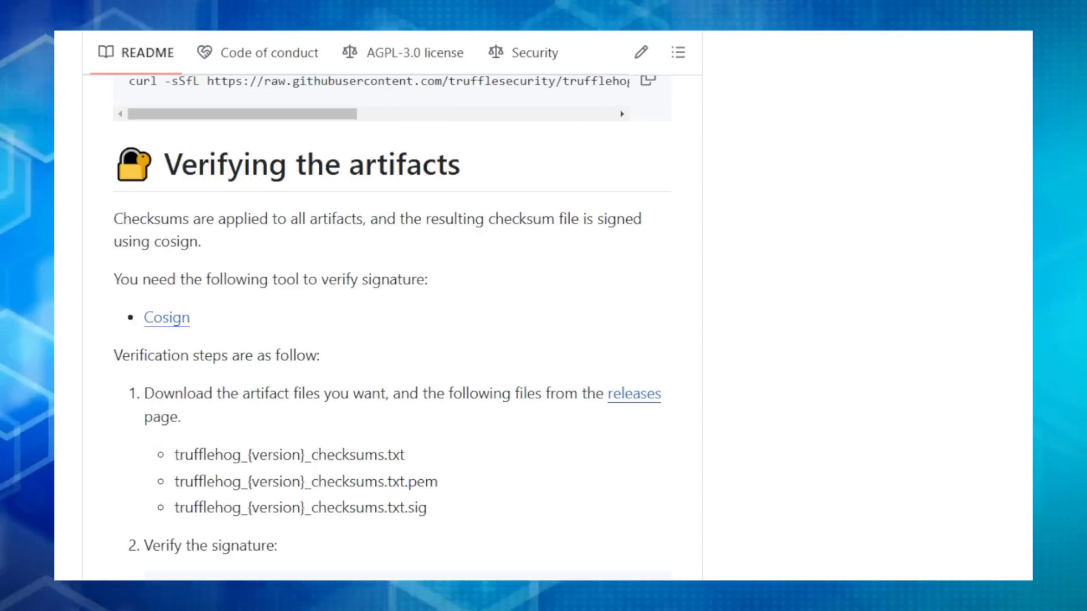
{"action": "scroll", "scroll_direction": "down", "scroll_amount": 3}
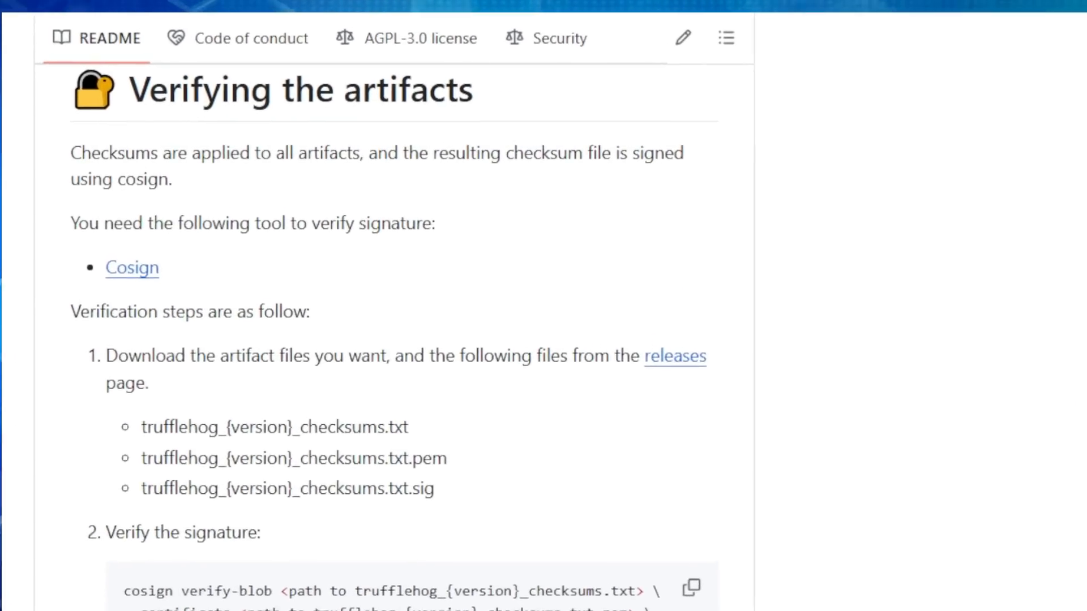
{"action": "scroll", "scroll_direction": "down", "scroll_amount": 3}
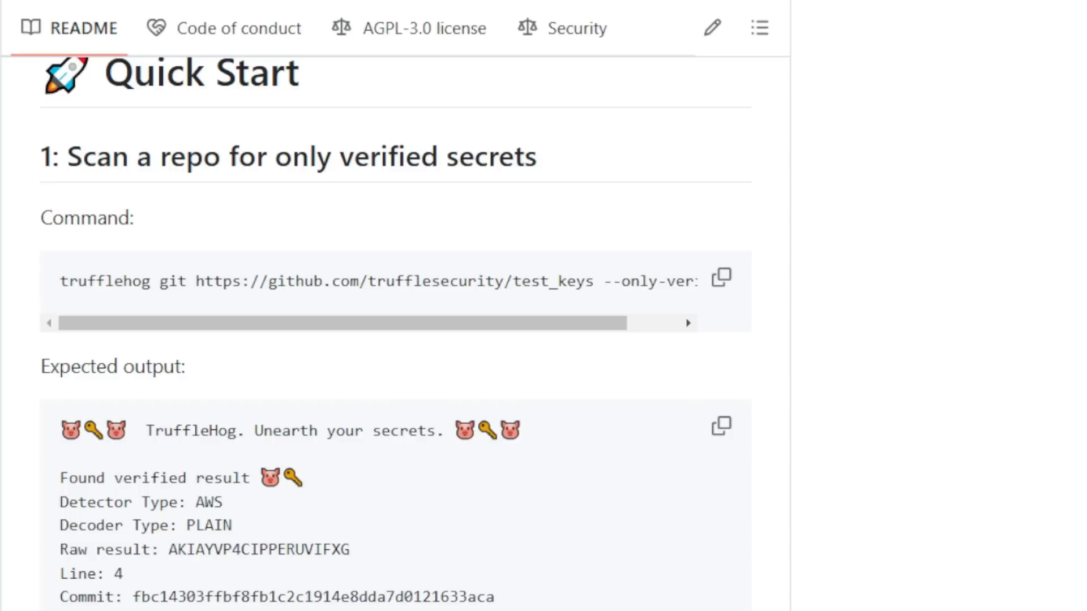
{"action": "scroll", "scroll_direction": "down", "scroll_amount": 3}
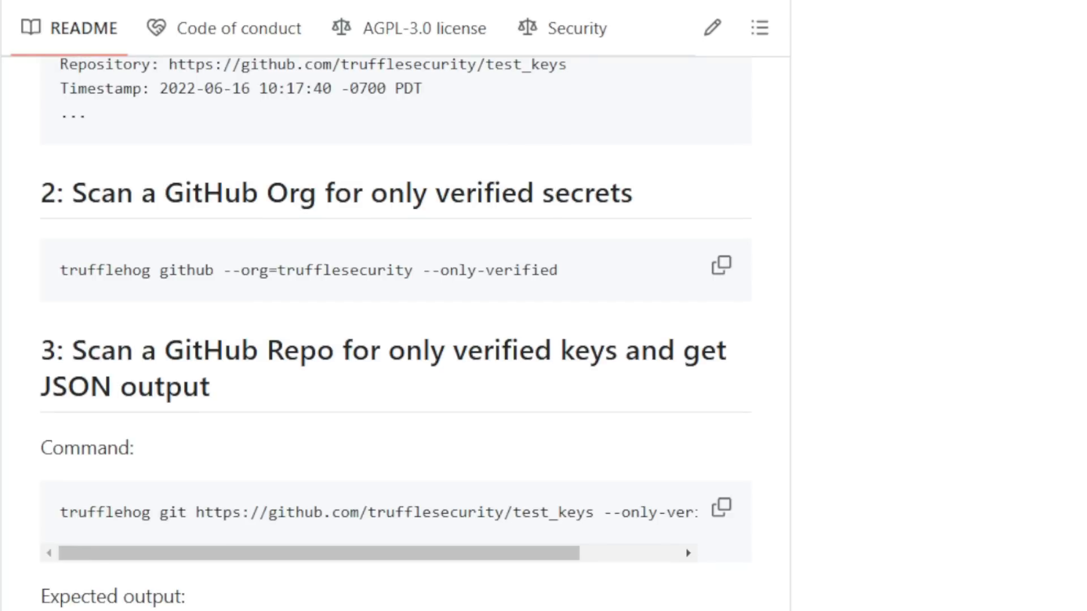
{"action": "scroll", "scroll_direction": "down", "scroll_amount": 3}
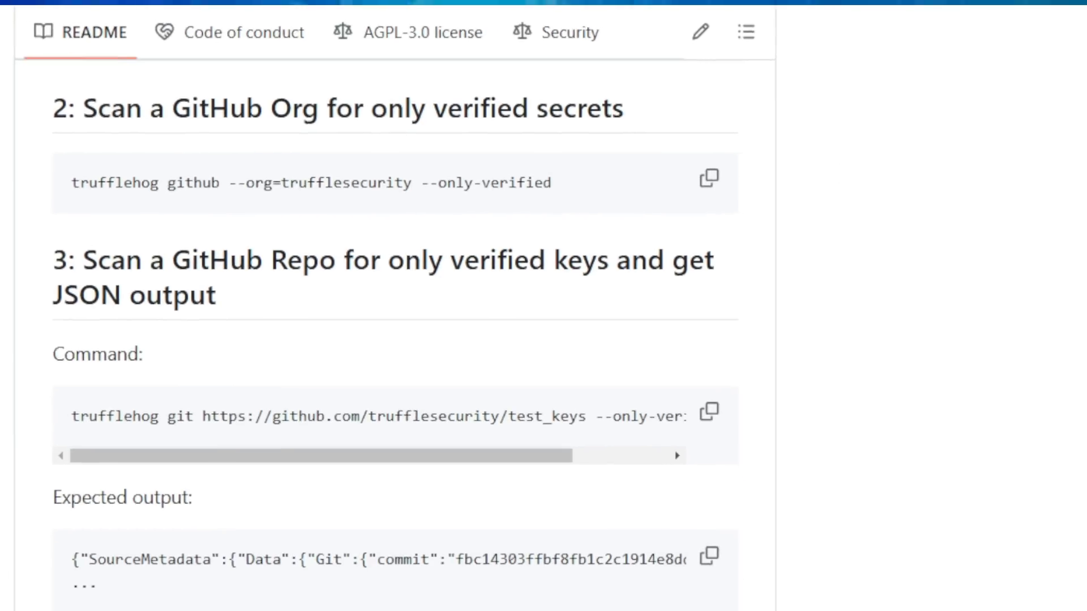
{"action": "scroll", "scroll_direction": "down", "scroll_amount": 3}
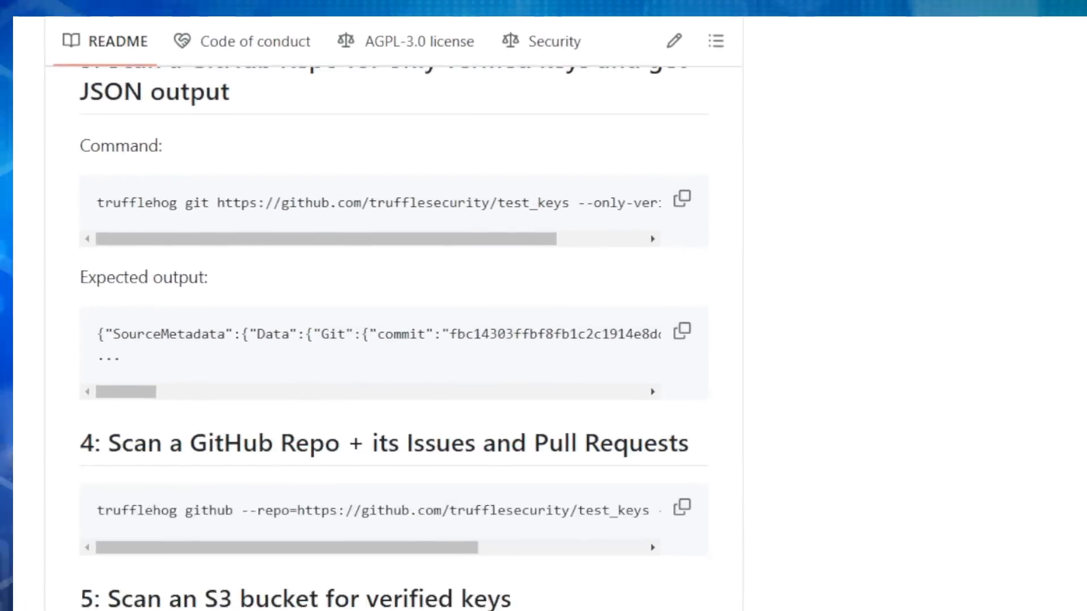
{"action": "scroll", "scroll_direction": "down", "scroll_amount": 3}
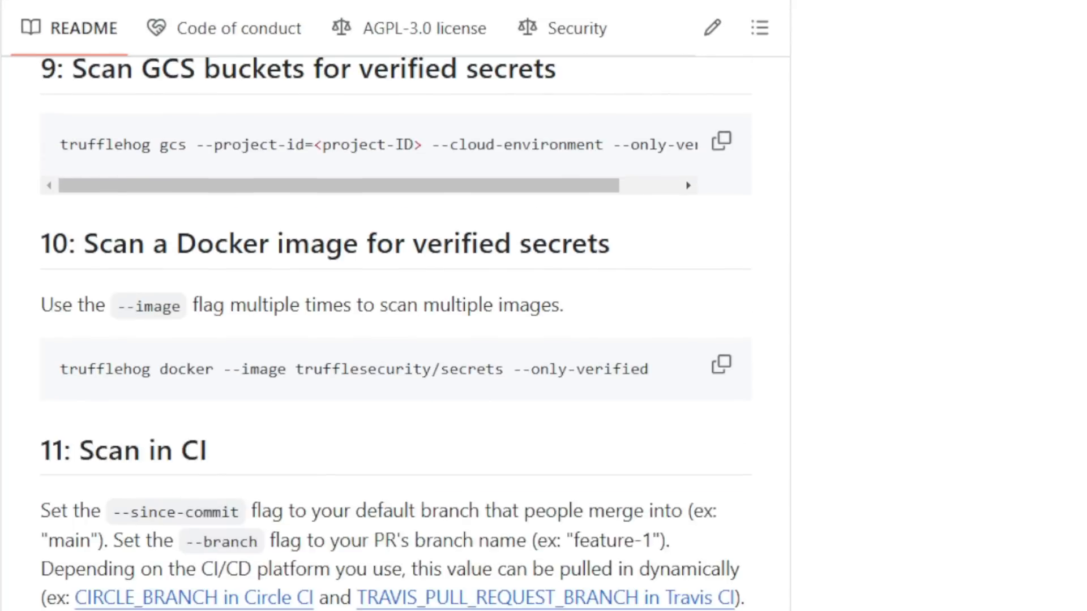
{"action": "scroll", "scroll_direction": "down", "scroll_amount": 3}
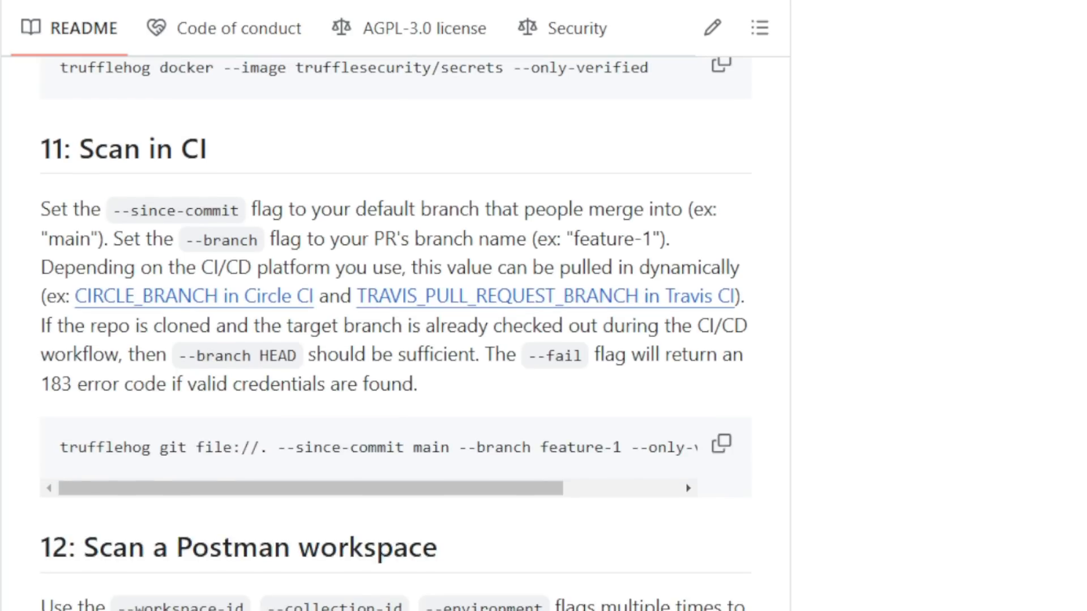
{"action": "scroll", "scroll_direction": "down", "scroll_amount": 3}
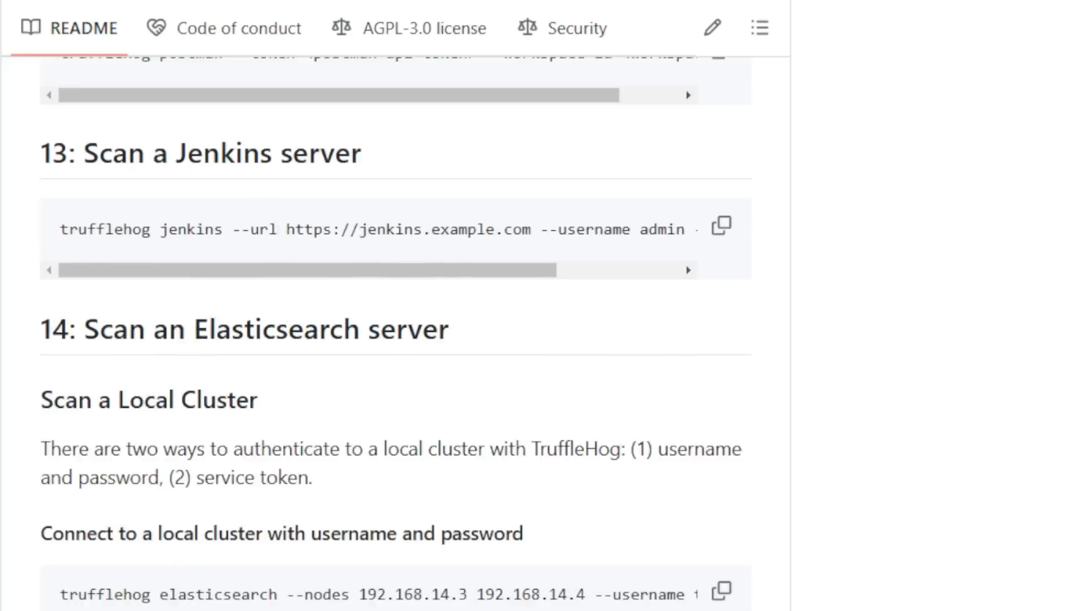
{"action": "scroll", "scroll_direction": "down", "scroll_amount": 3}
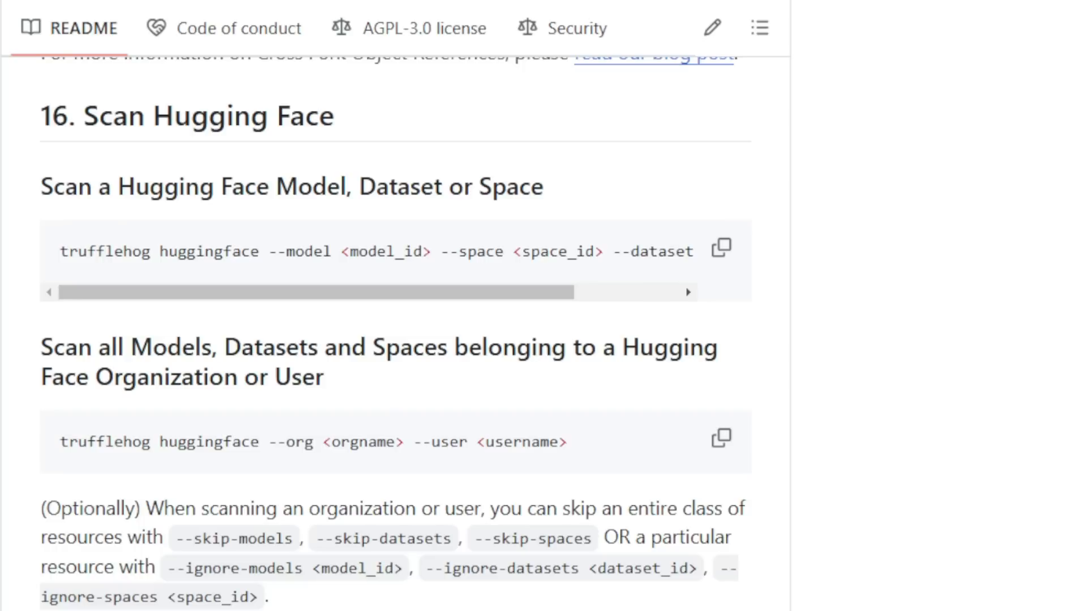
{"action": "scroll", "scroll_direction": "down", "scroll_amount": 3}
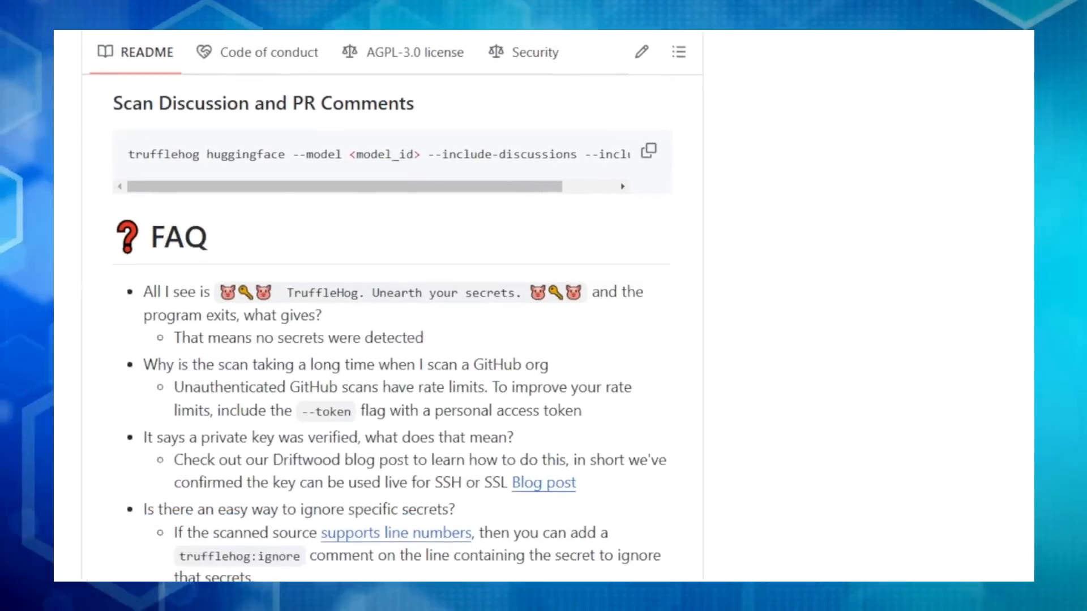
{"action": "scroll", "scroll_direction": "down", "scroll_amount": 3}
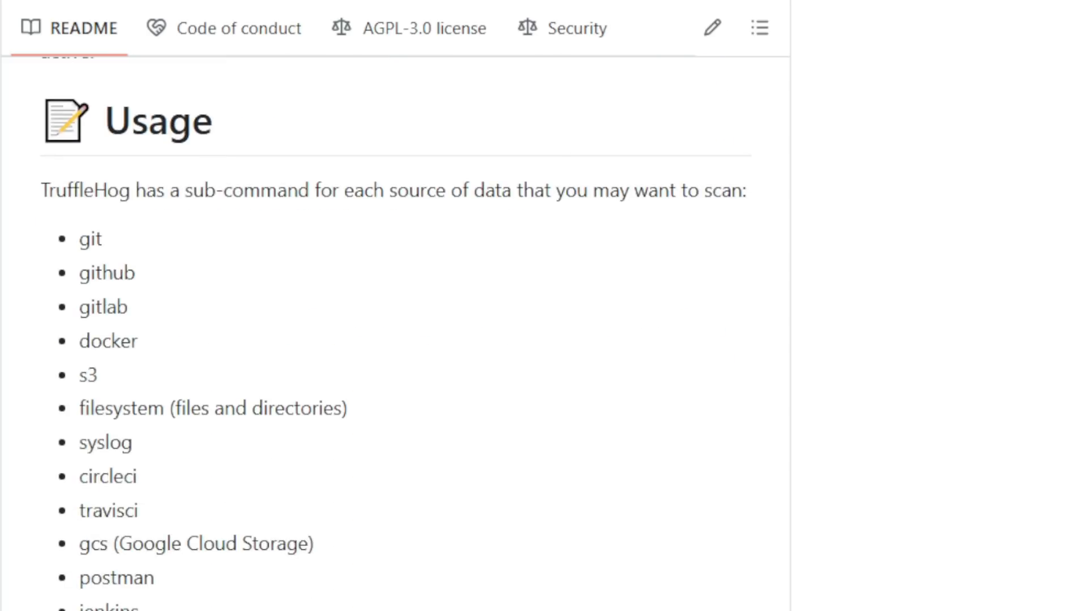
{"action": "scroll", "scroll_direction": "down", "scroll_amount": 3}
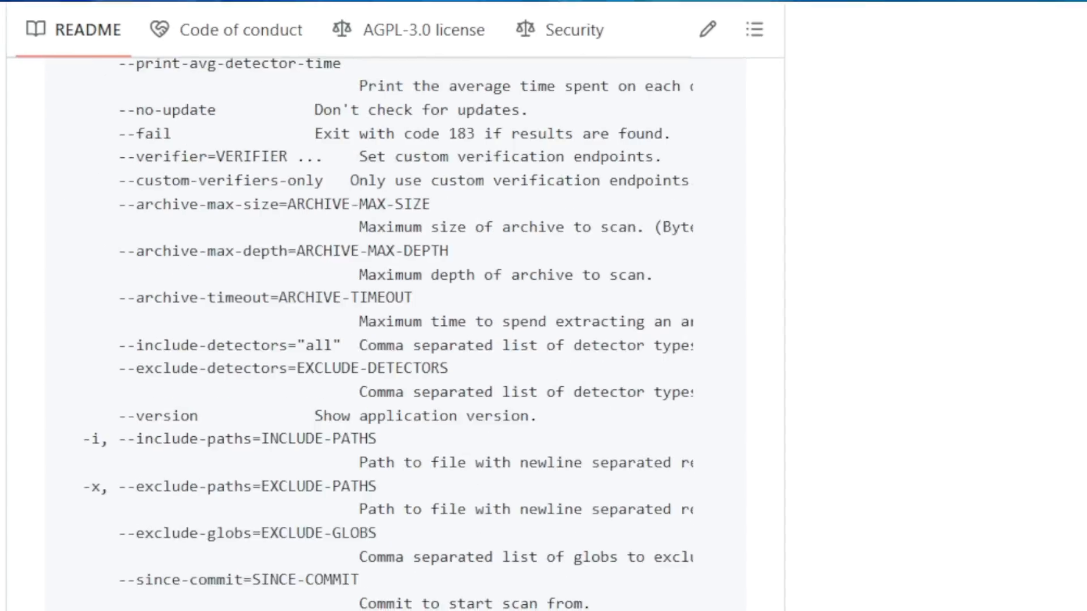
{"action": "scroll", "scroll_direction": "down", "scroll_amount": 3}
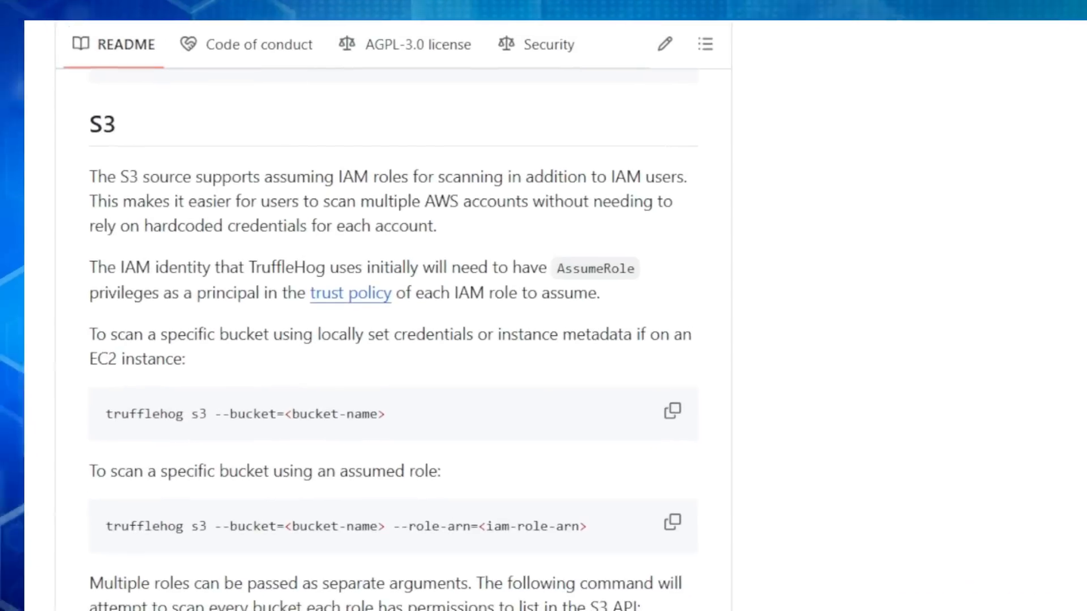
{"action": "scroll", "scroll_direction": "down", "scroll_amount": 3}
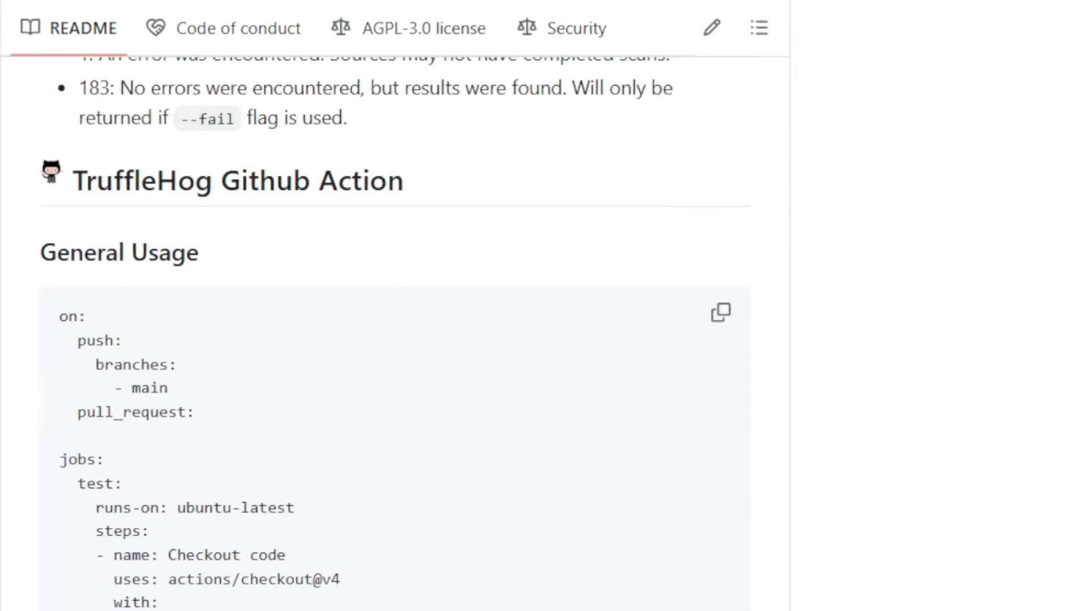
{"action": "scroll", "scroll_direction": "down", "scroll_amount": 3}
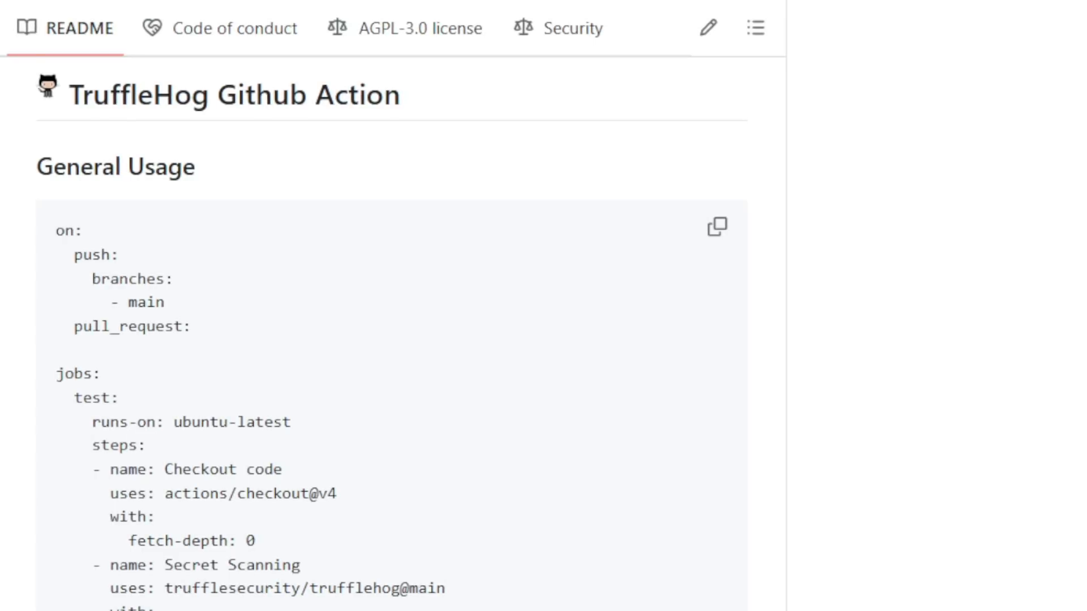
{"action": "scroll", "scroll_direction": "down", "scroll_amount": 3}
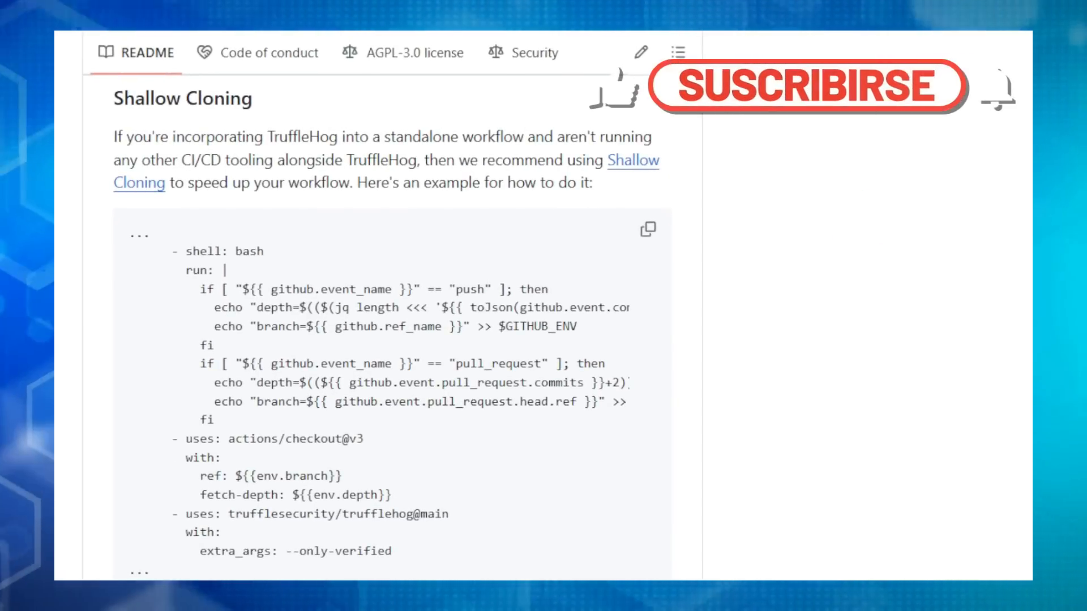
{"action": "scroll", "scroll_direction": "down", "scroll_amount": 3}
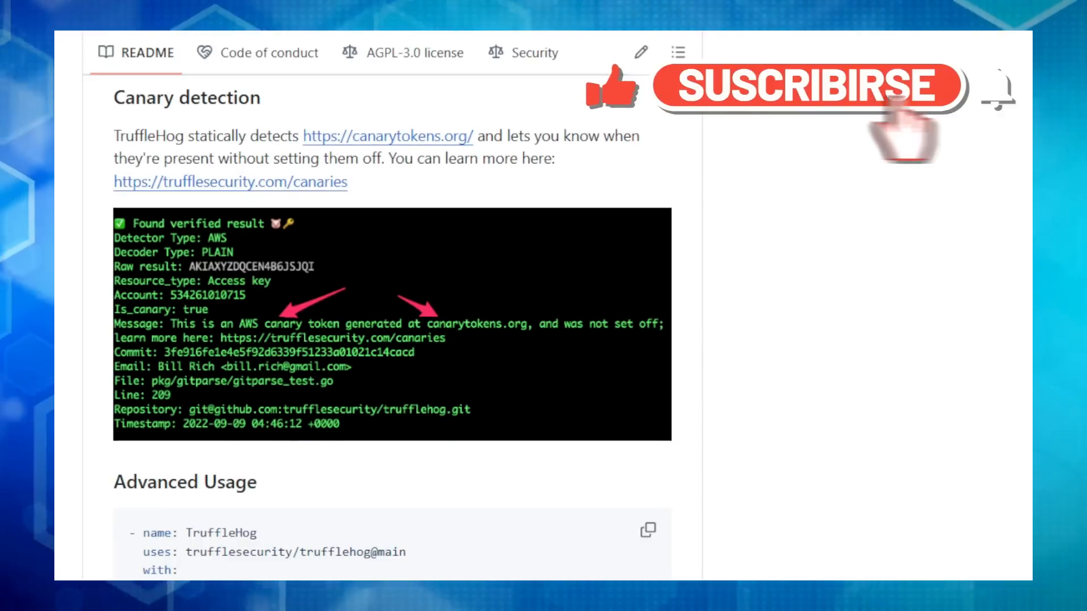
{"action": "scroll", "scroll_direction": "down", "scroll_amount": 3}
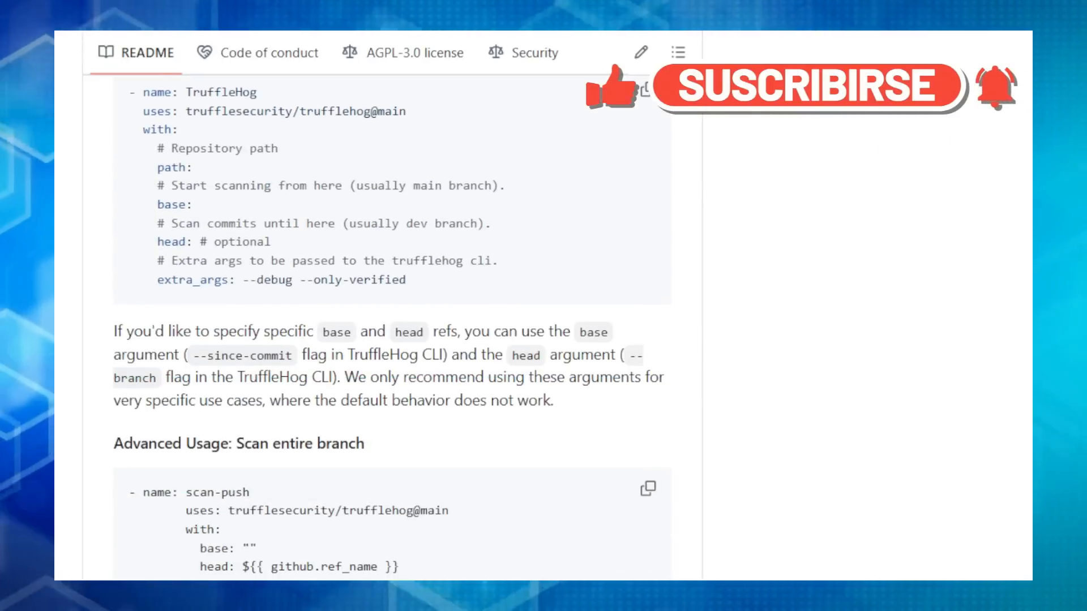